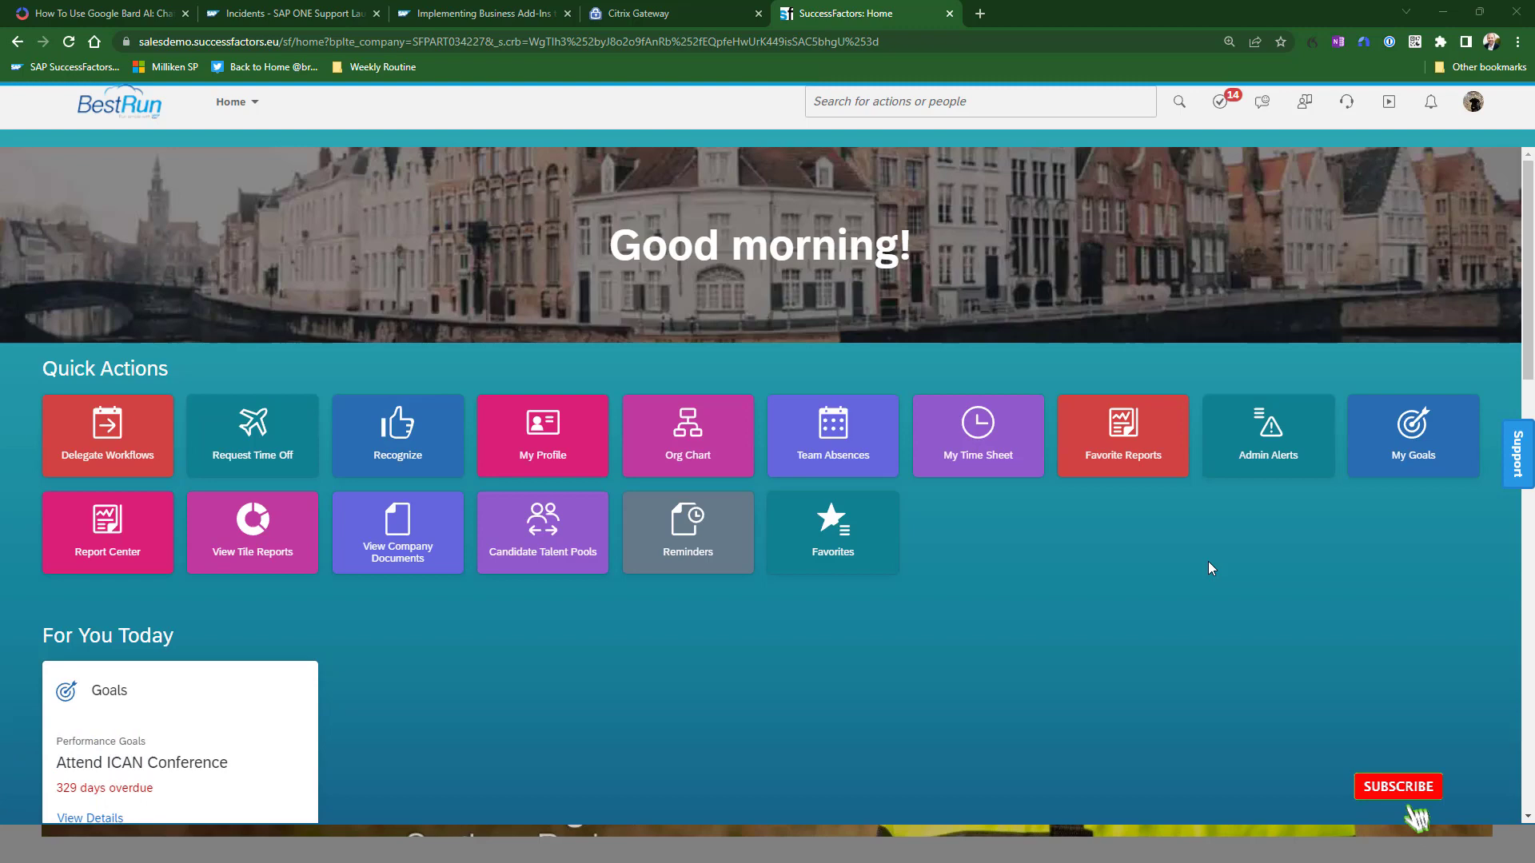
Search 'manage mass' to reach Manage Mass Changes and begin creating a new mass change
left_click(1398, 786)
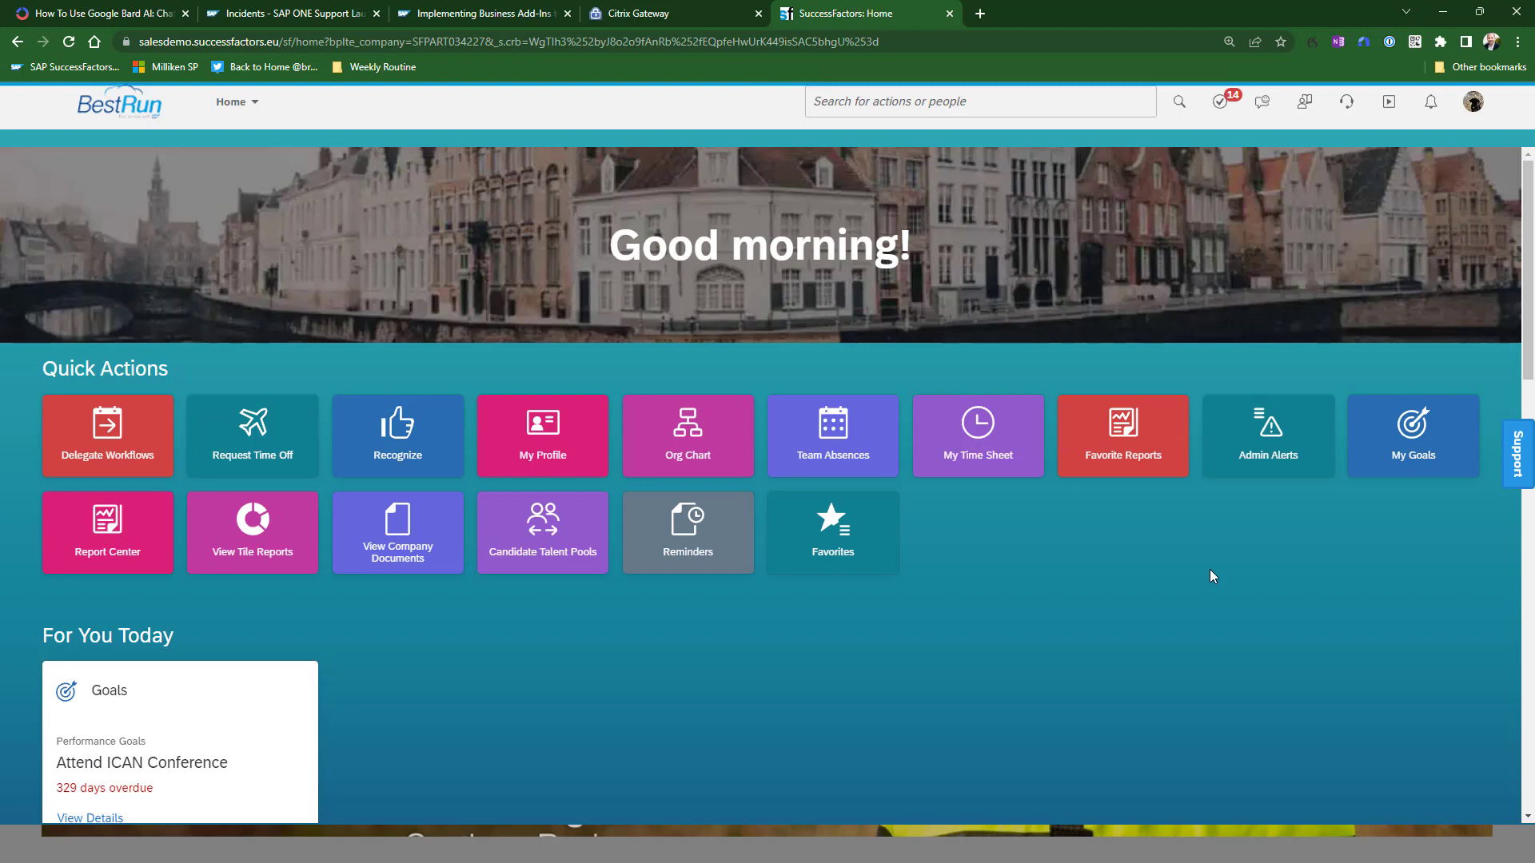
left_click(978, 100)
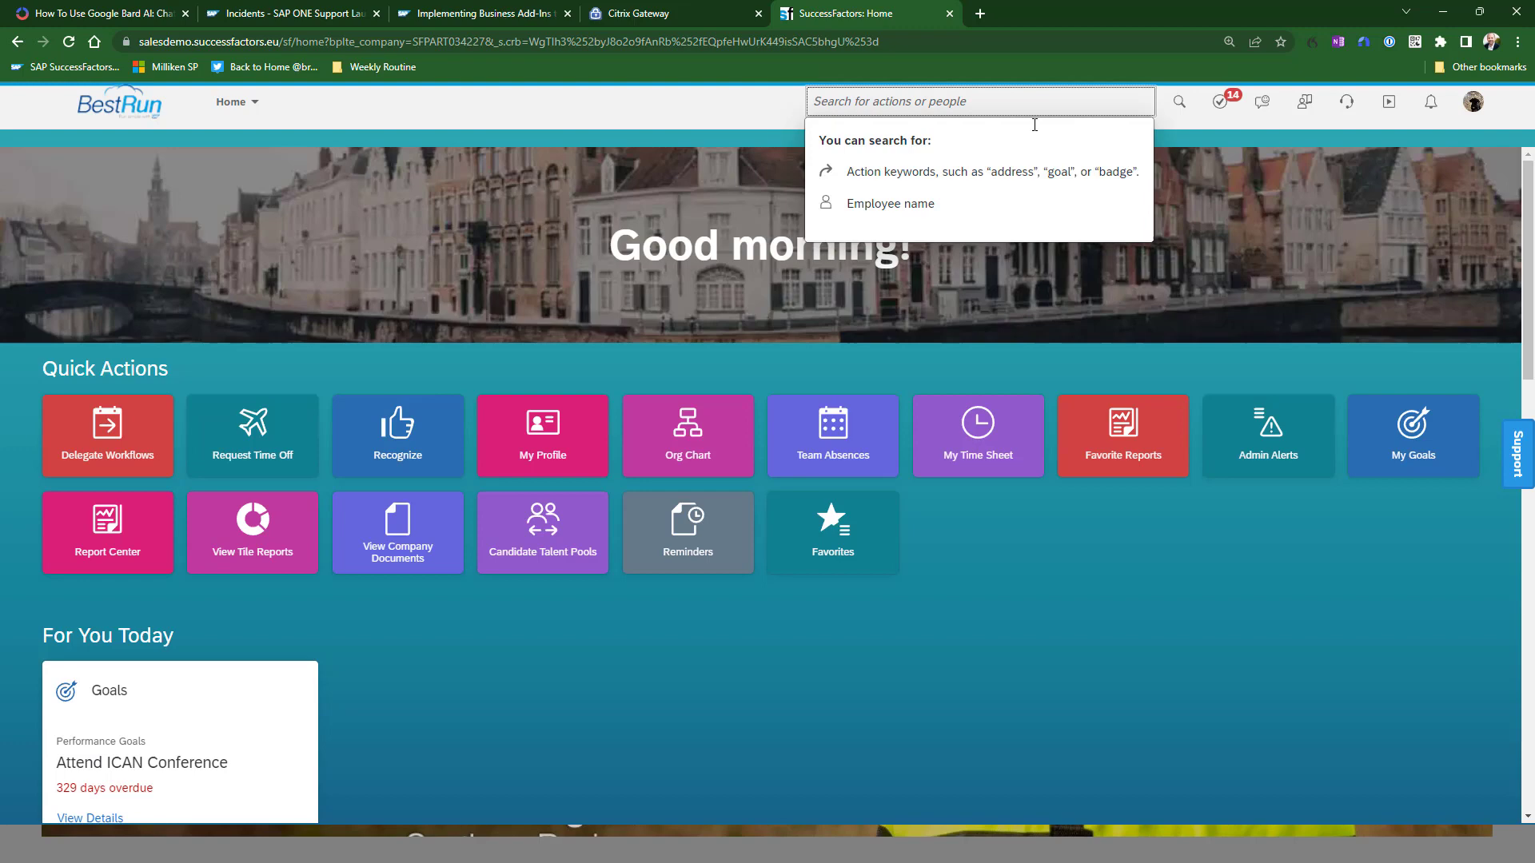
type("manage mass")
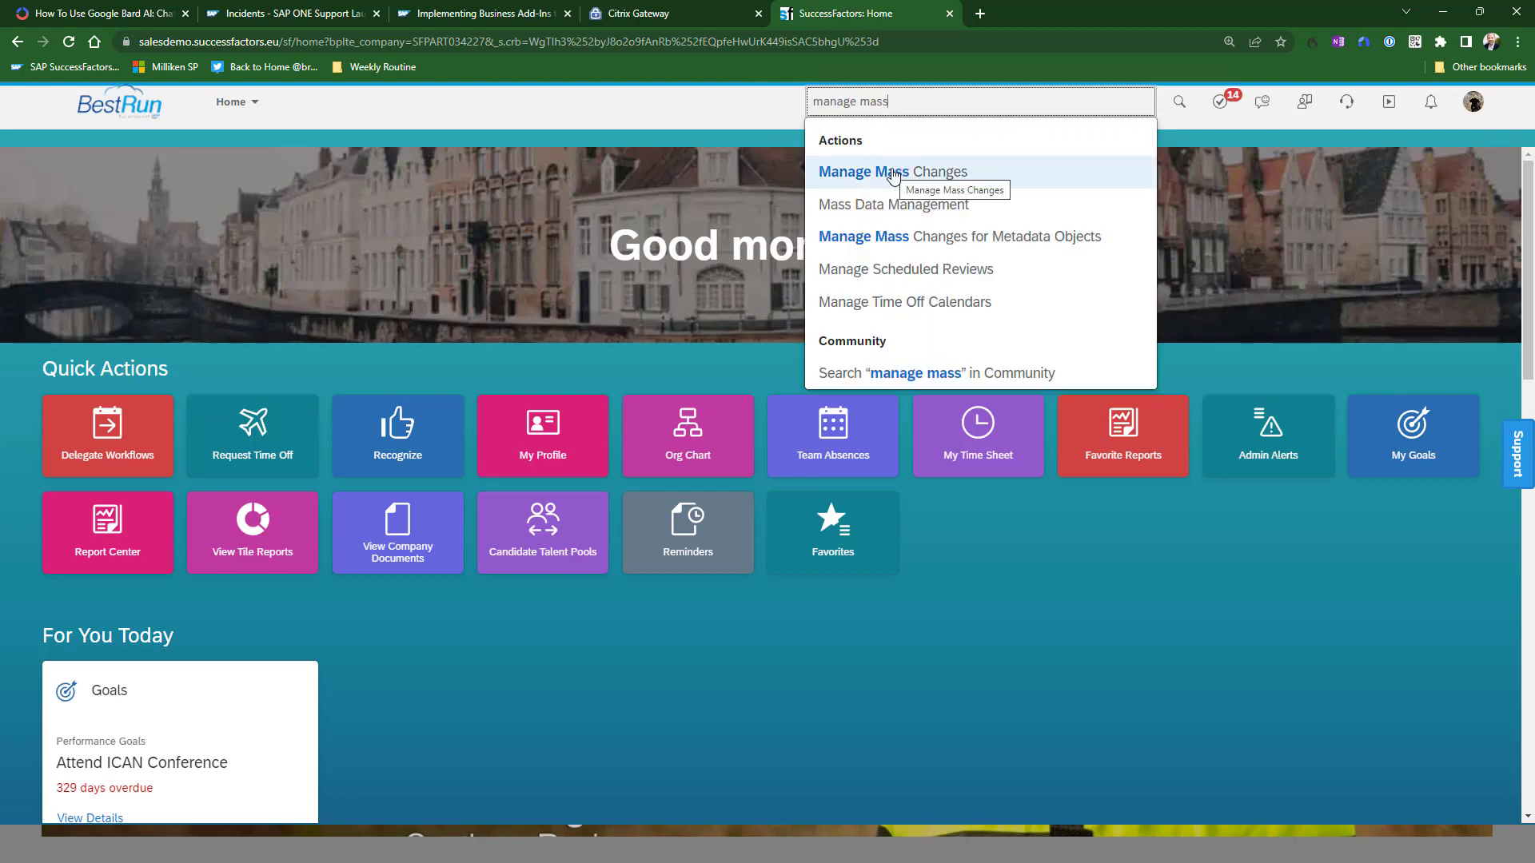
left_click(892, 171)
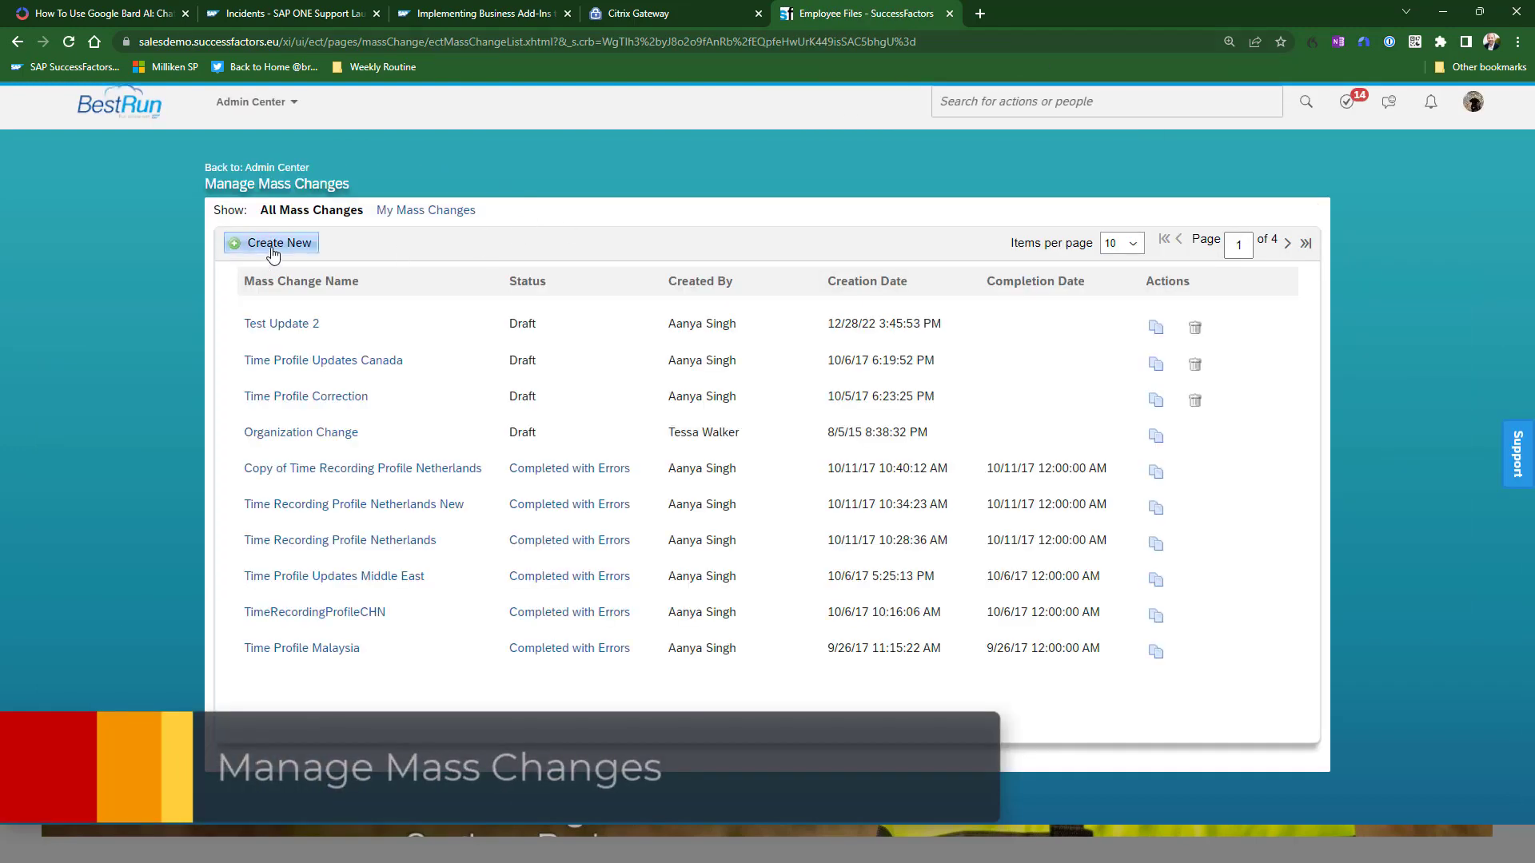
left_click(279, 242)
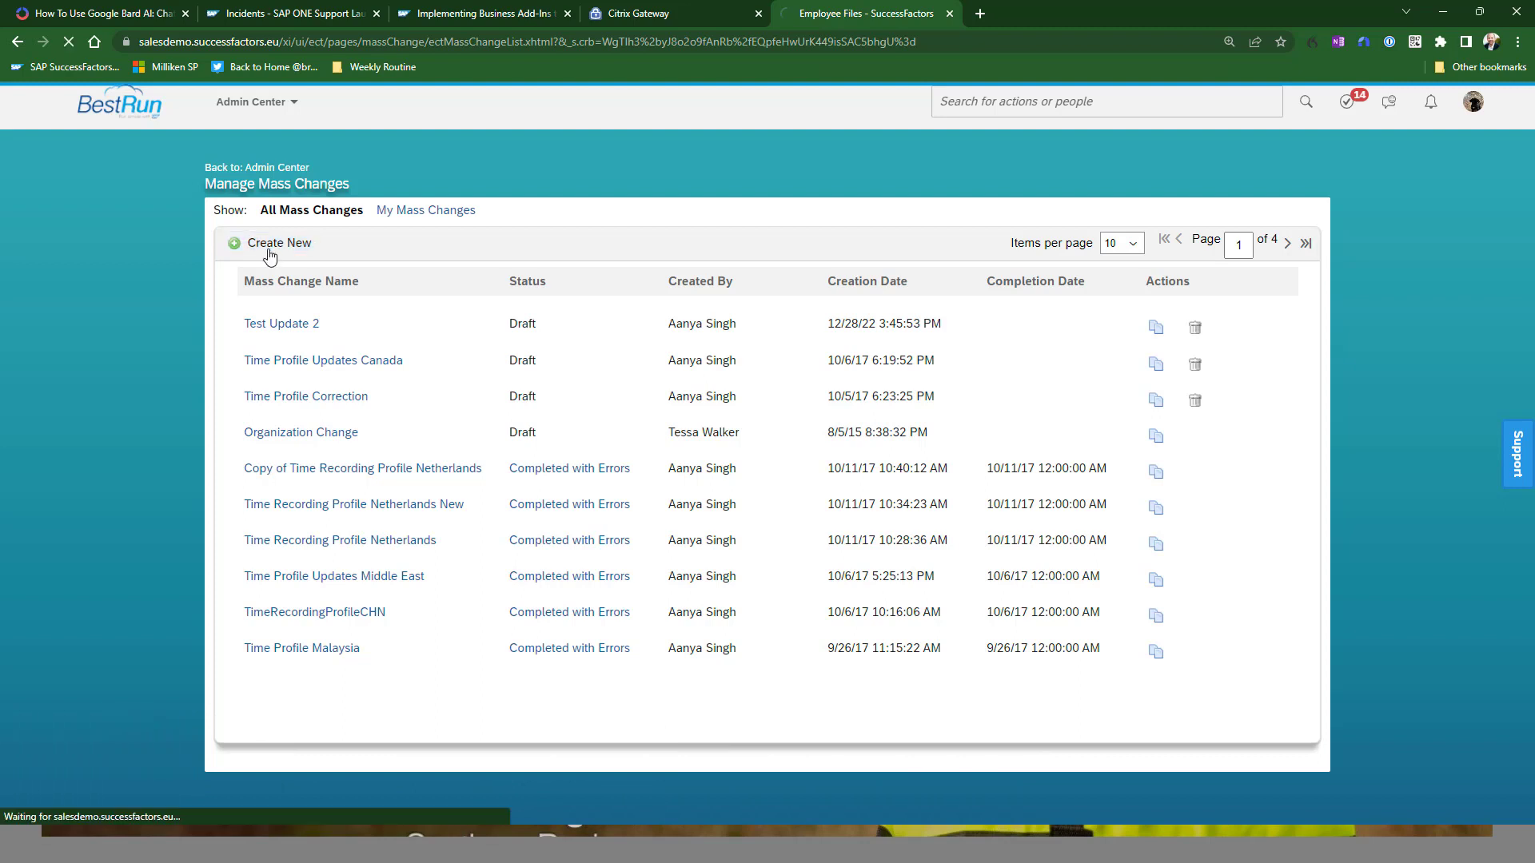
Name the new mass change DallasTo4_10 and move to the Employee Group field
left_click(279, 243)
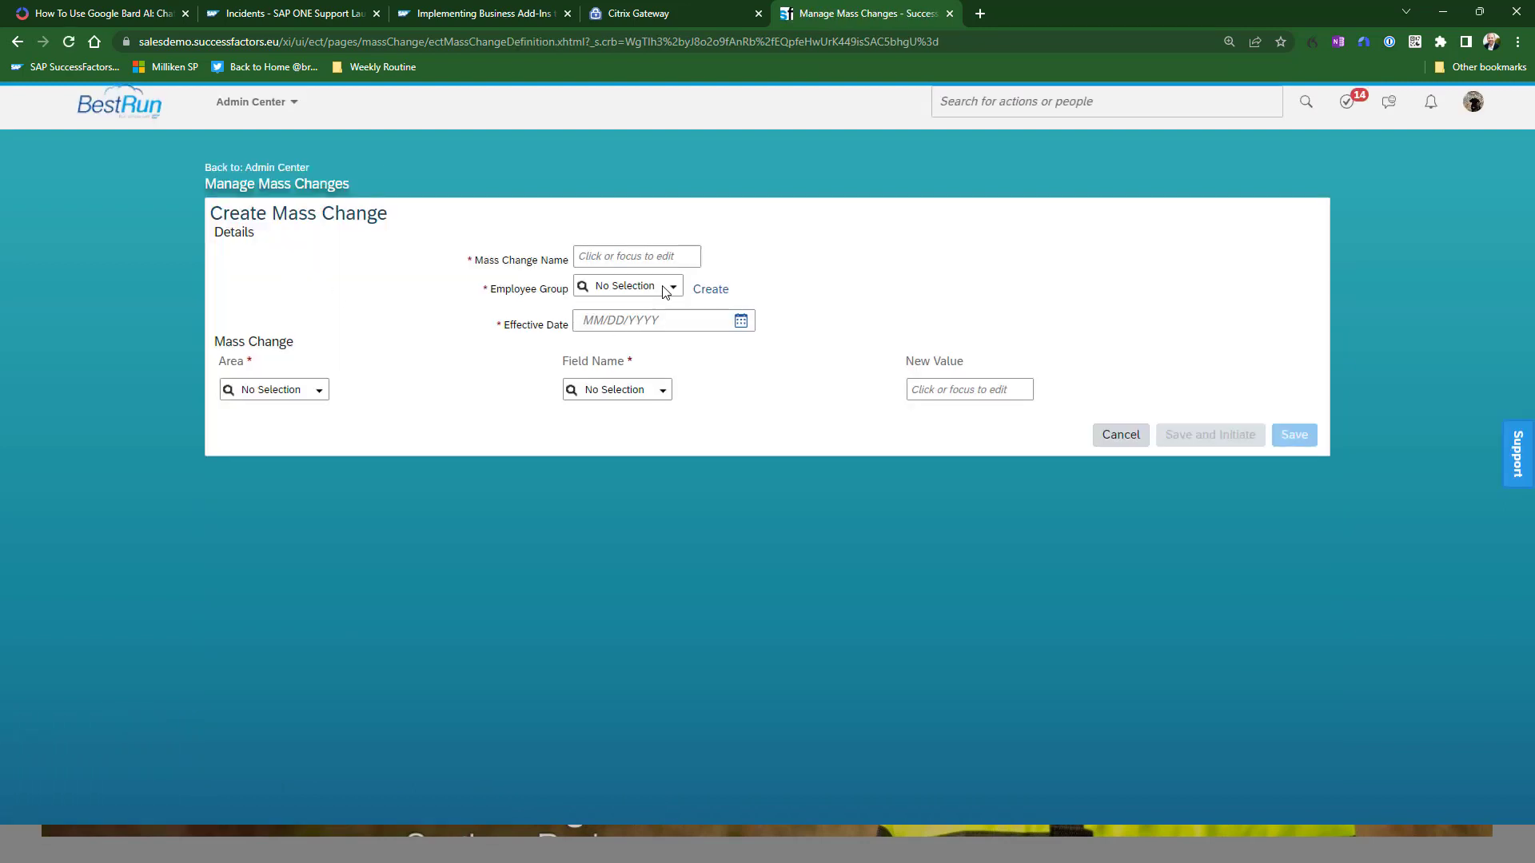
type("D")
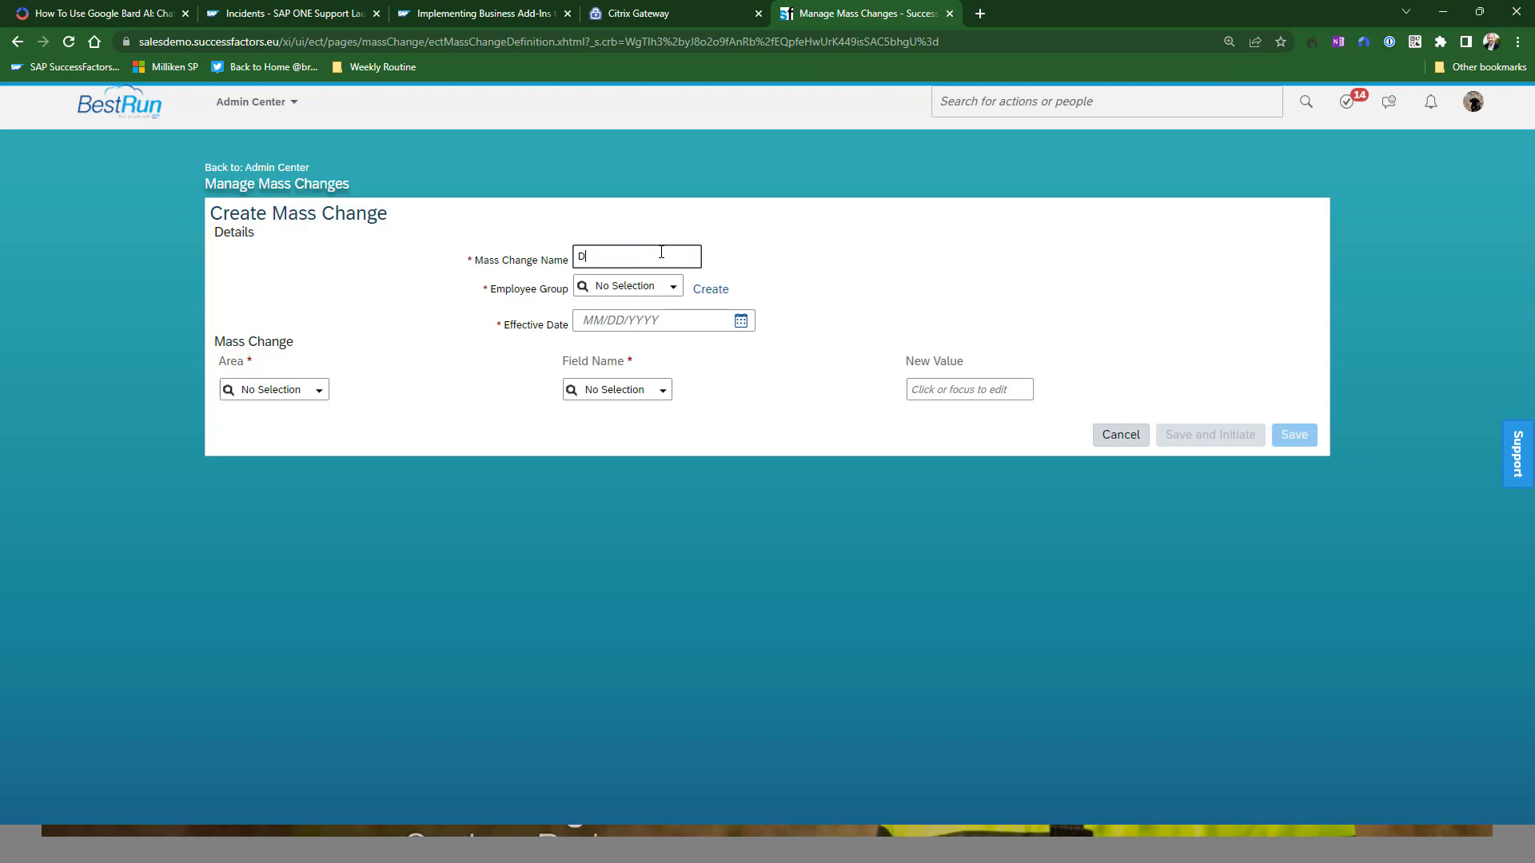
type("allas")
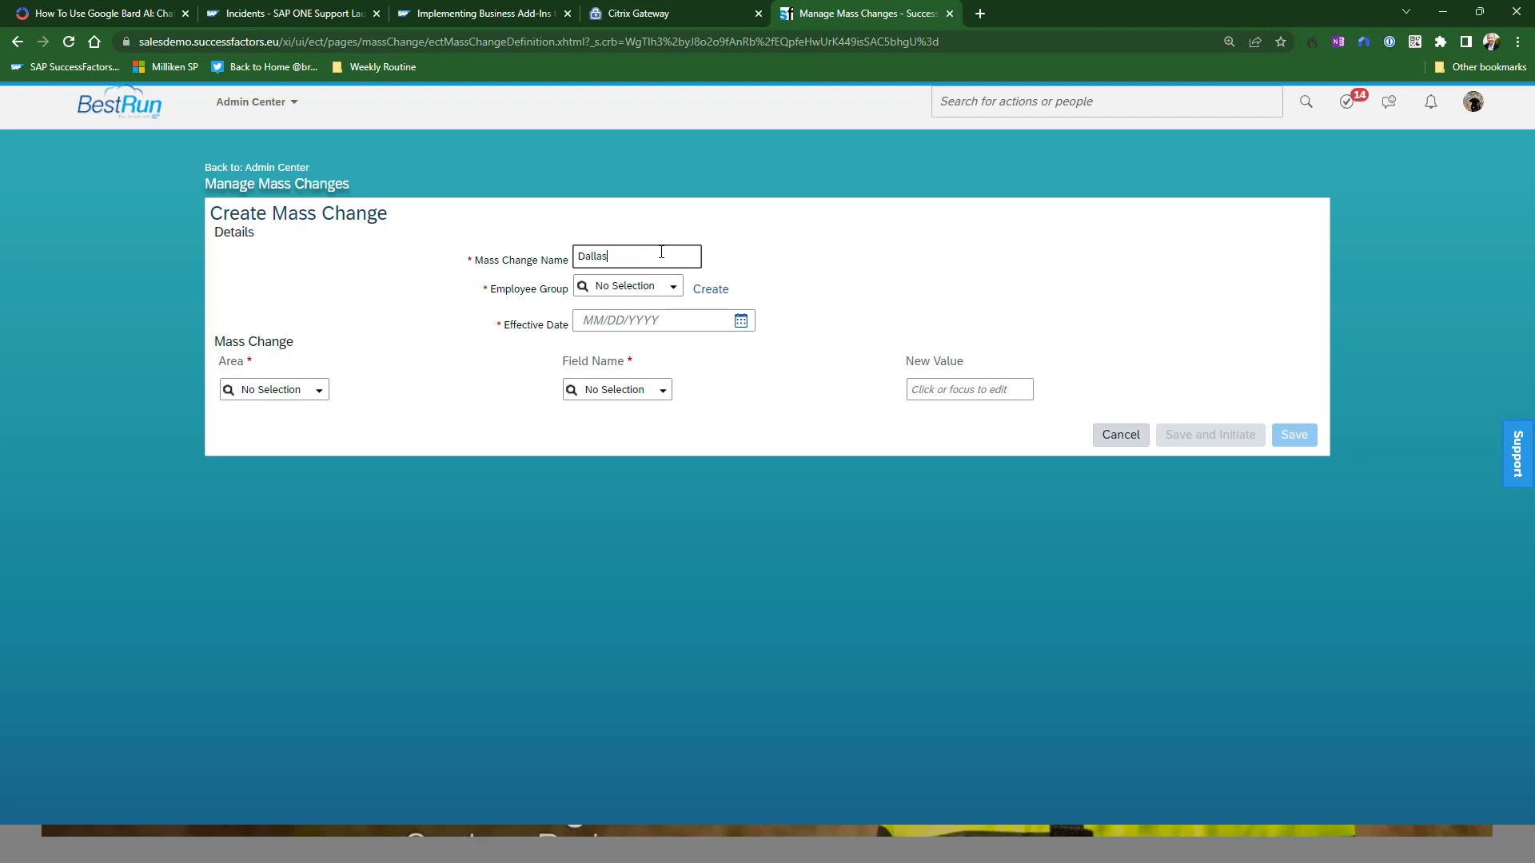
type("To")
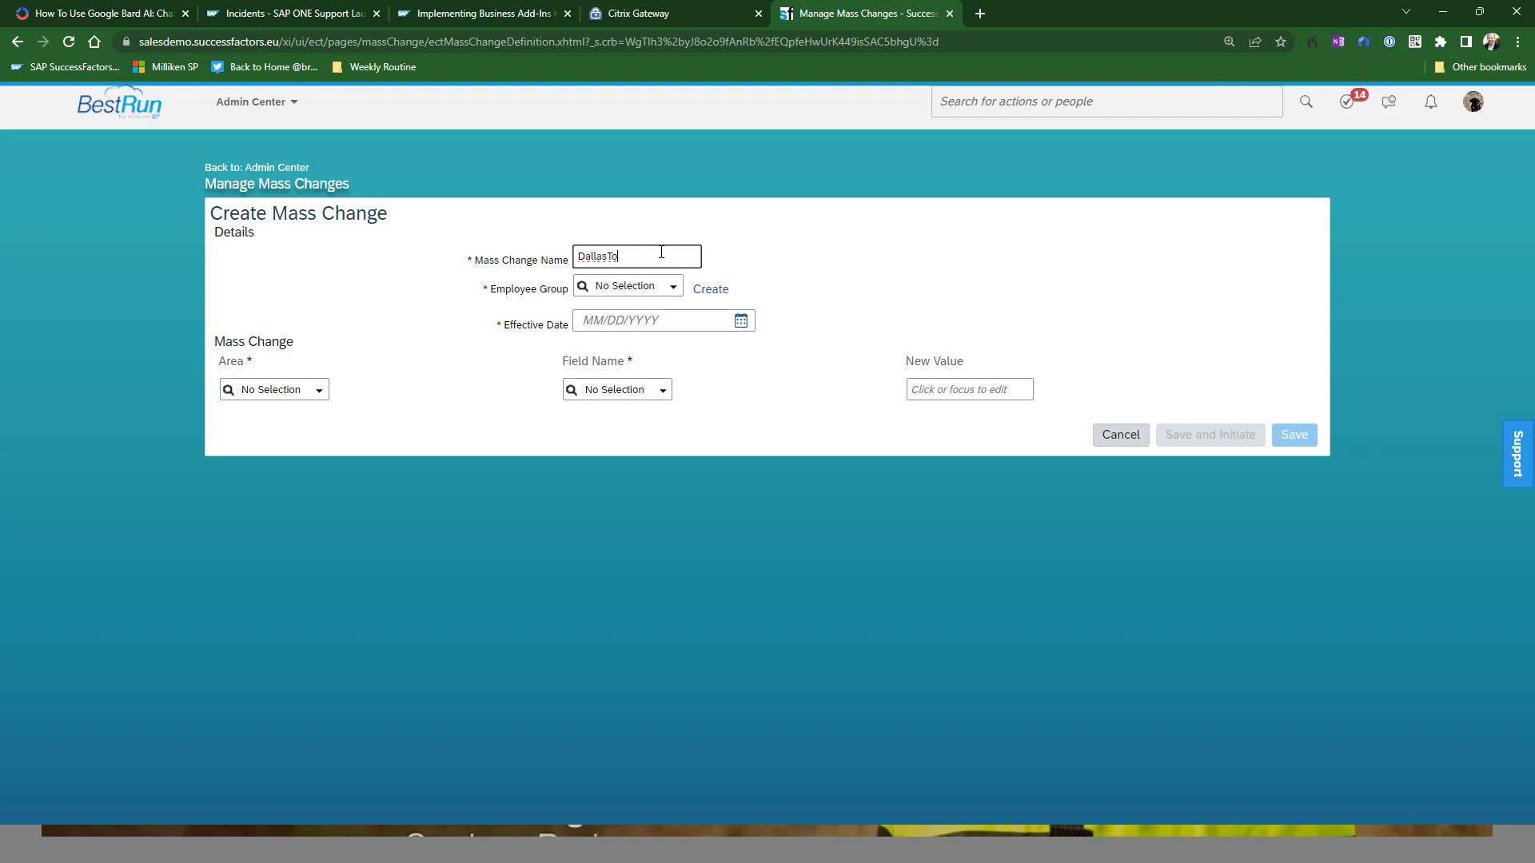
type("4_10")
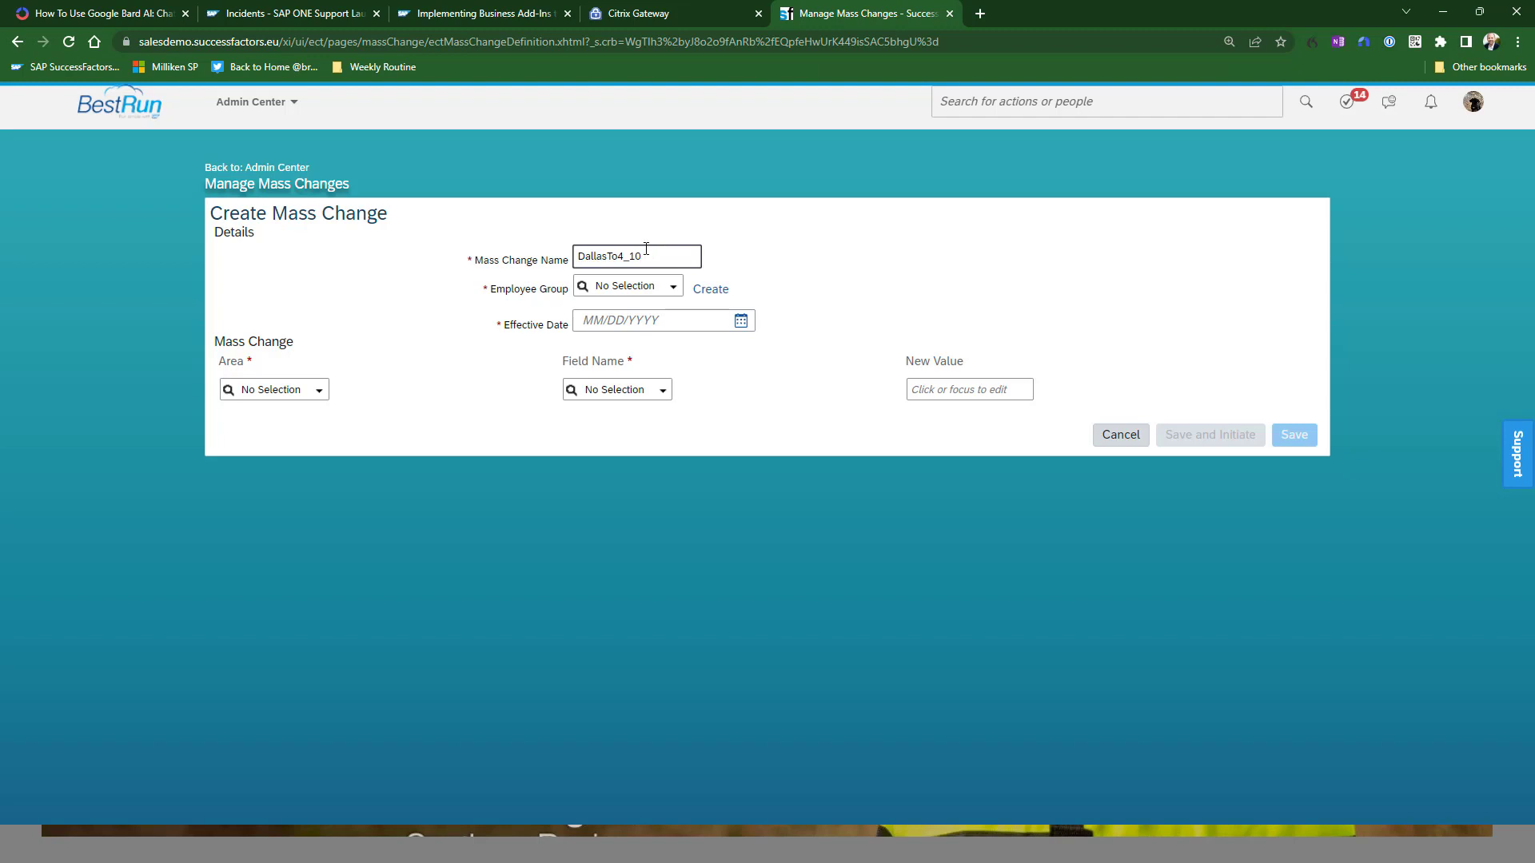
left_click(626, 287)
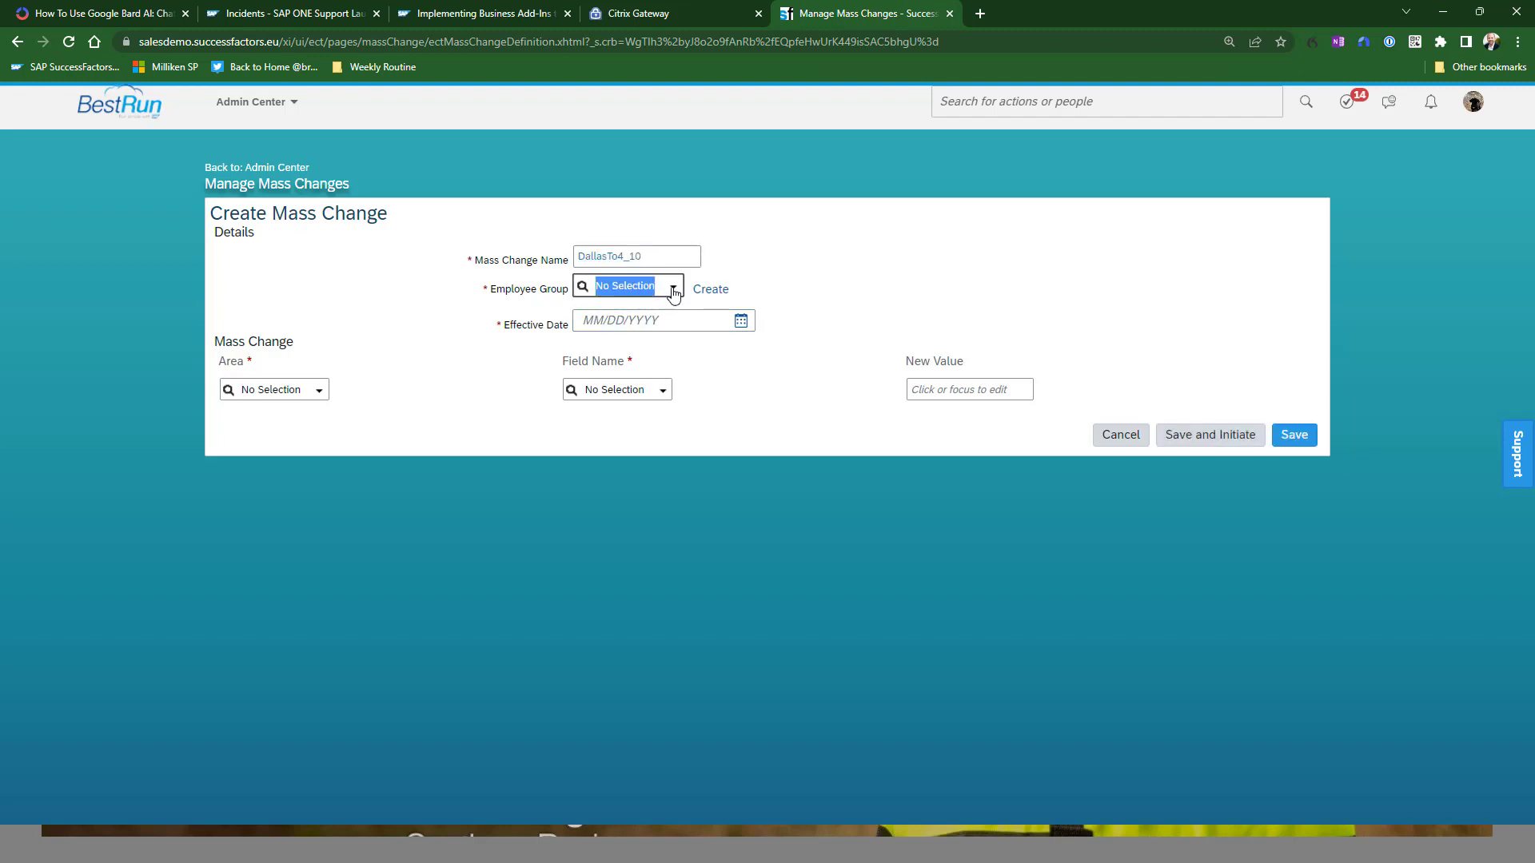
mouse_move(710, 289)
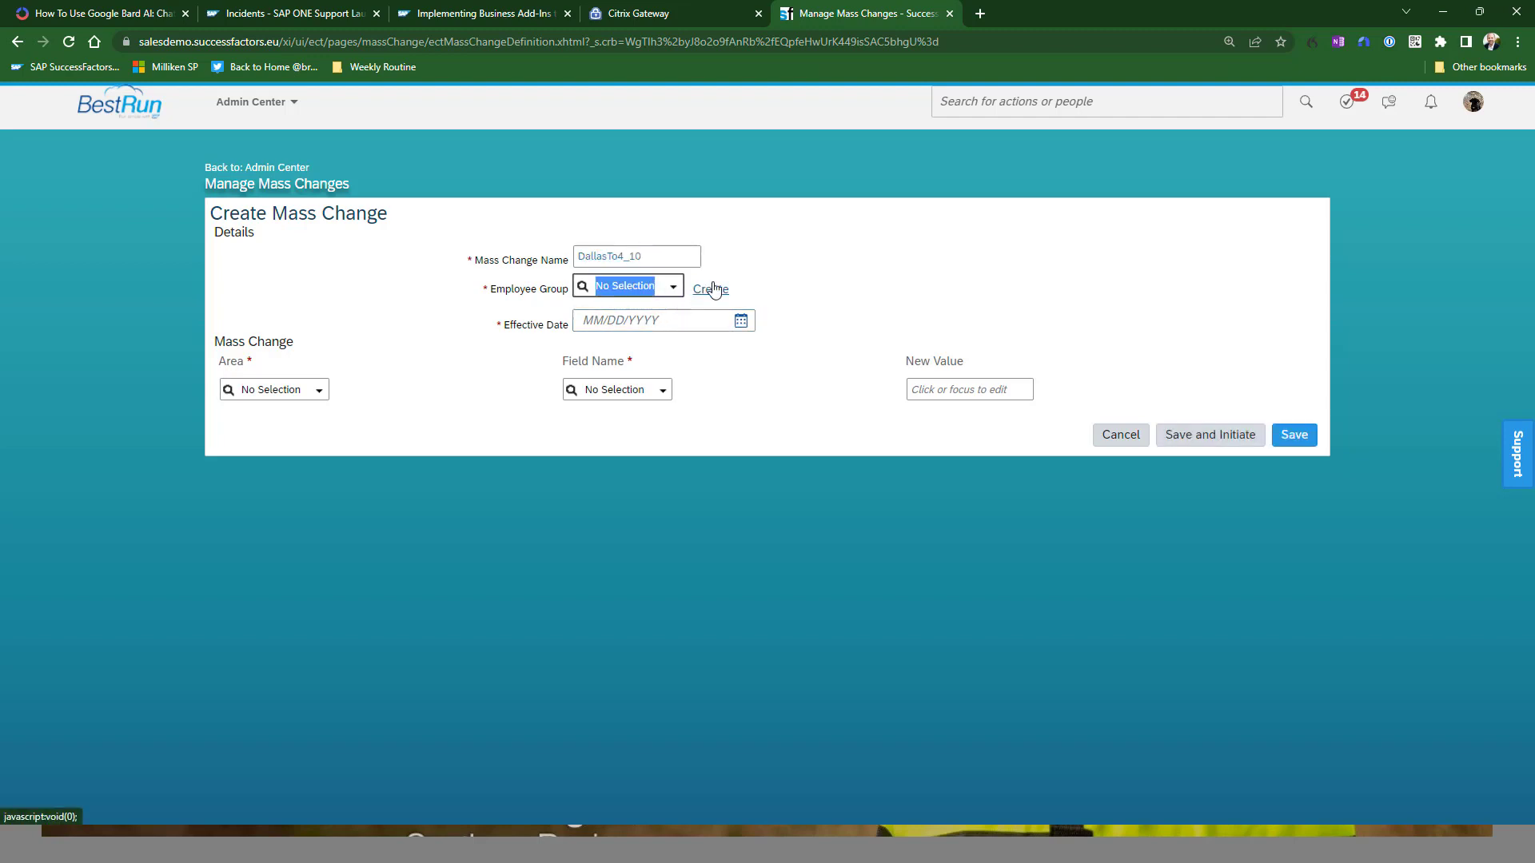
Create an employee group named Dallas built from Location, searching for Dallas
left_click(709, 289)
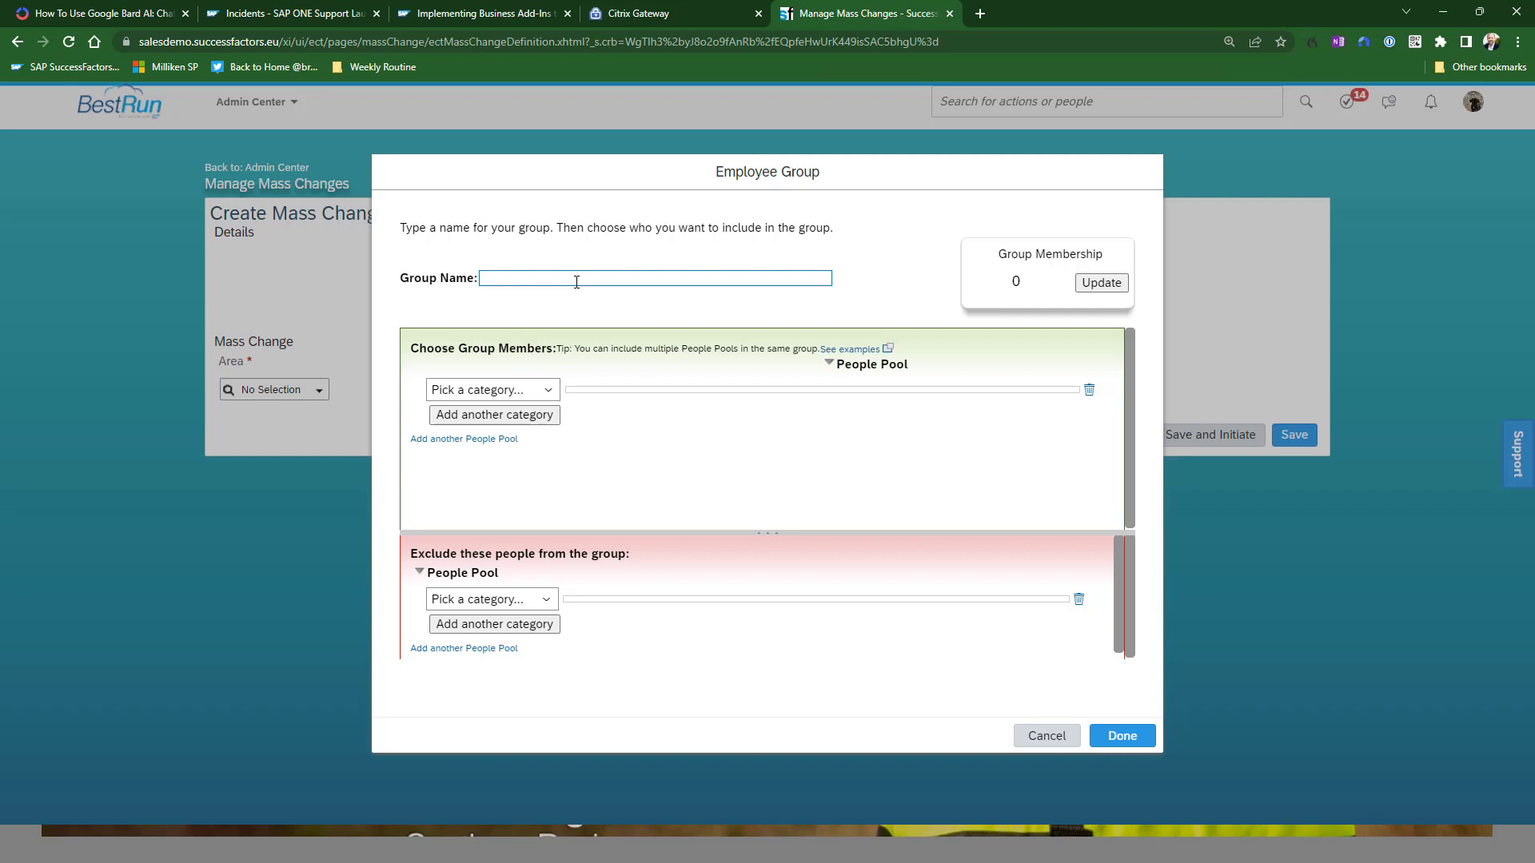
type("Dallas")
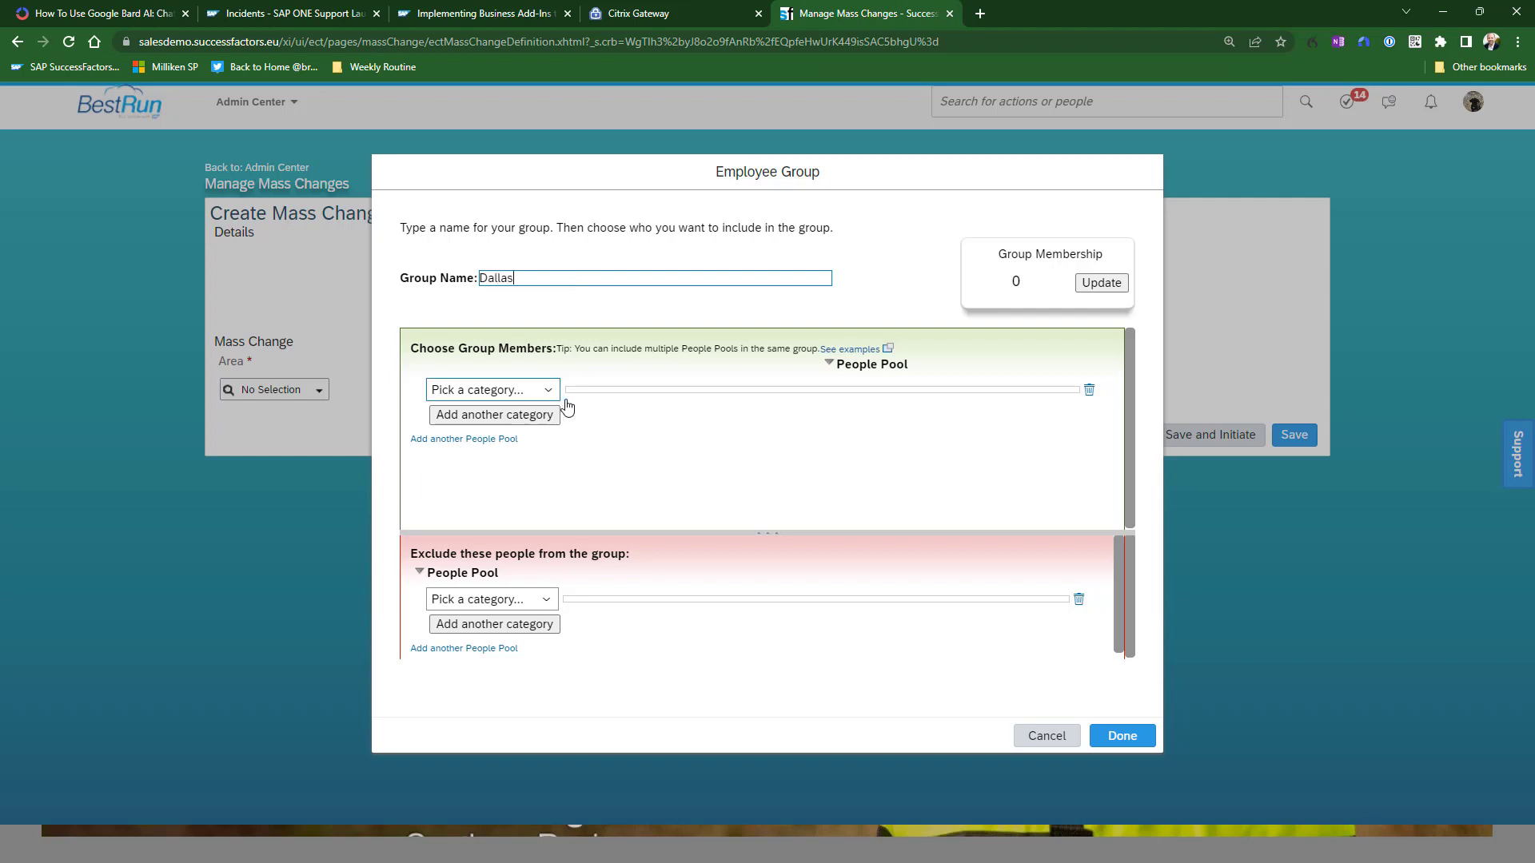
left_click(491, 389)
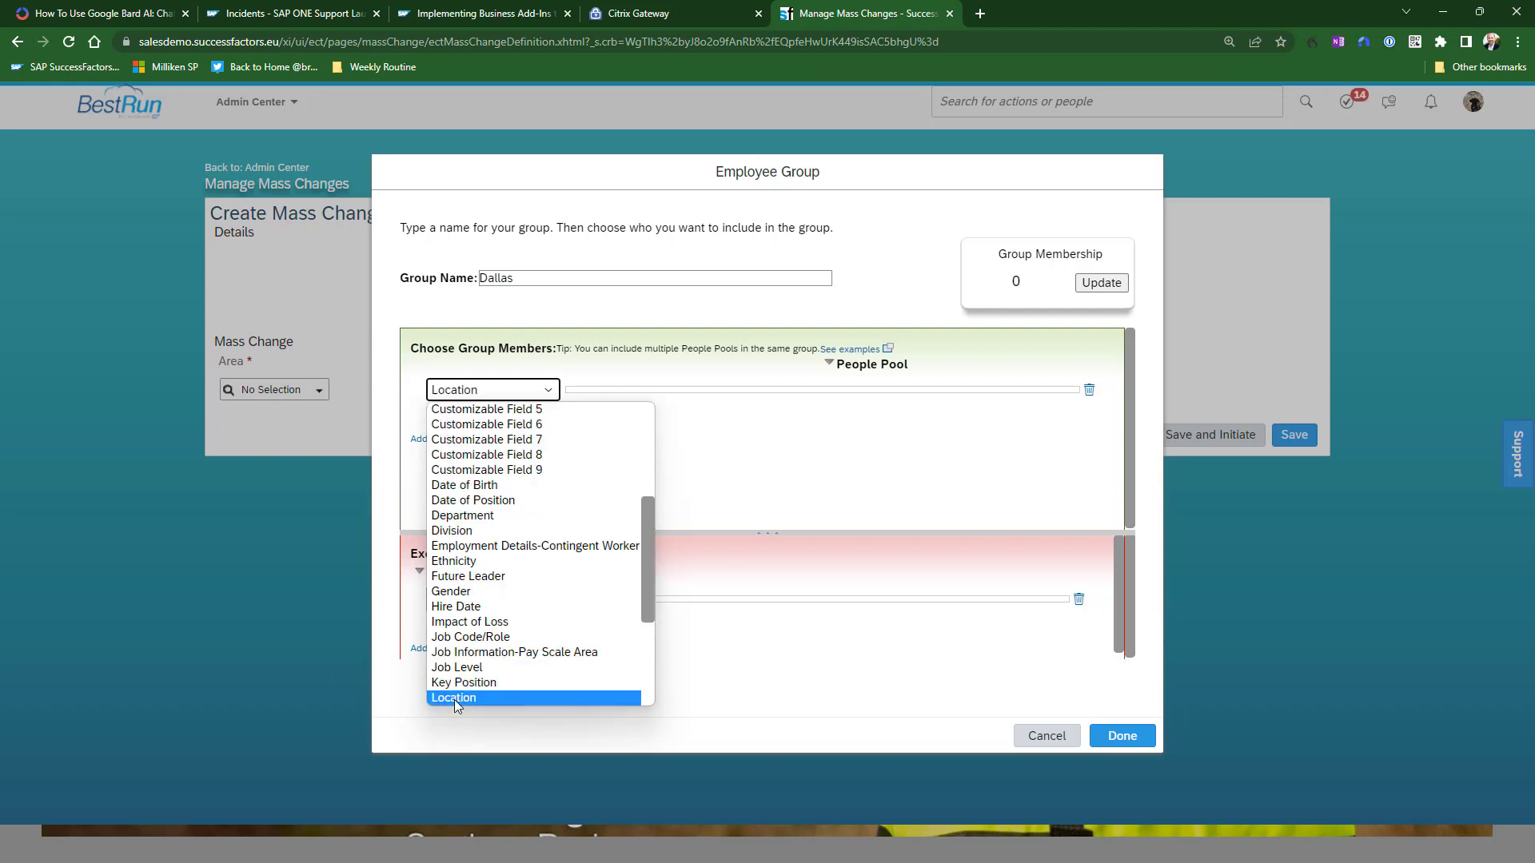
left_click(453, 697)
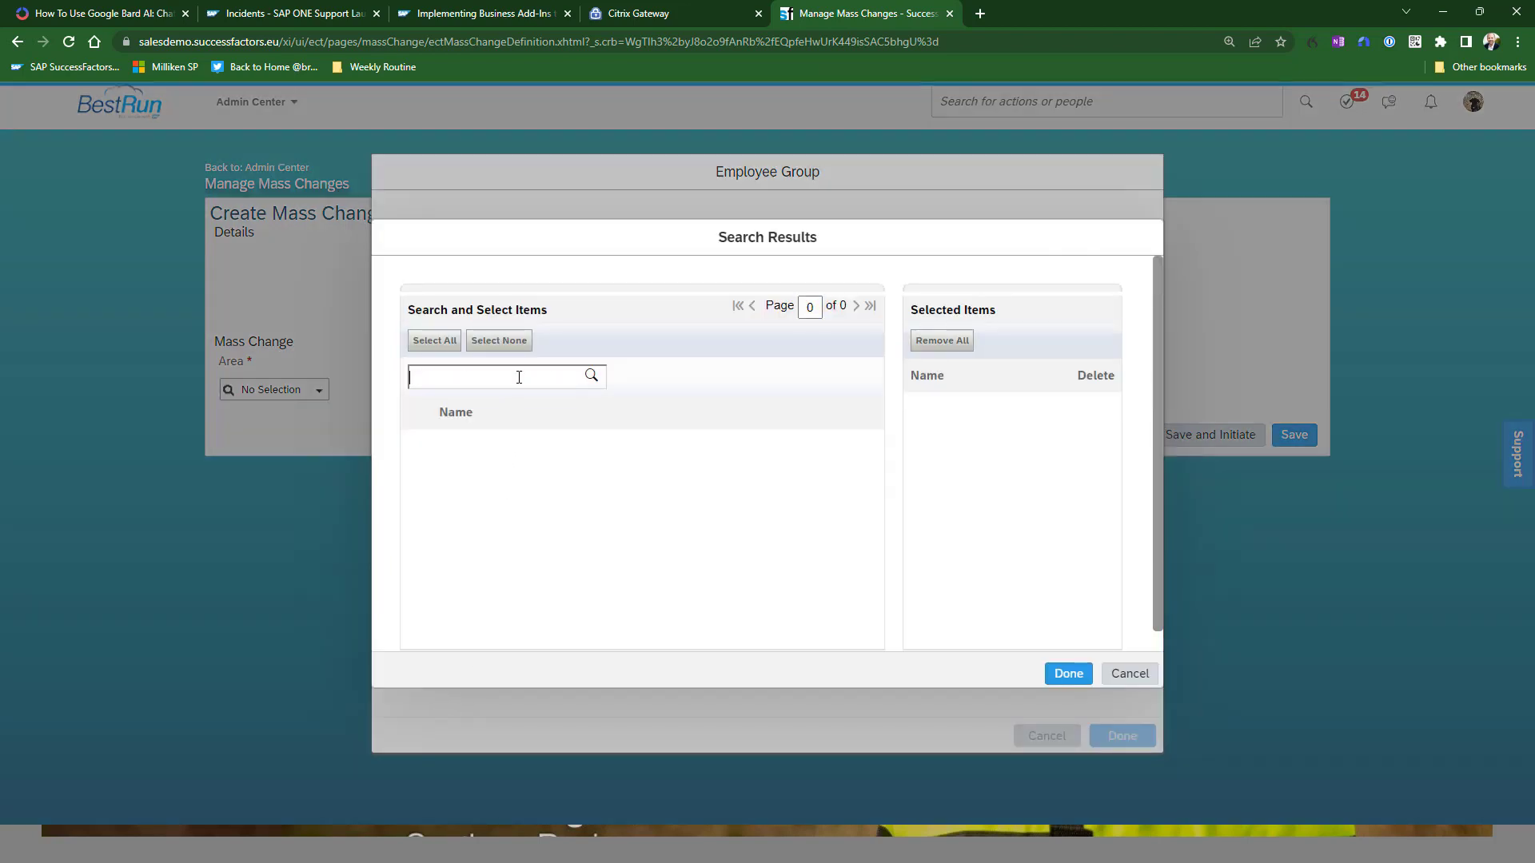
type("Dal")
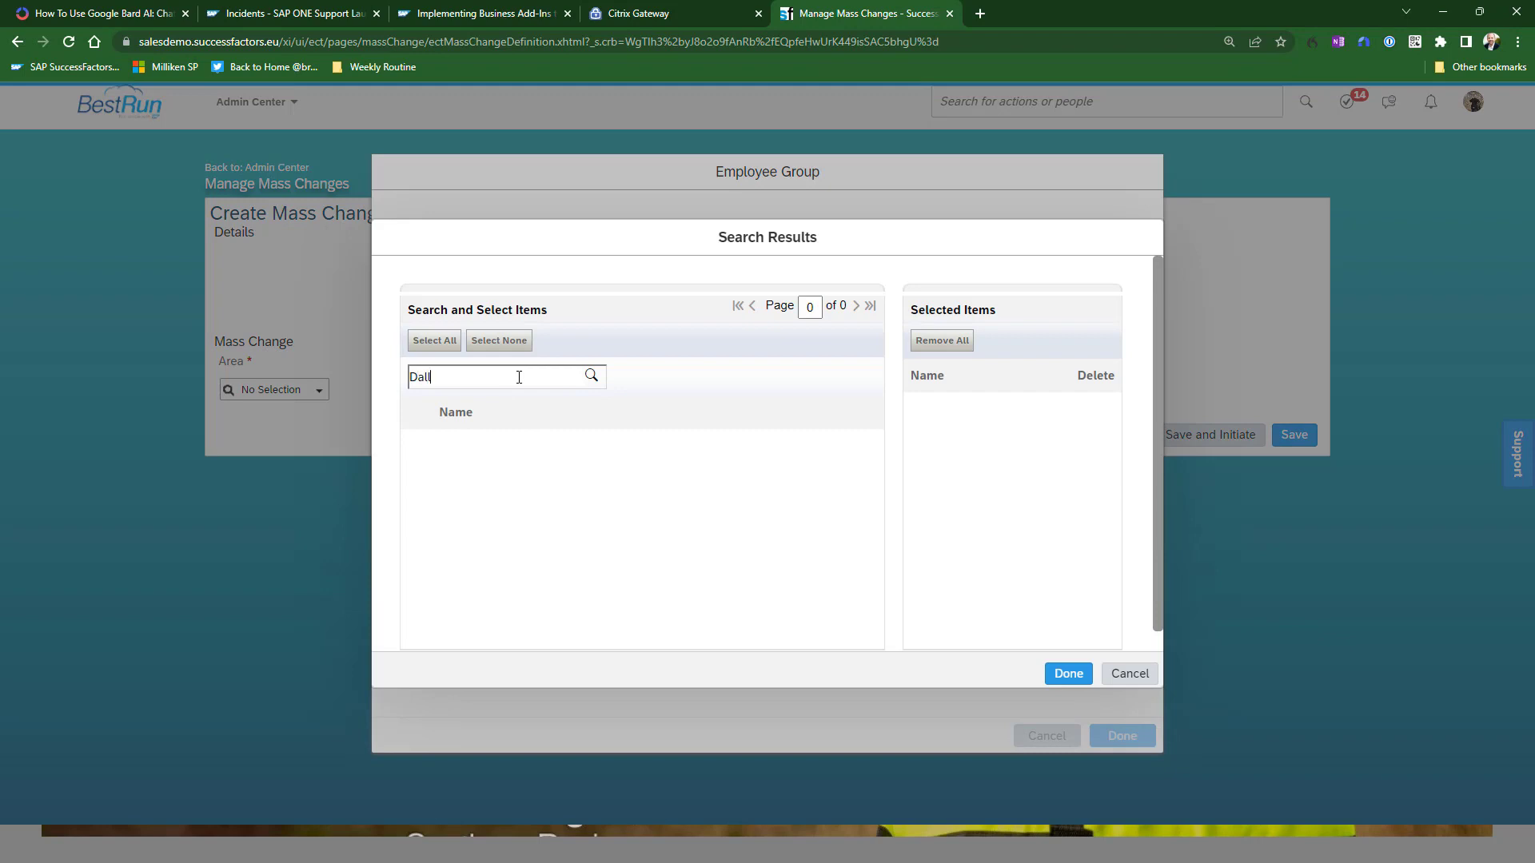
type("as")
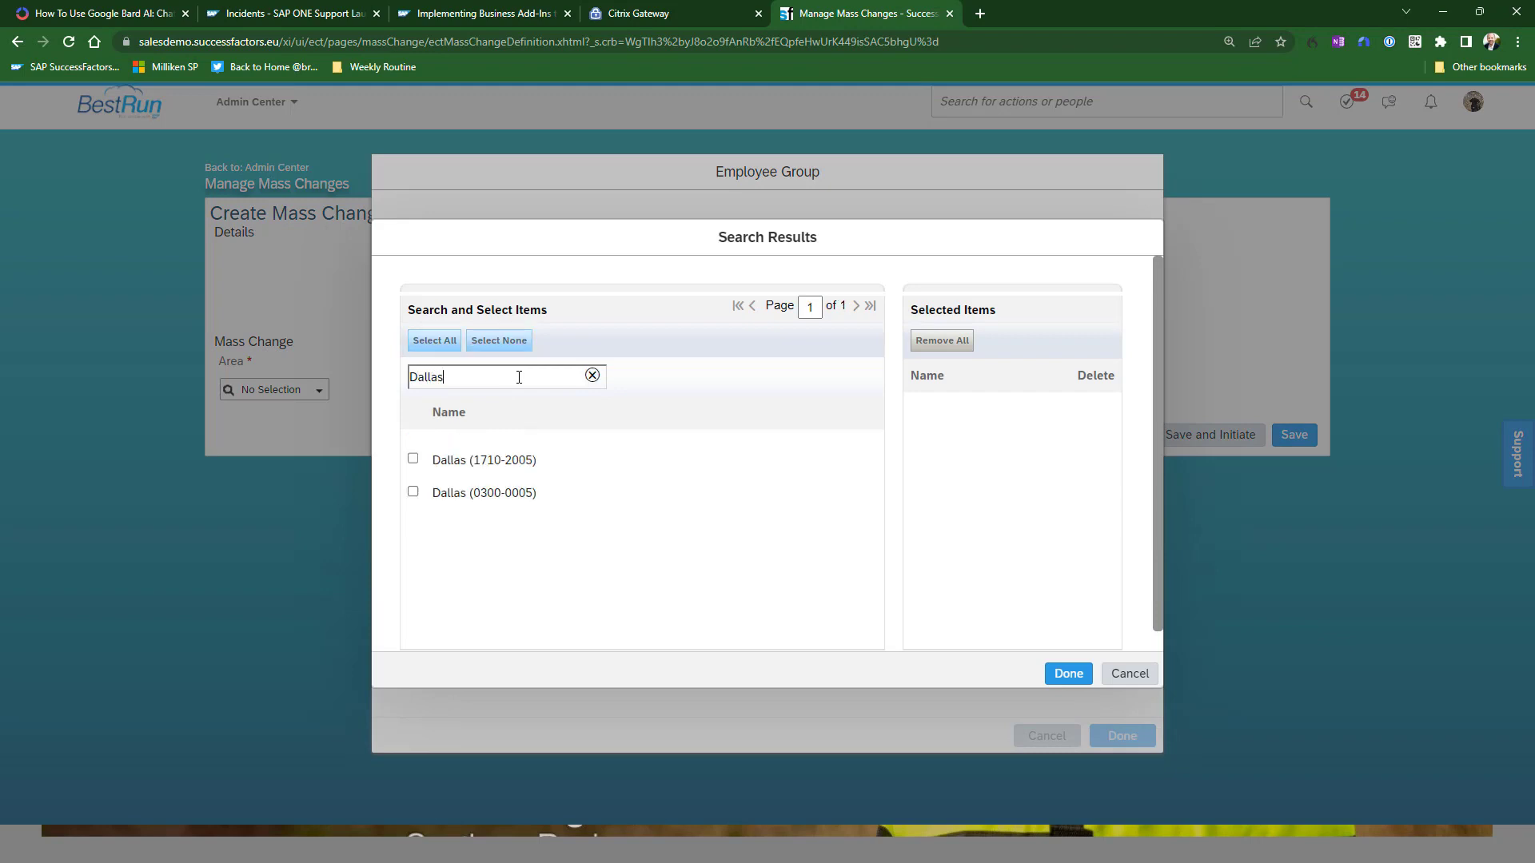
Include Dallas (1710-2005) and Dallas (0300-0005), update the count to 16 members and finish the group
left_click(412, 459)
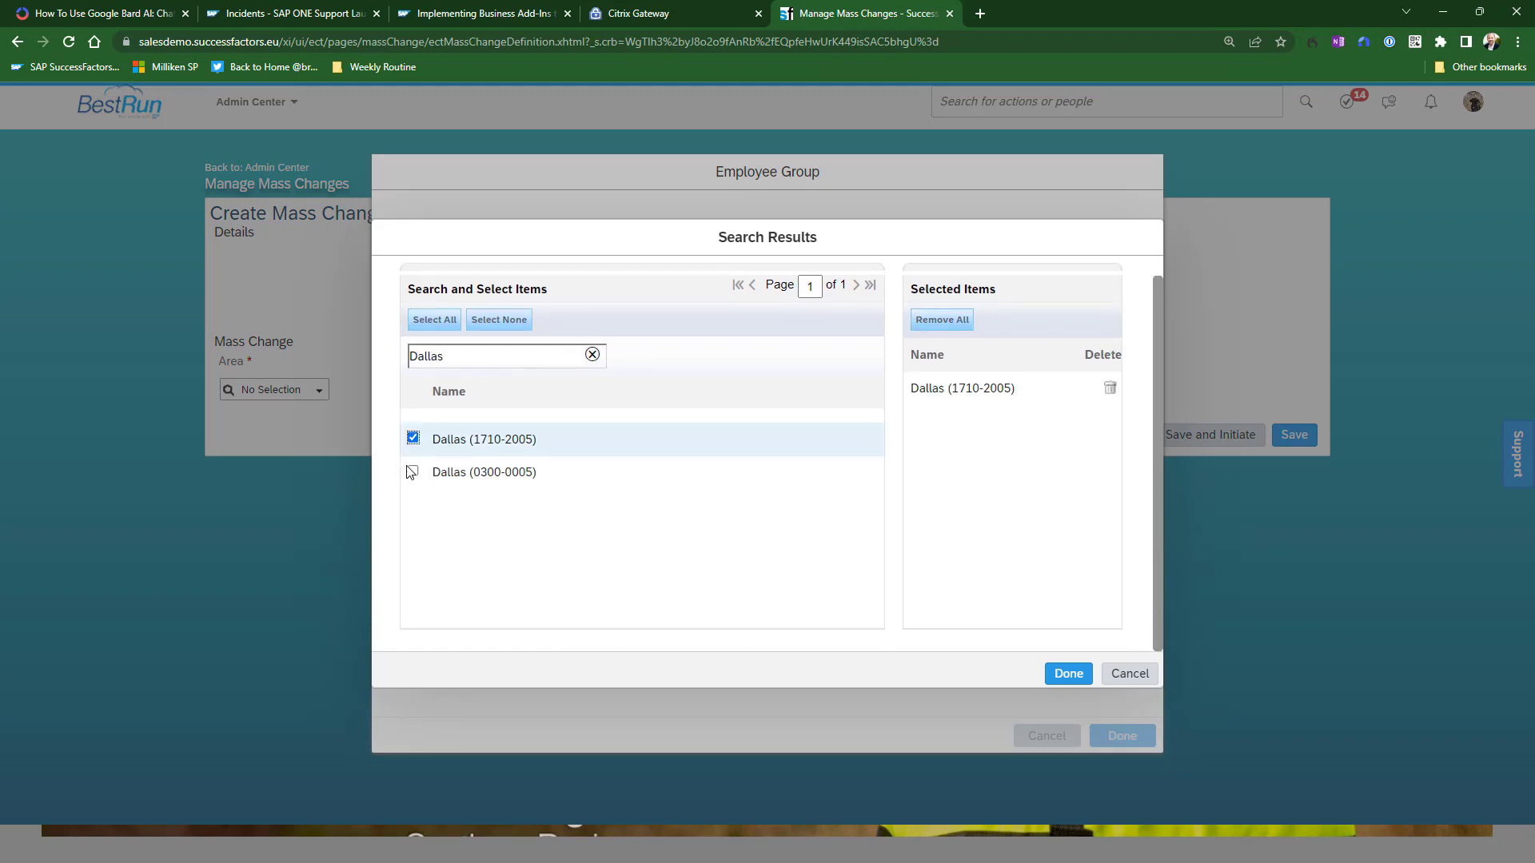
left_click(413, 471)
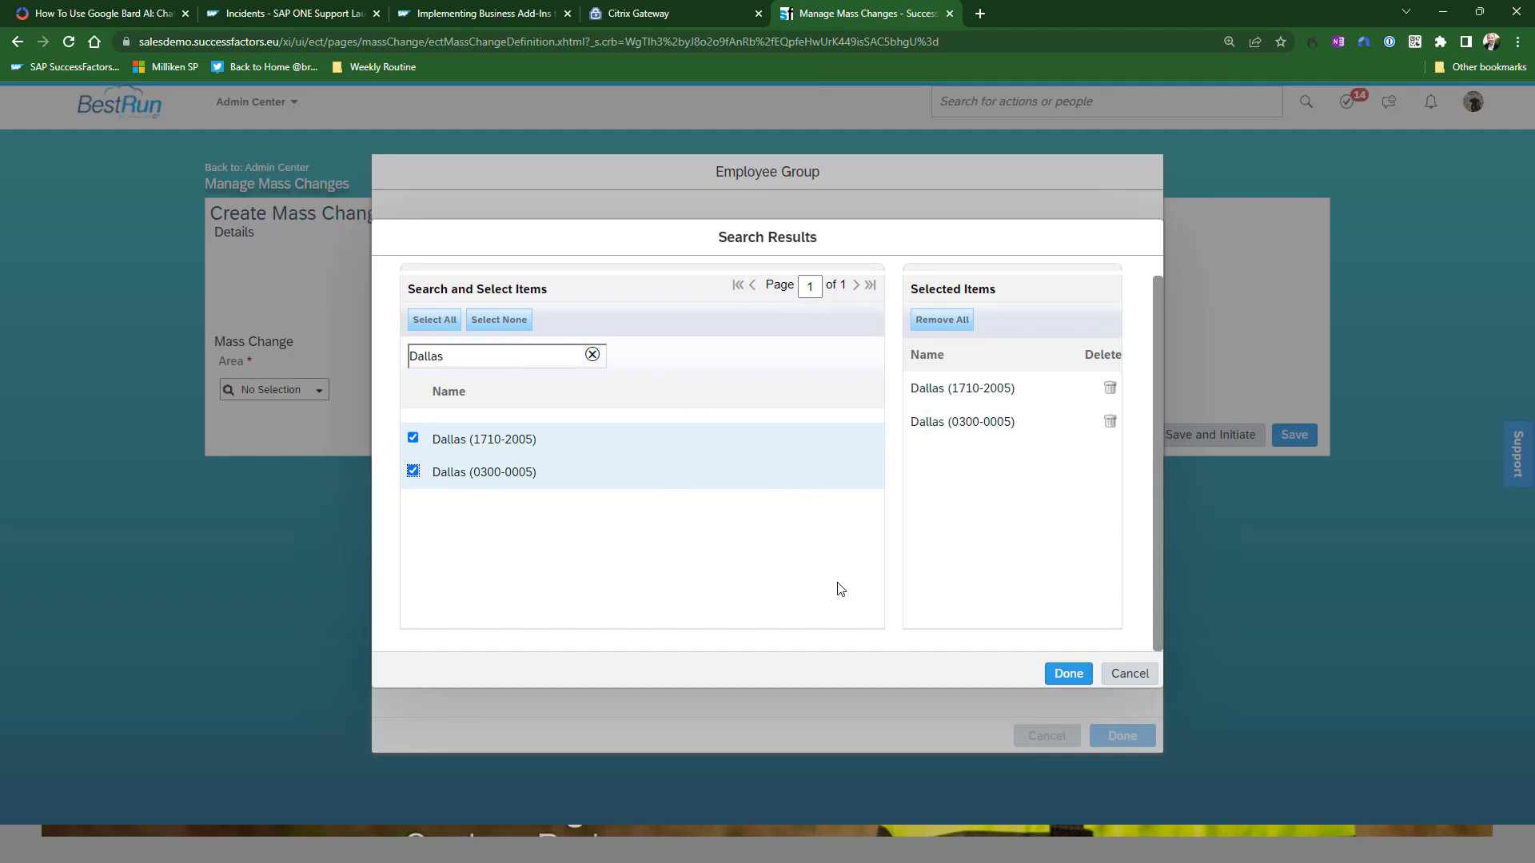
mouse_move(1068, 674)
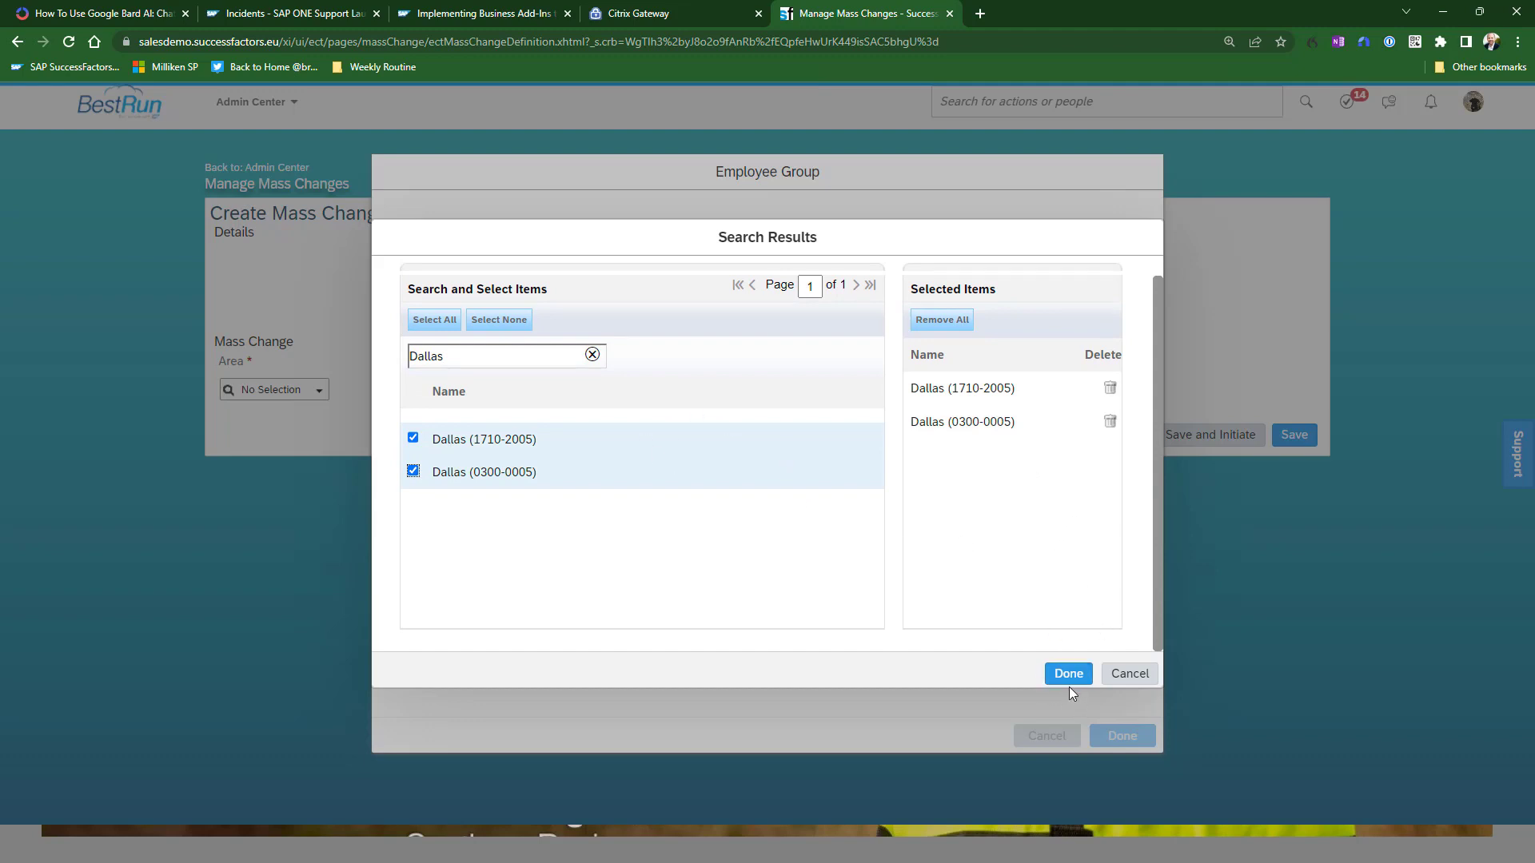
left_click(1067, 674)
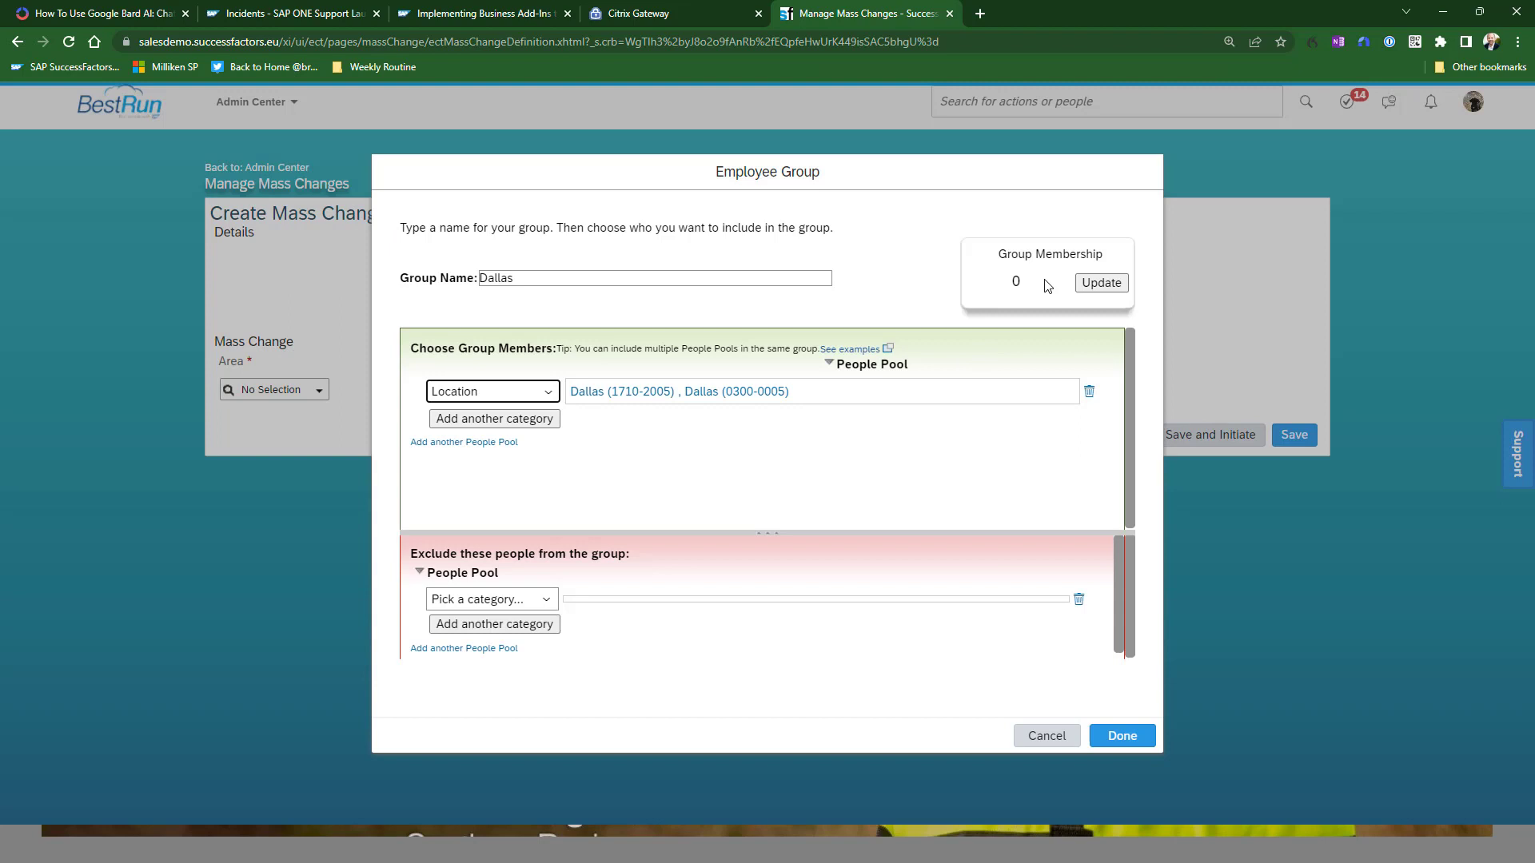
left_click(1100, 283)
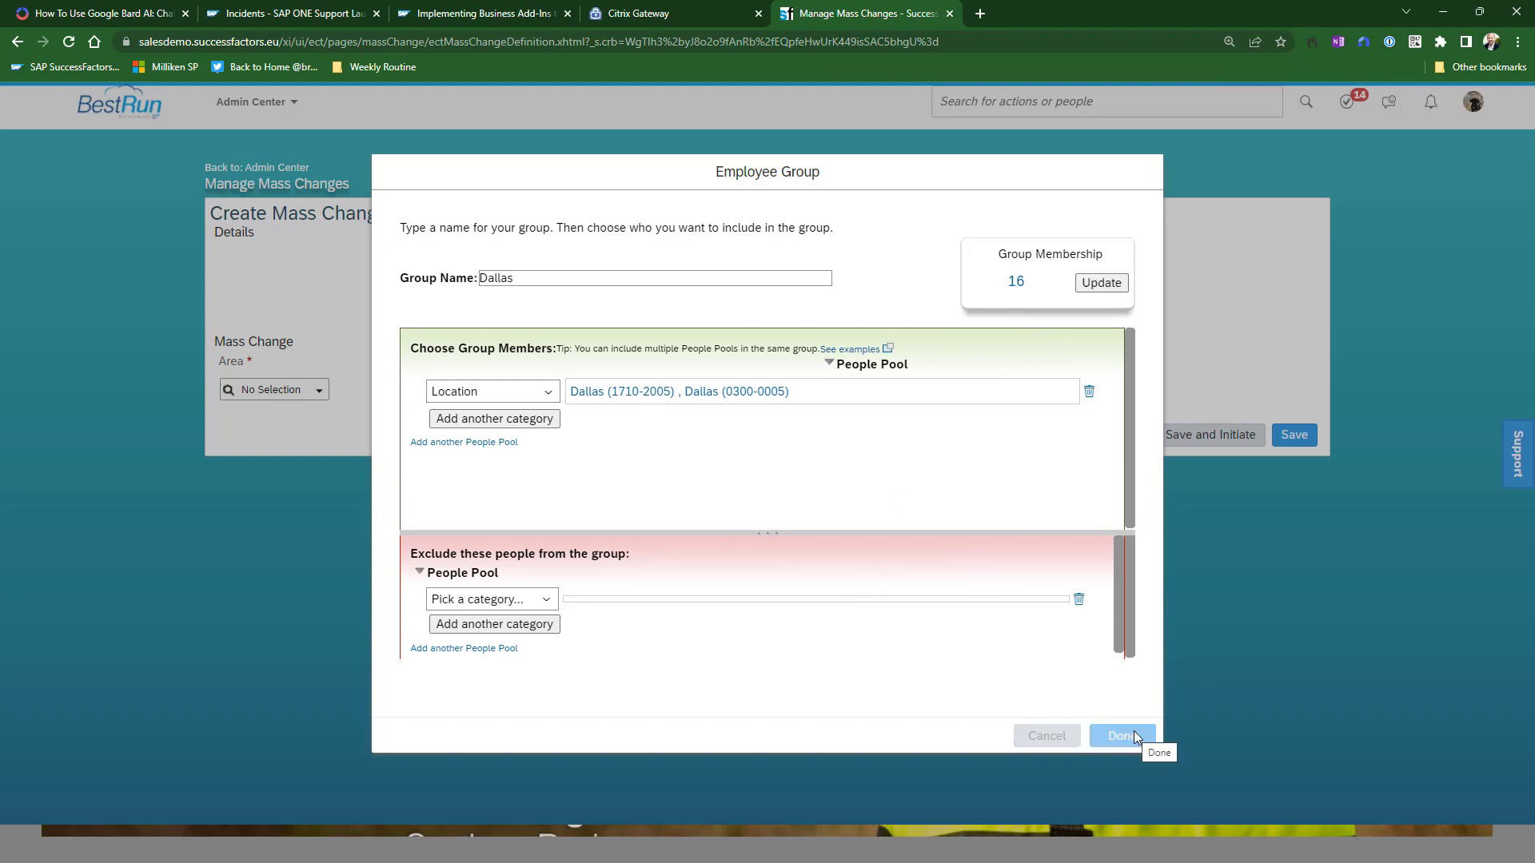
left_click(1122, 735)
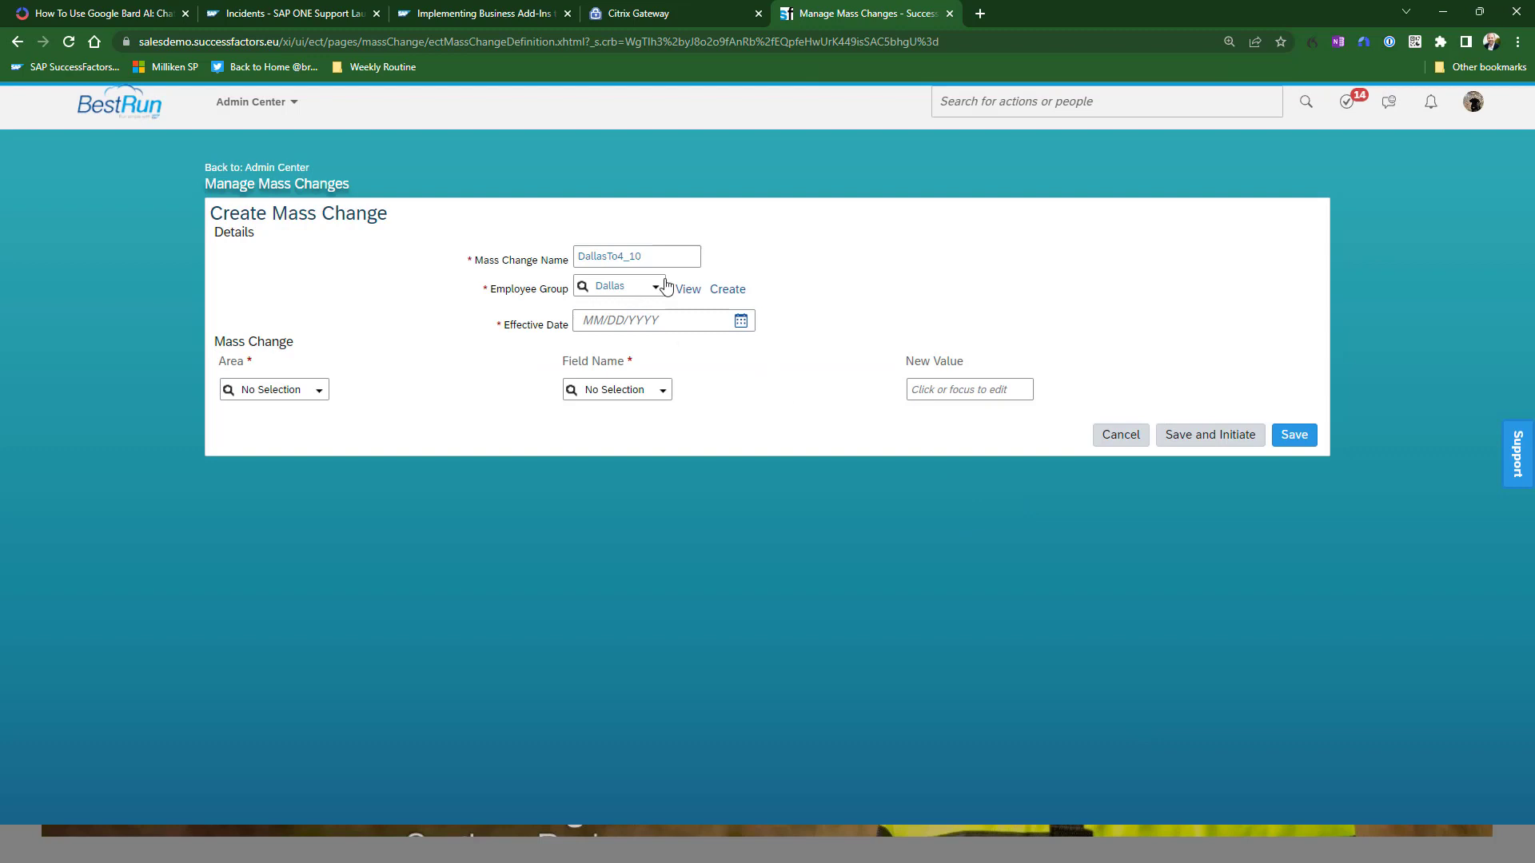
Set the effective date to February 23, 2023 via the calendar
left_click(646, 320)
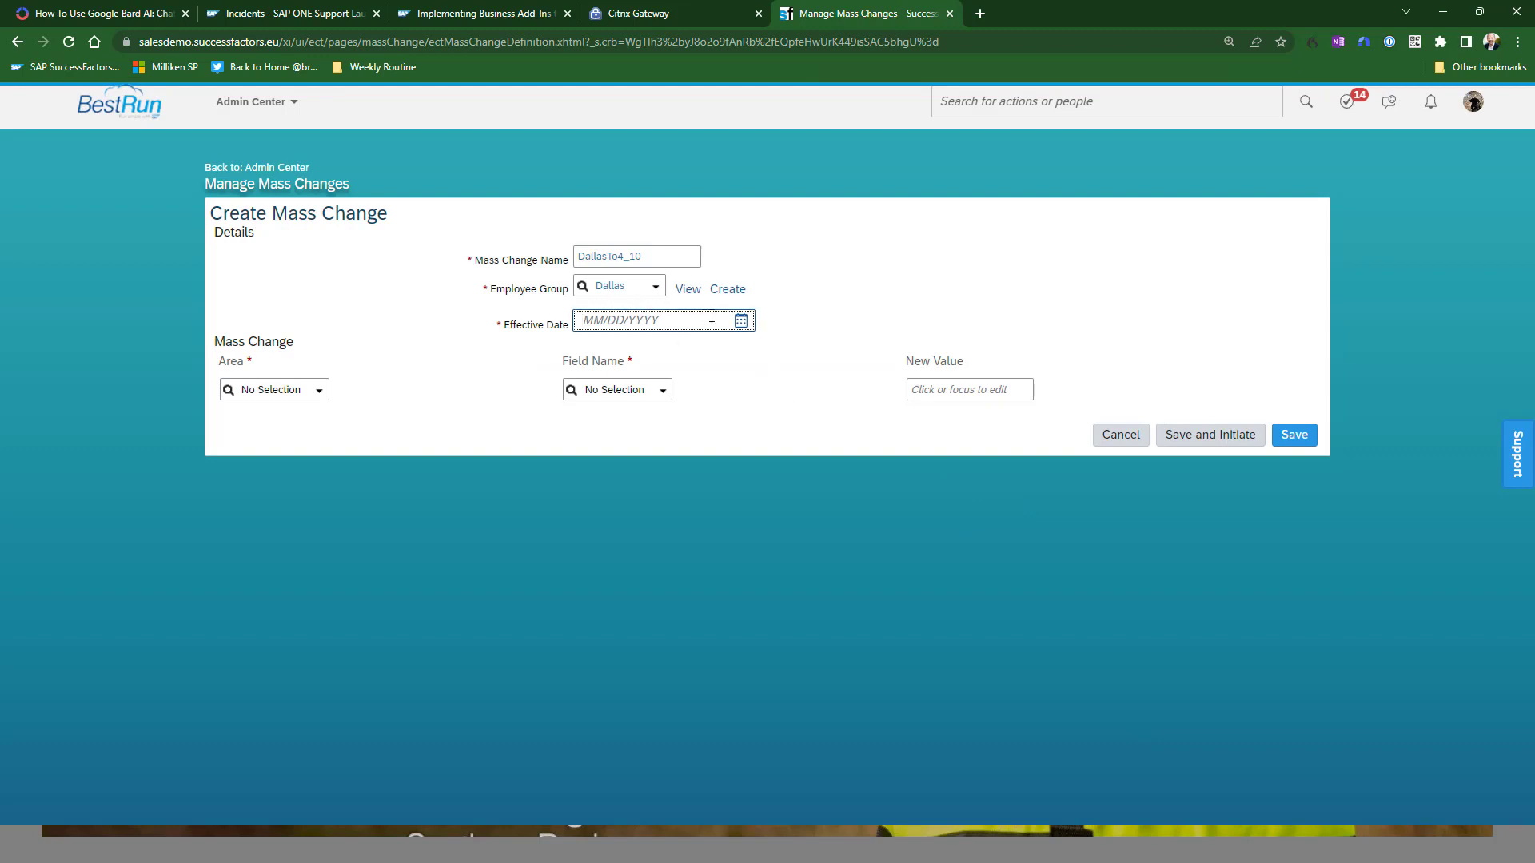
left_click(740, 320)
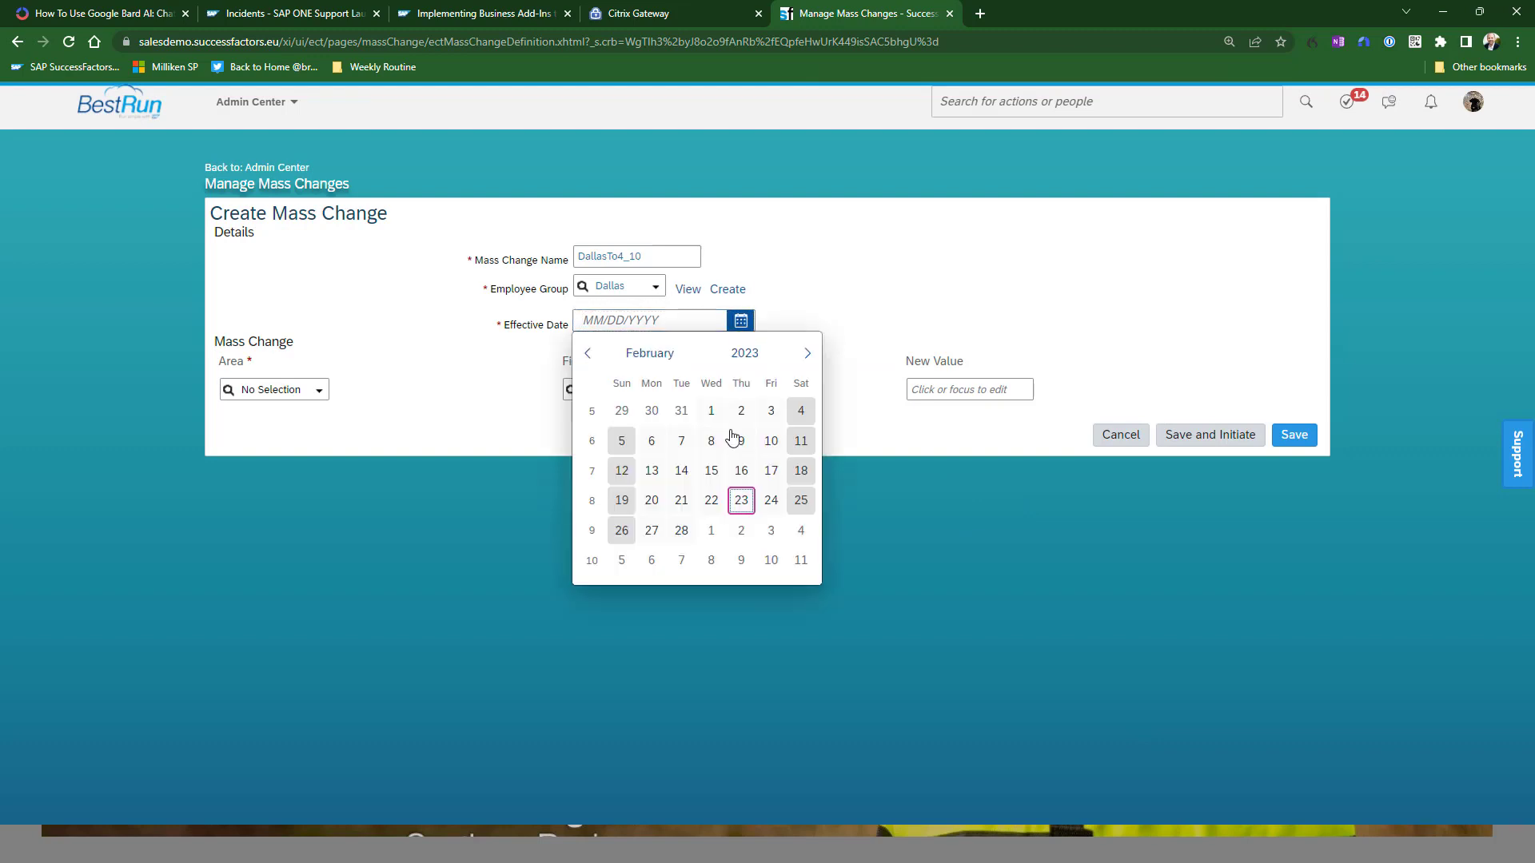
left_click(741, 501)
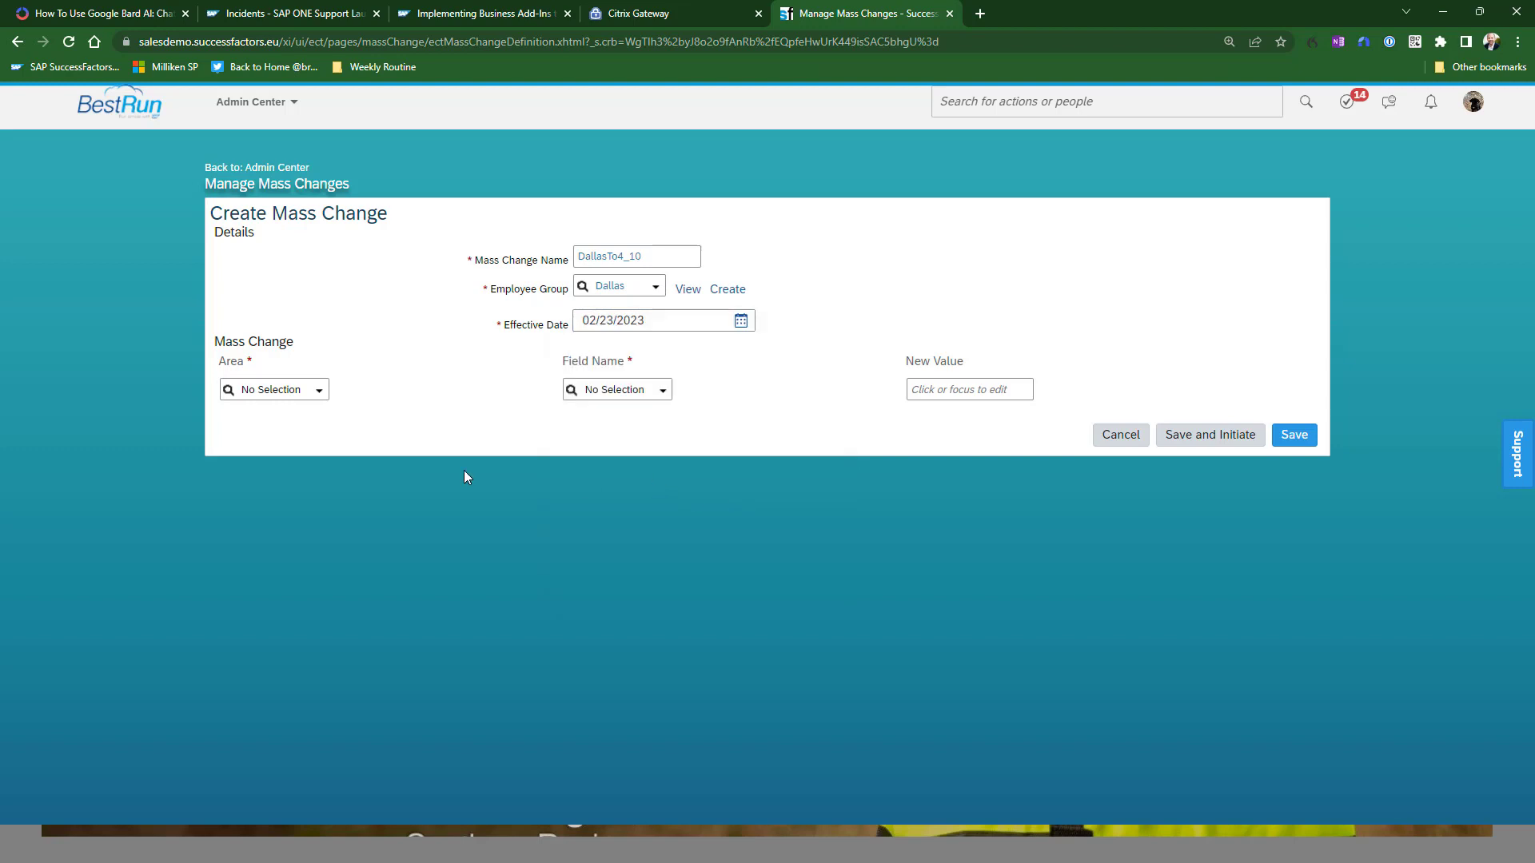
left_click(273, 389)
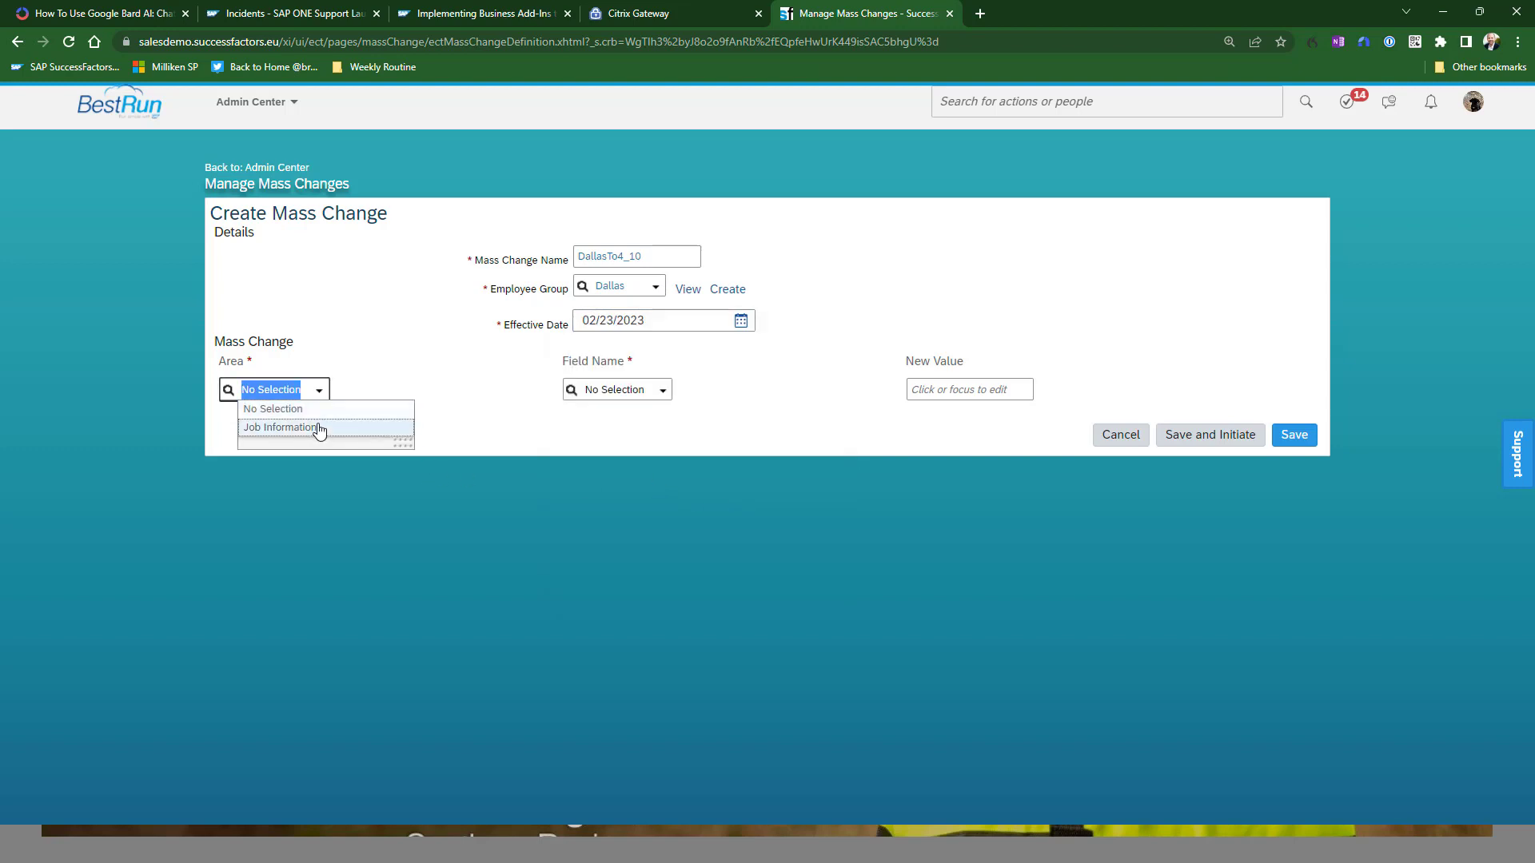
Add a Job Information change setting Work Schedule to Mon-Thurs 7AM-6PM (4_10)
left_click(283, 428)
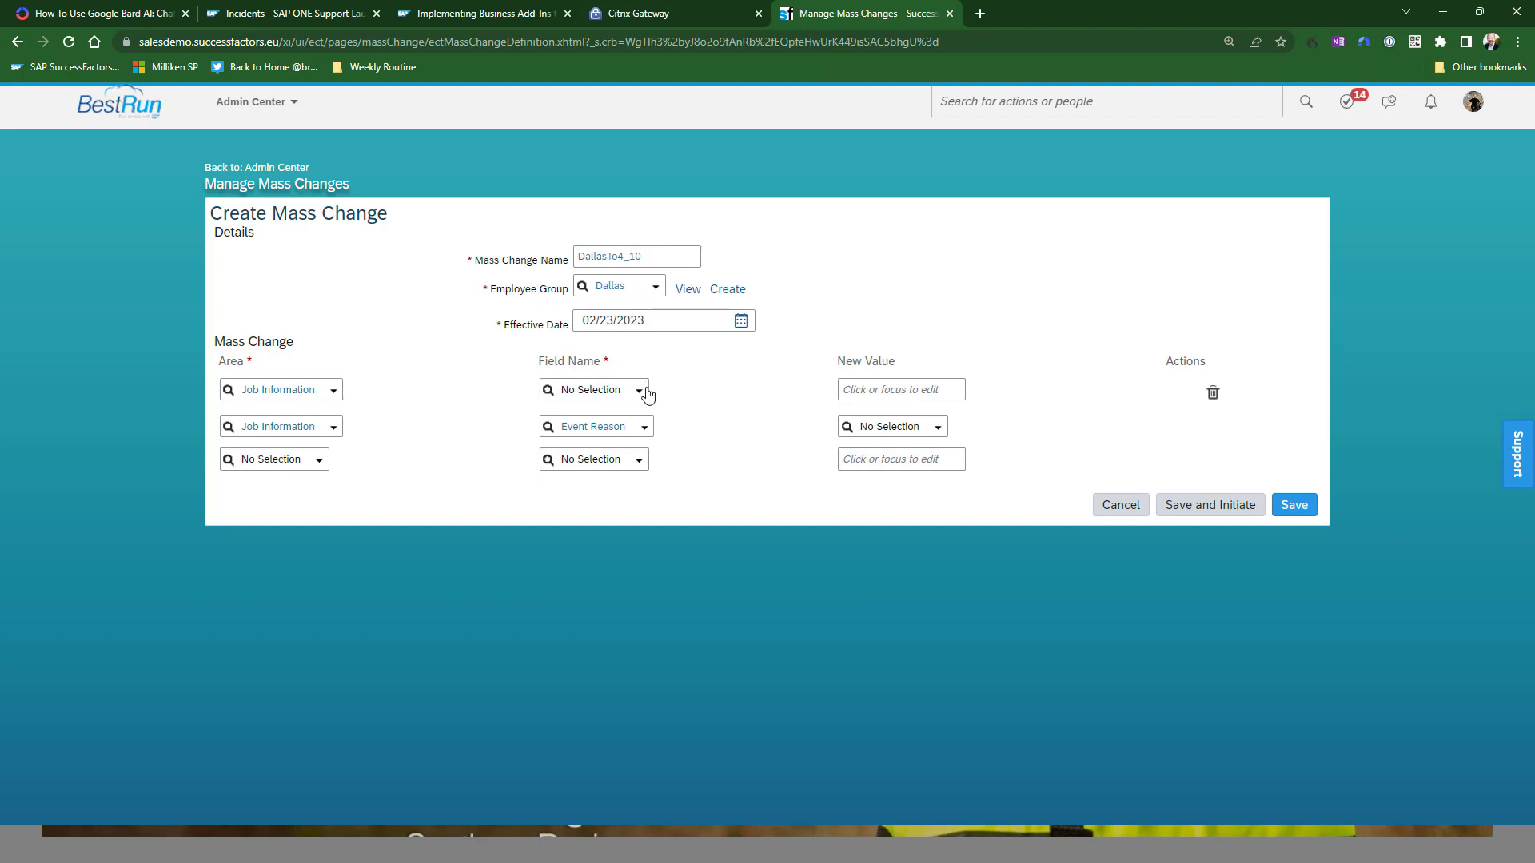
left_click(642, 389)
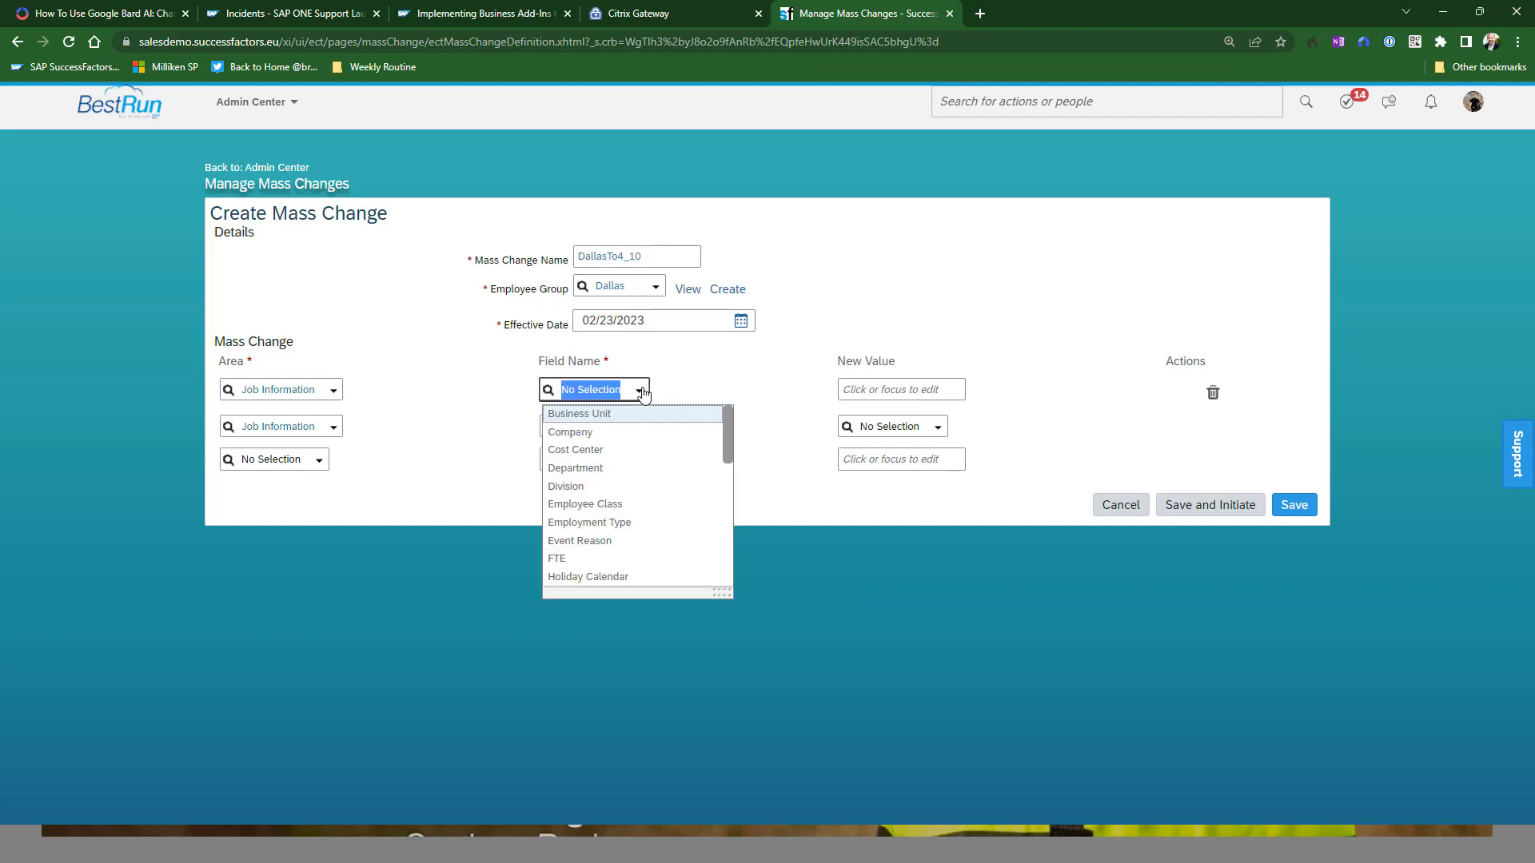
type("w")
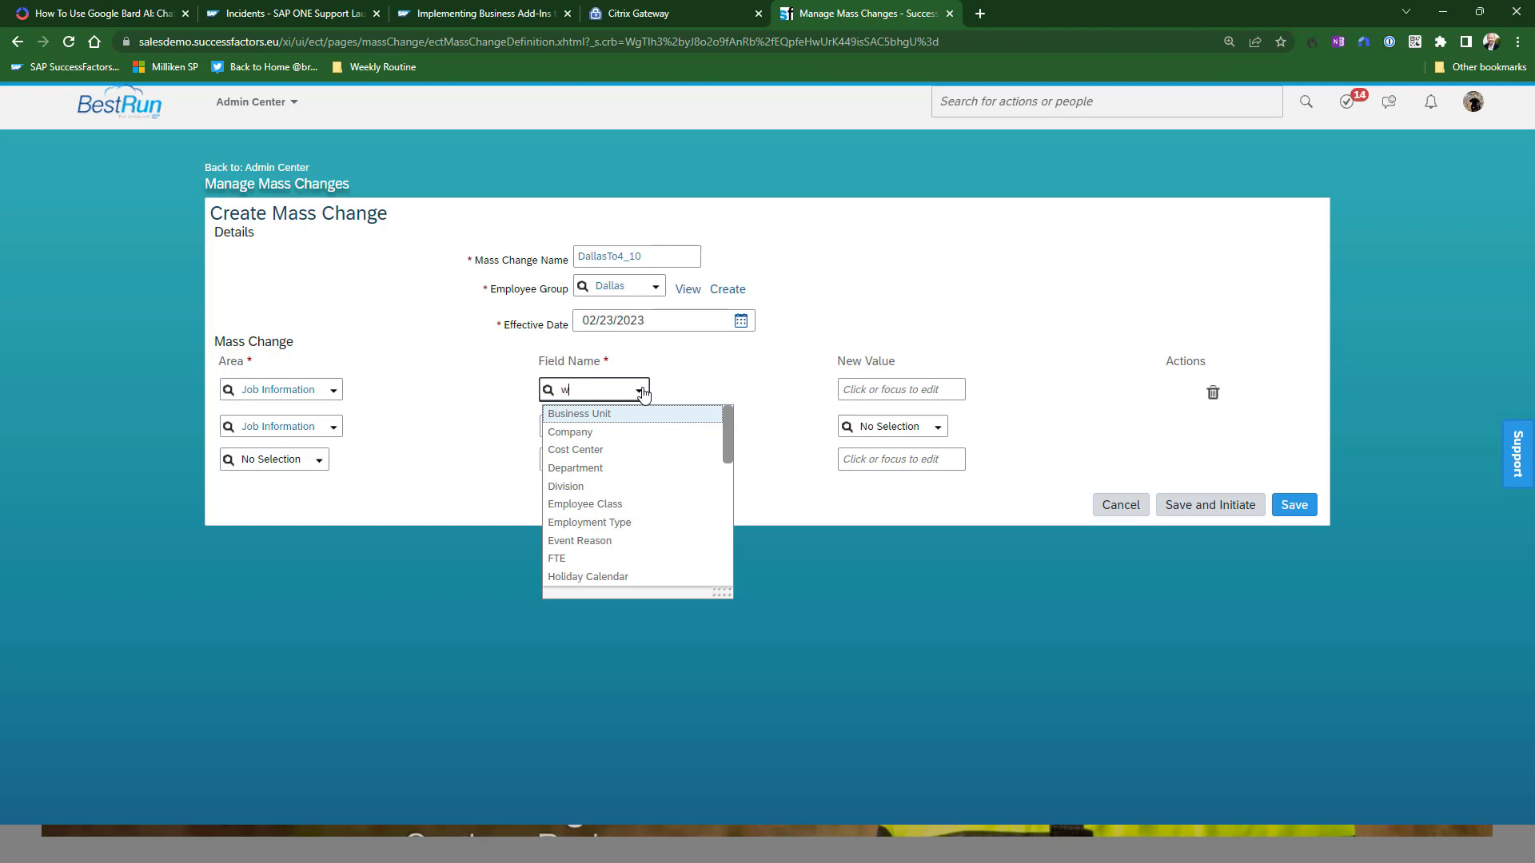
type("ork")
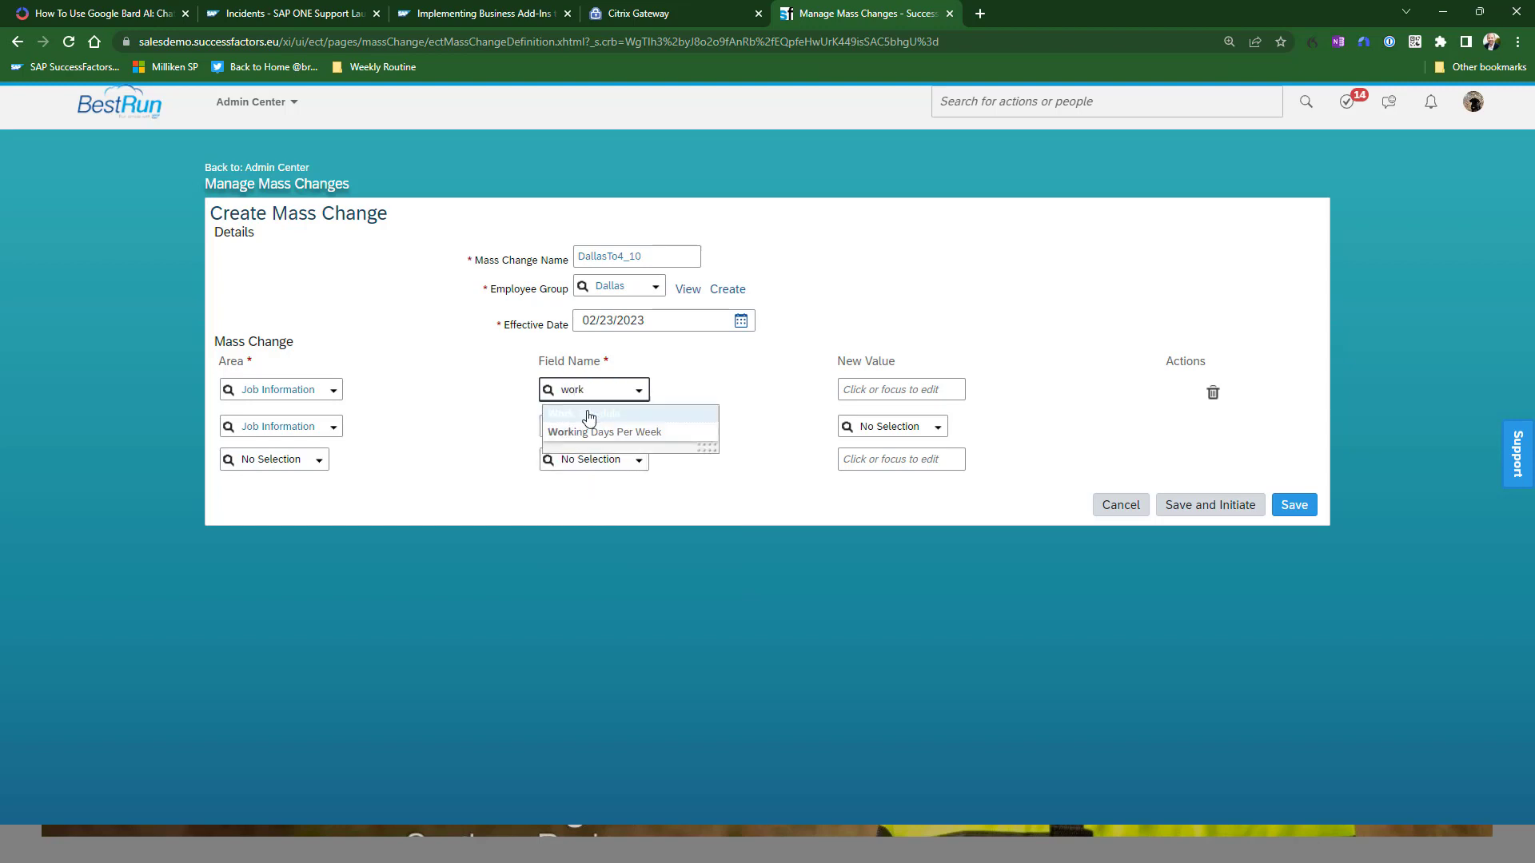
left_click(605, 432)
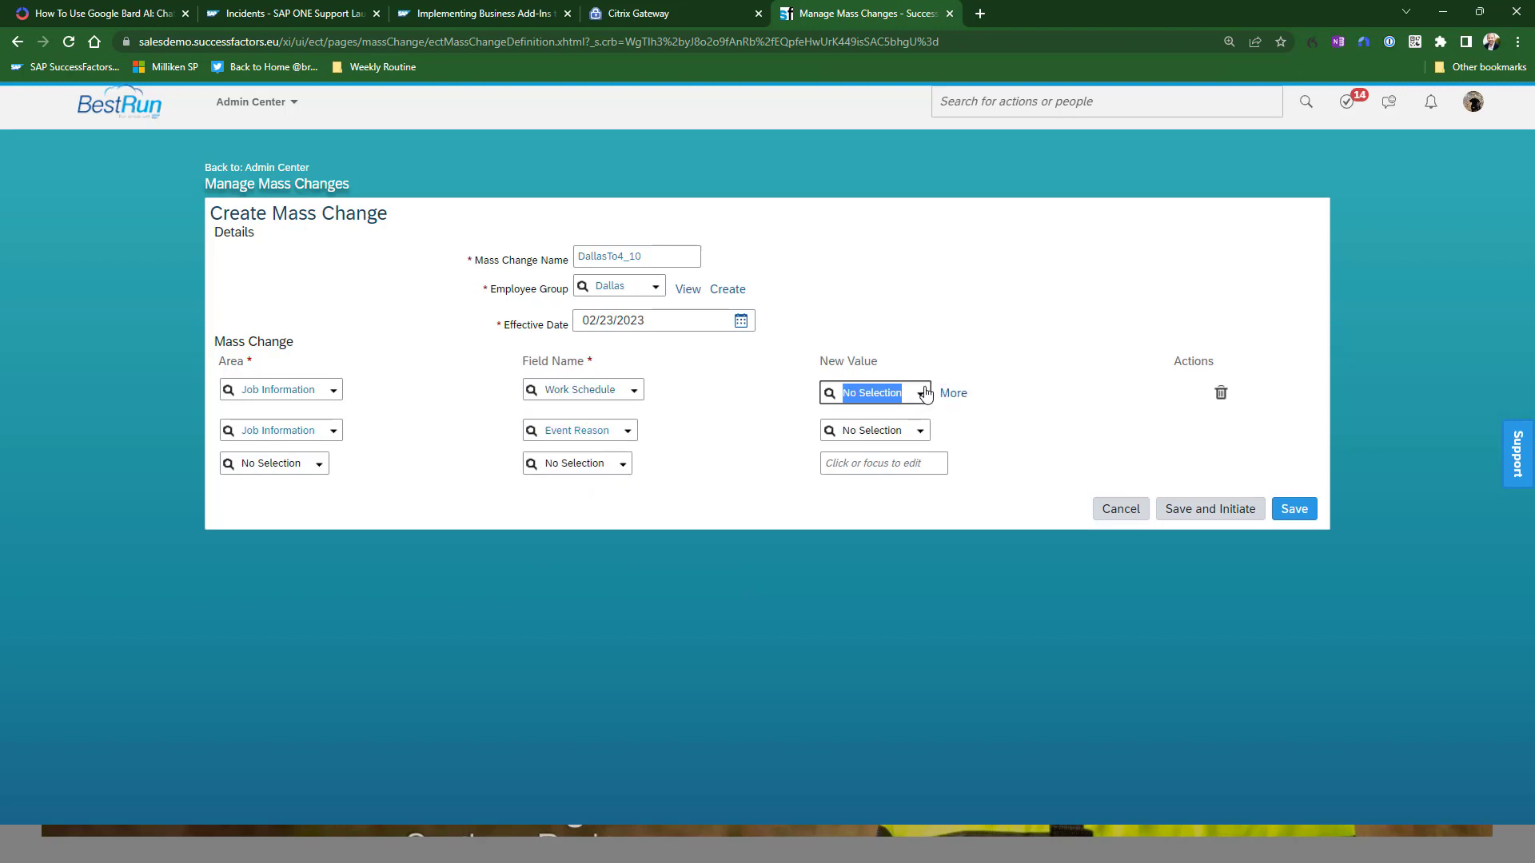
left_click(921, 393)
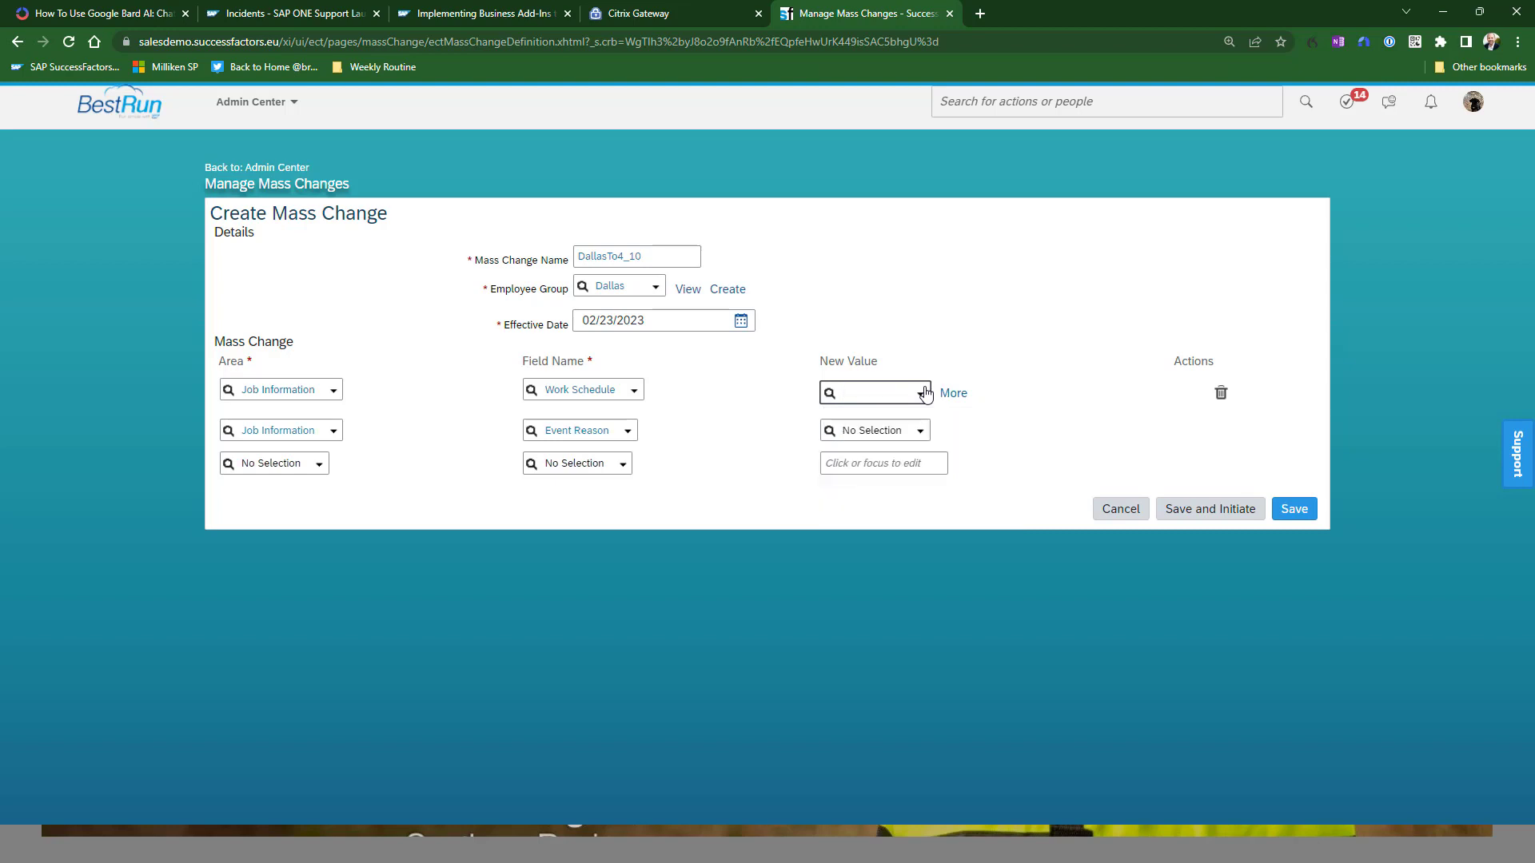
type("4")
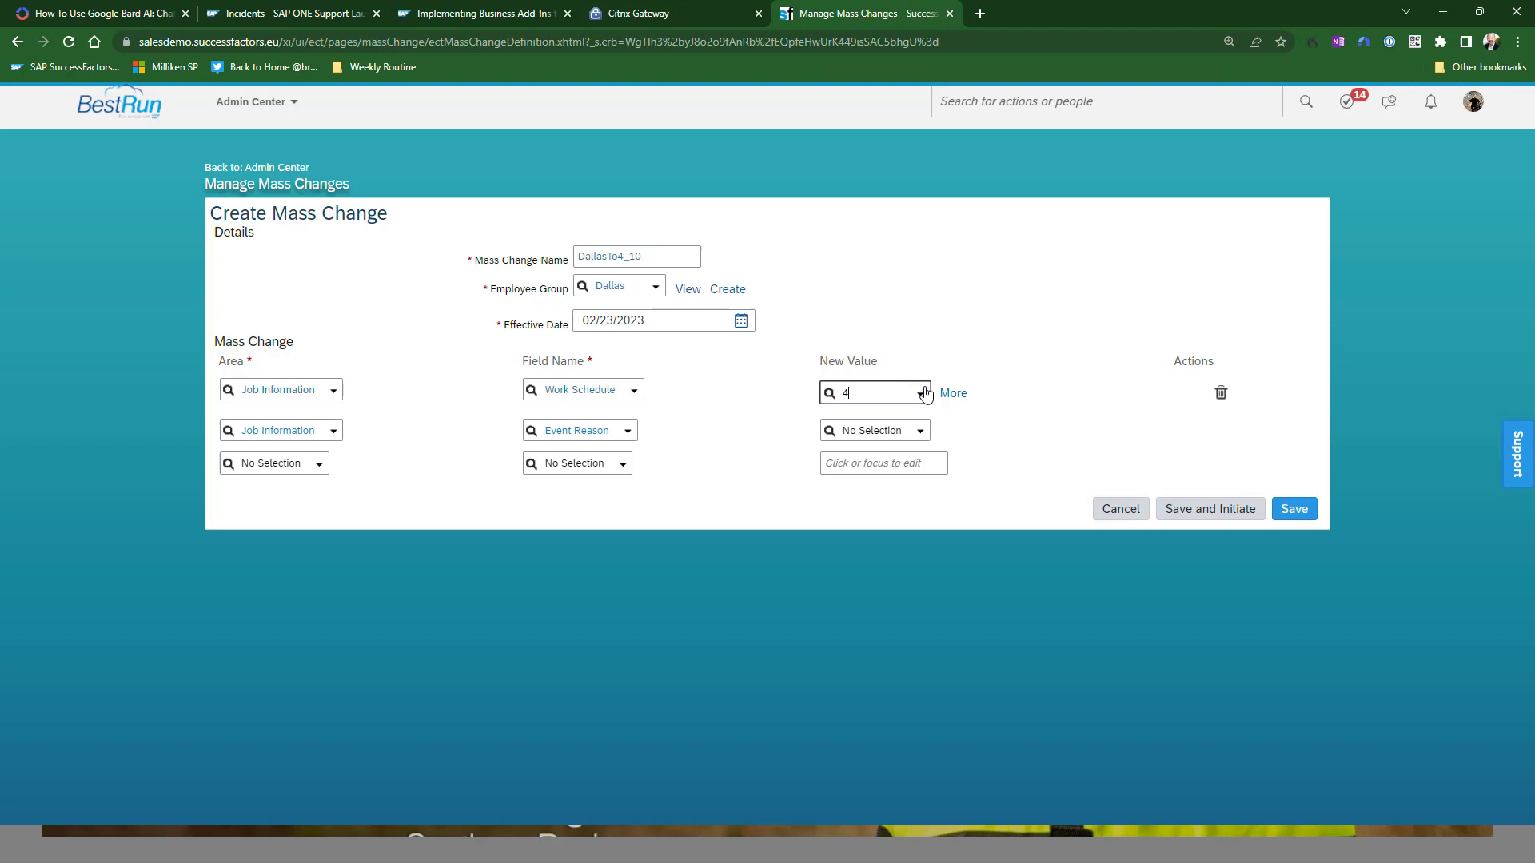
type("_10")
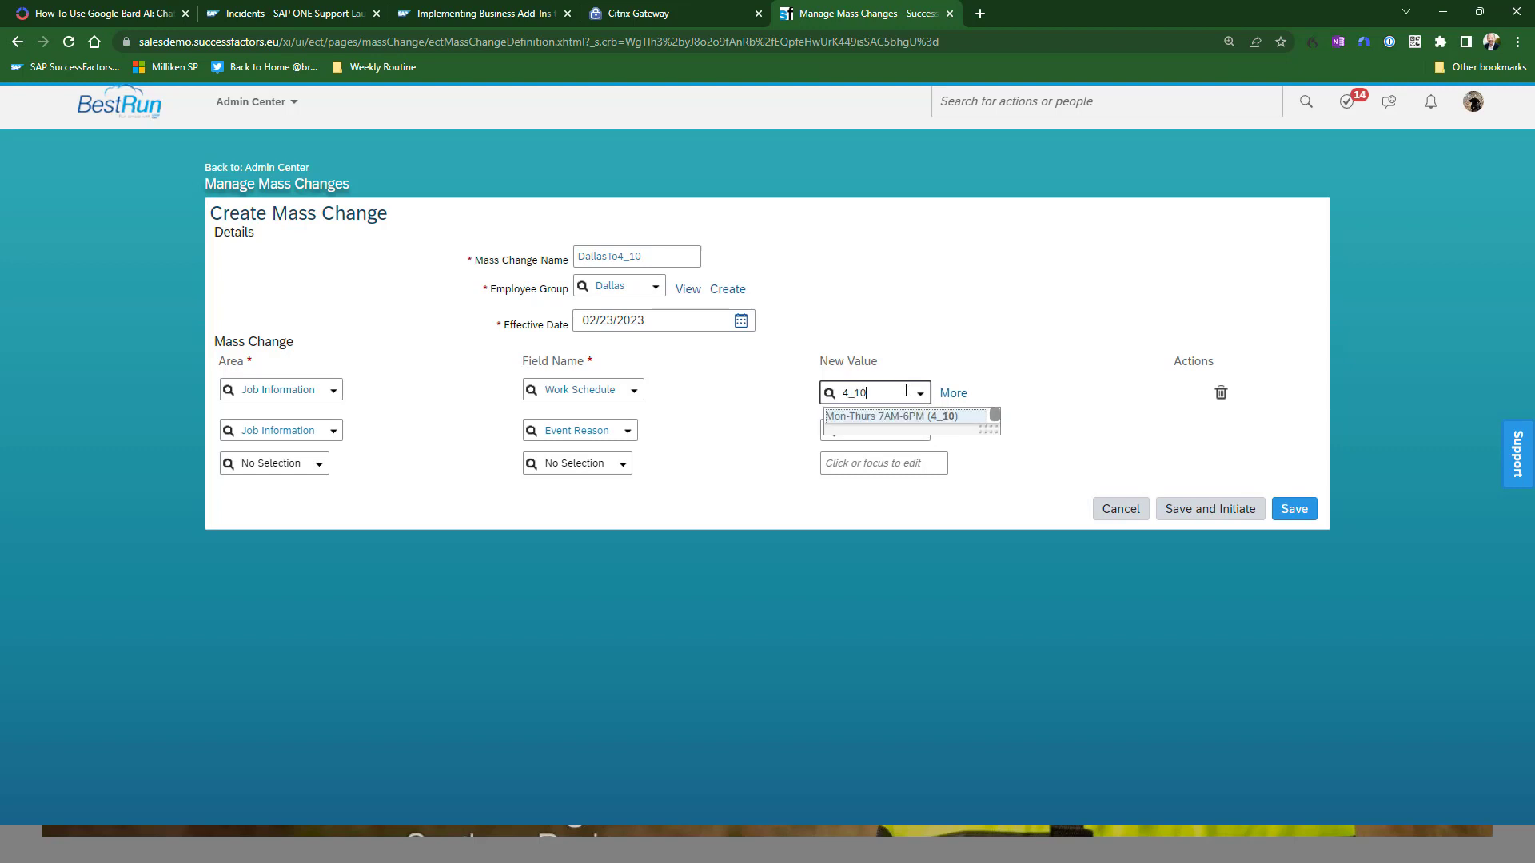
mouse_move(895, 424)
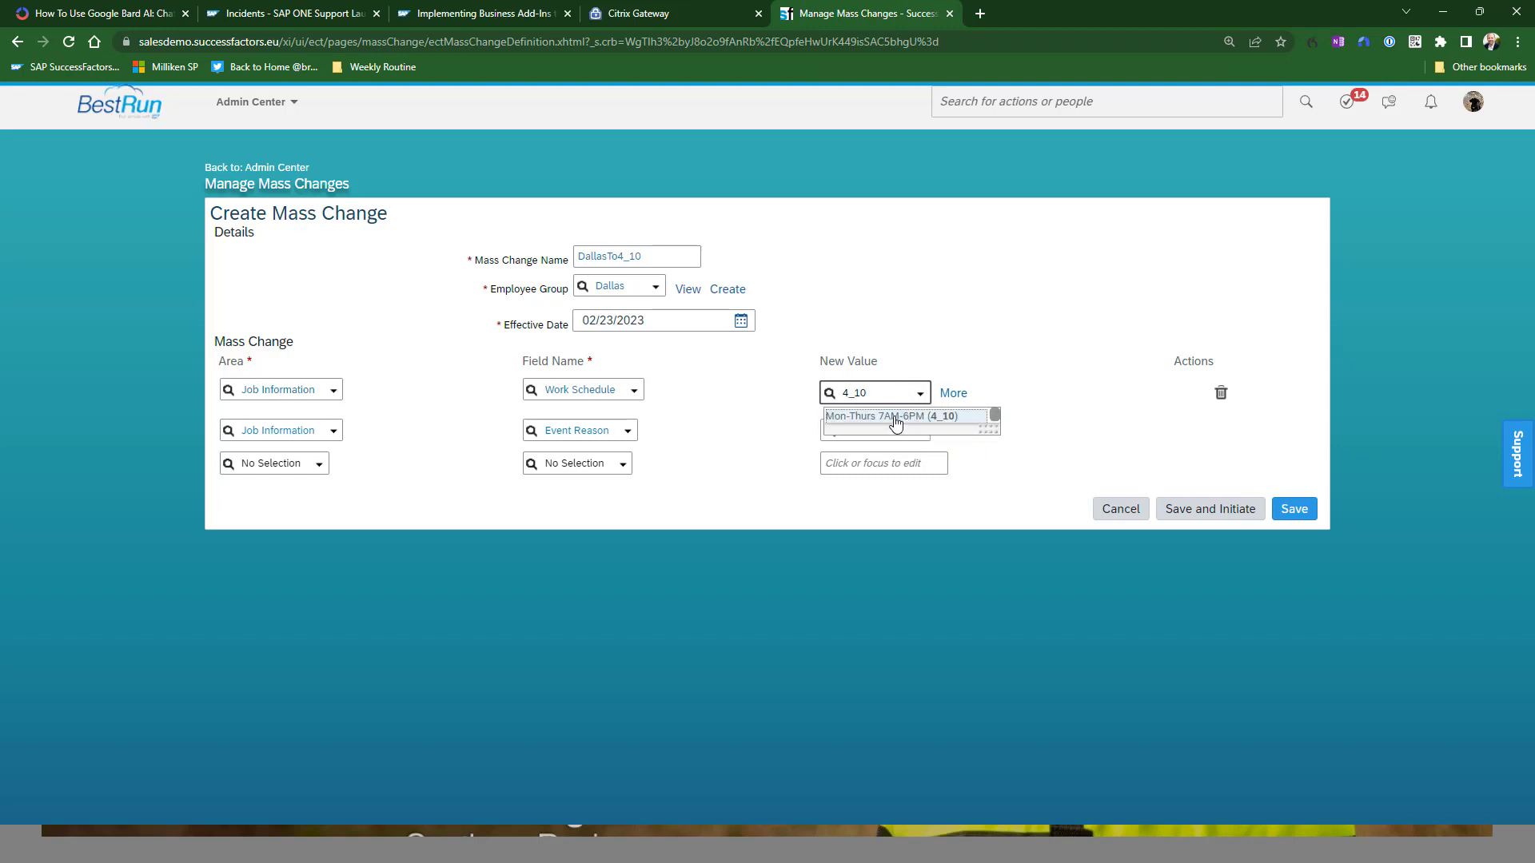
left_click(898, 415)
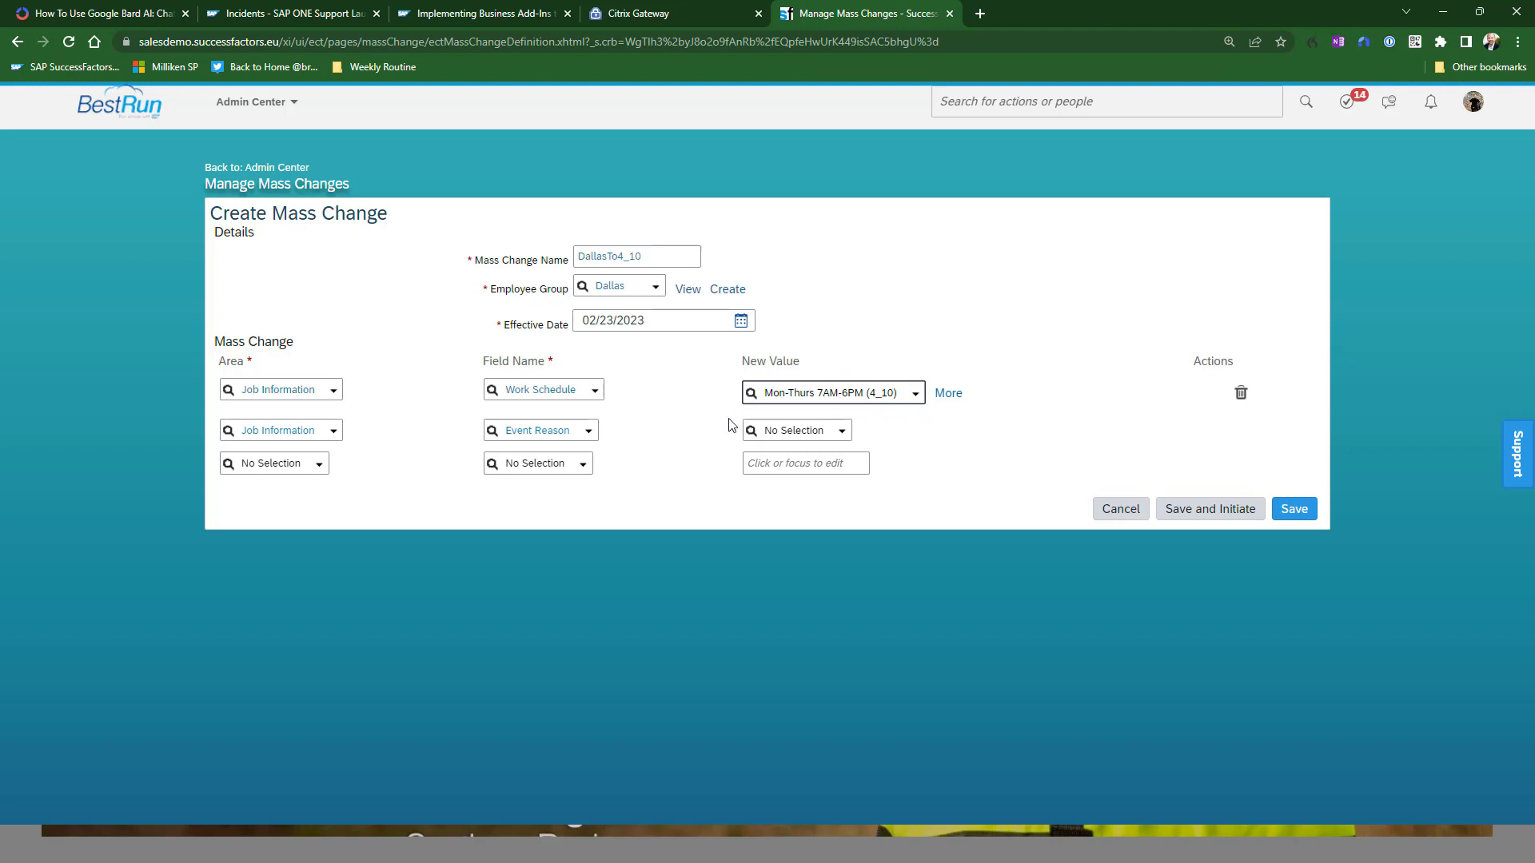
mouse_move(845, 437)
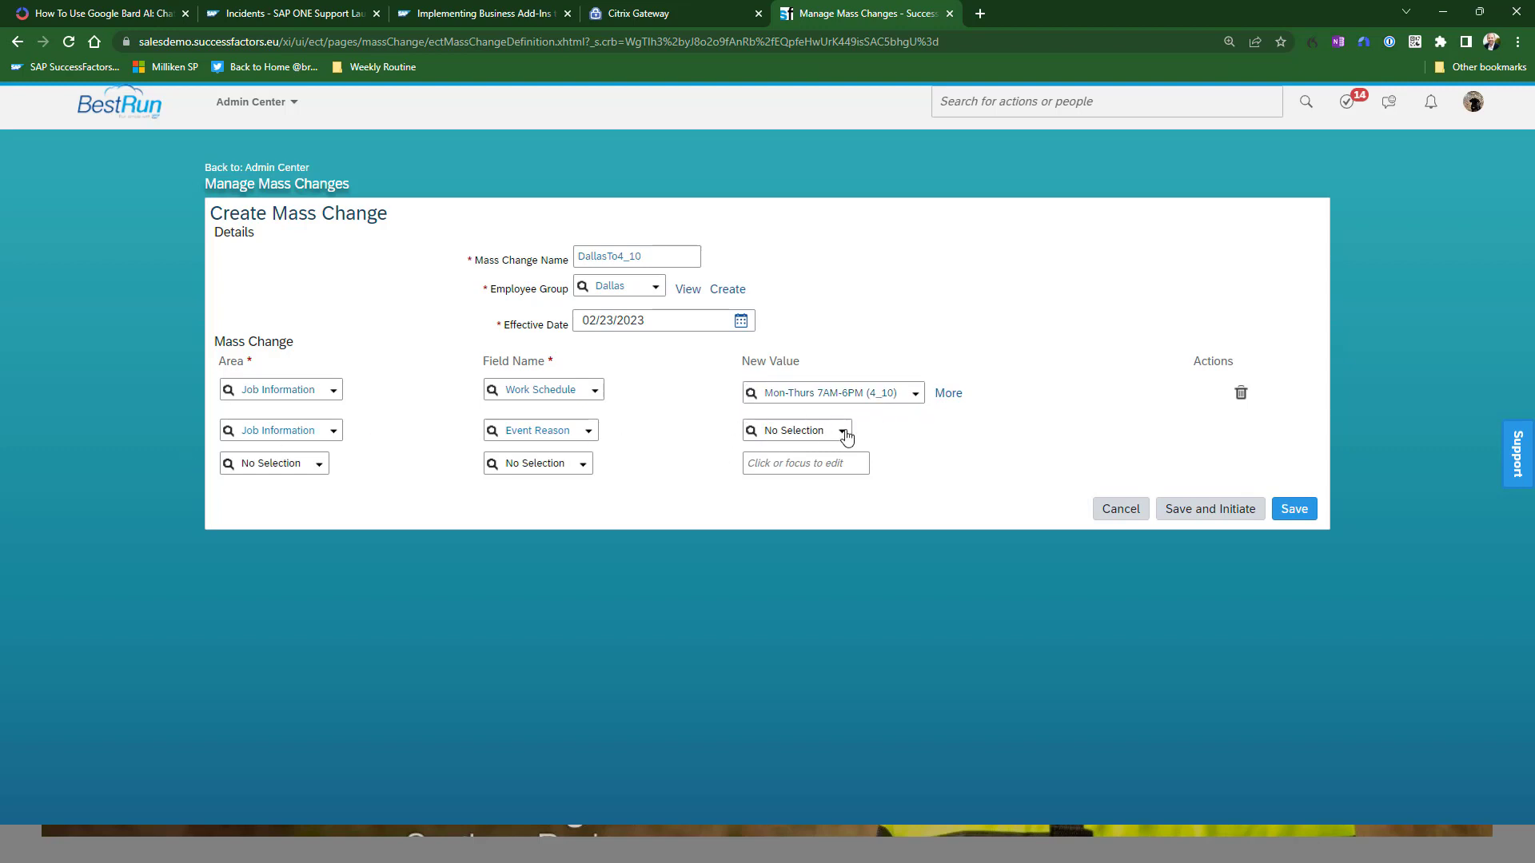
Set the Event Reason to the department name Data Change reason
left_click(842, 431)
type("z")
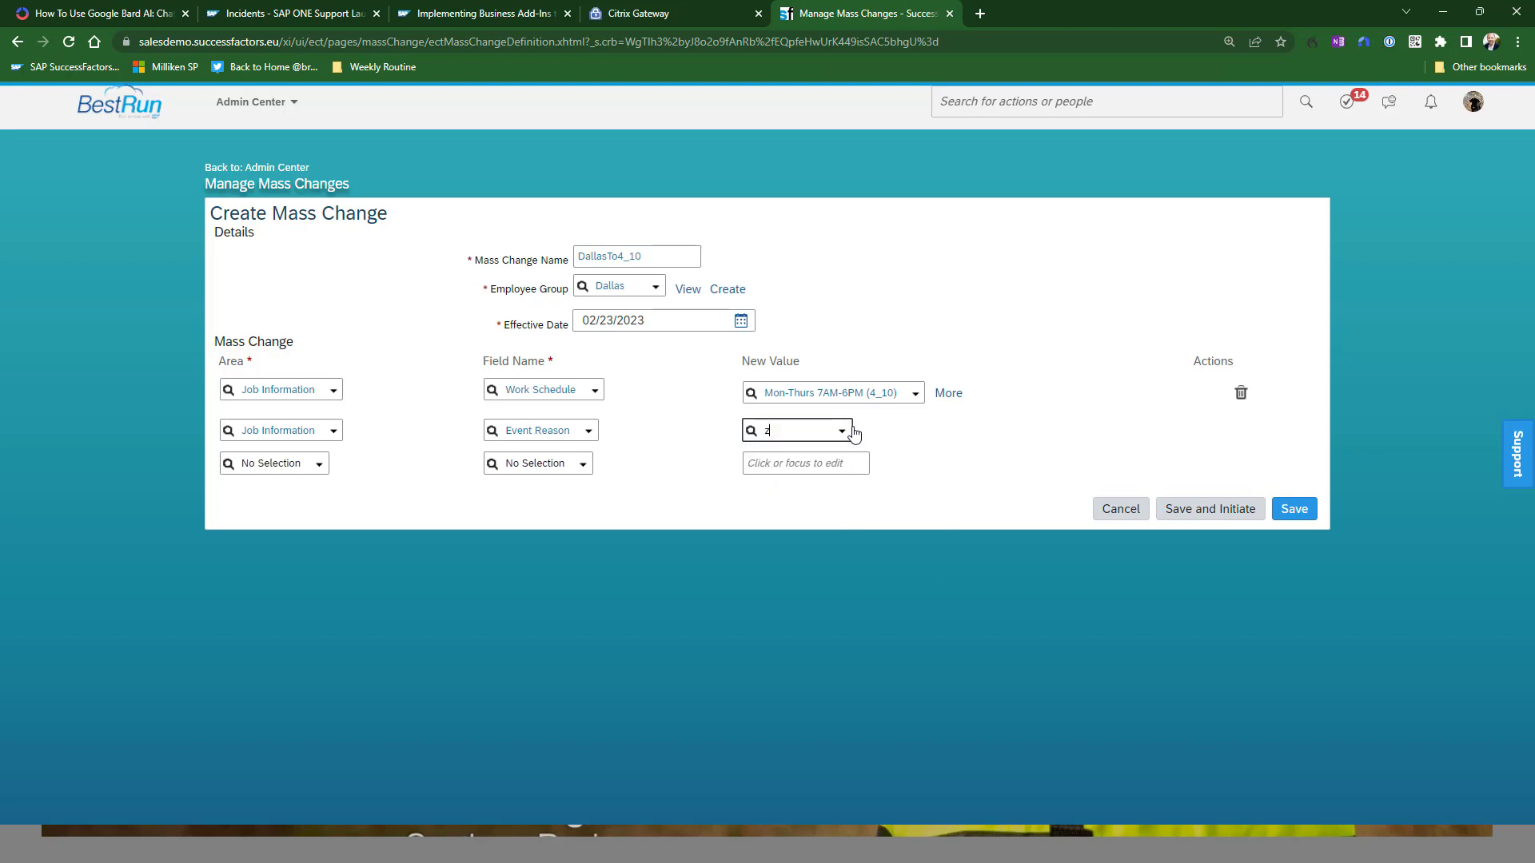
type("Data")
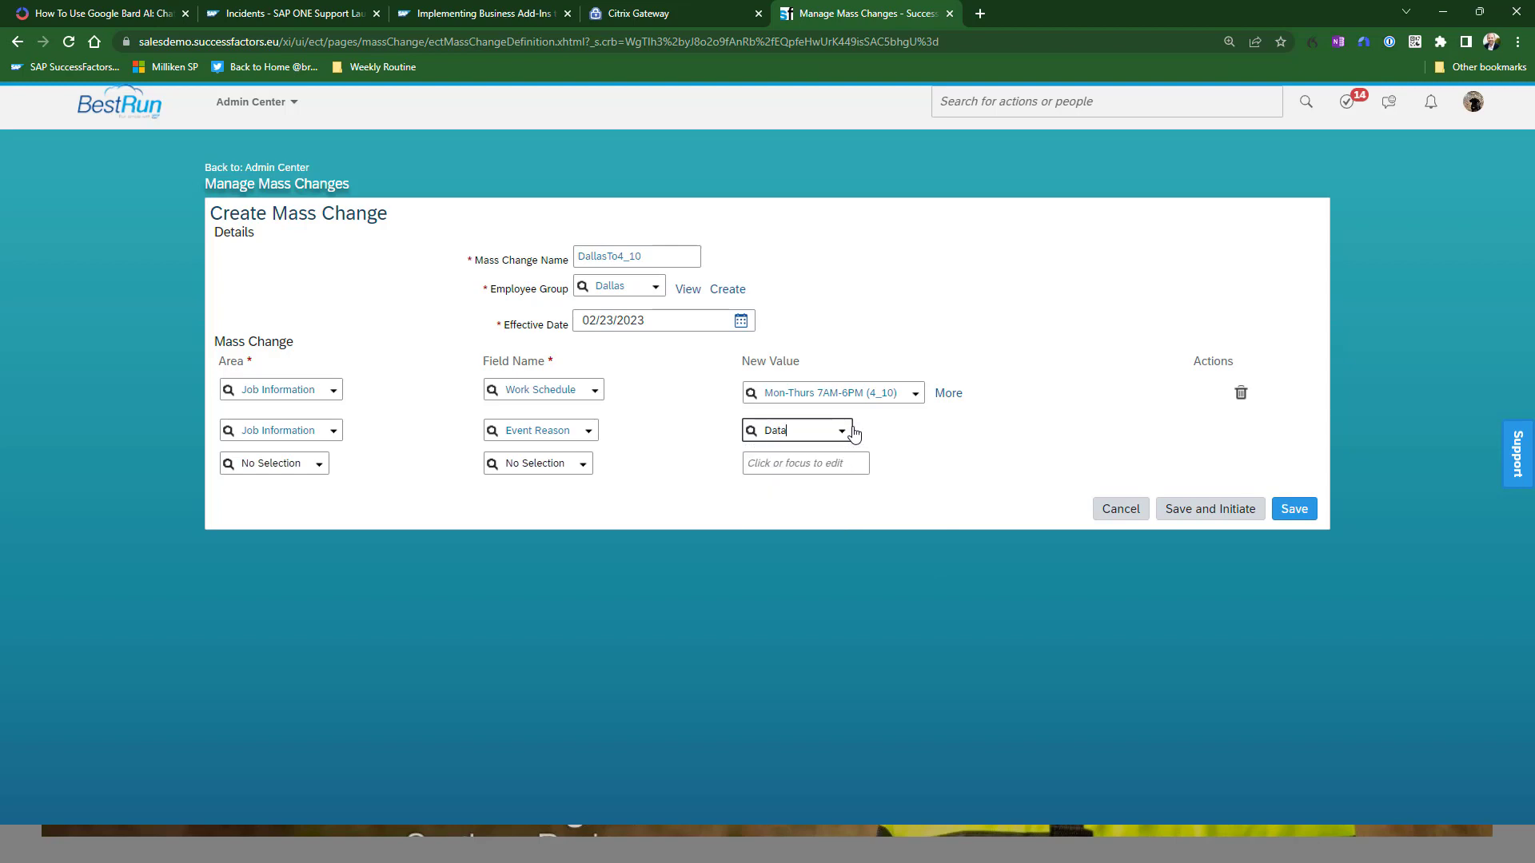
left_click(797, 430)
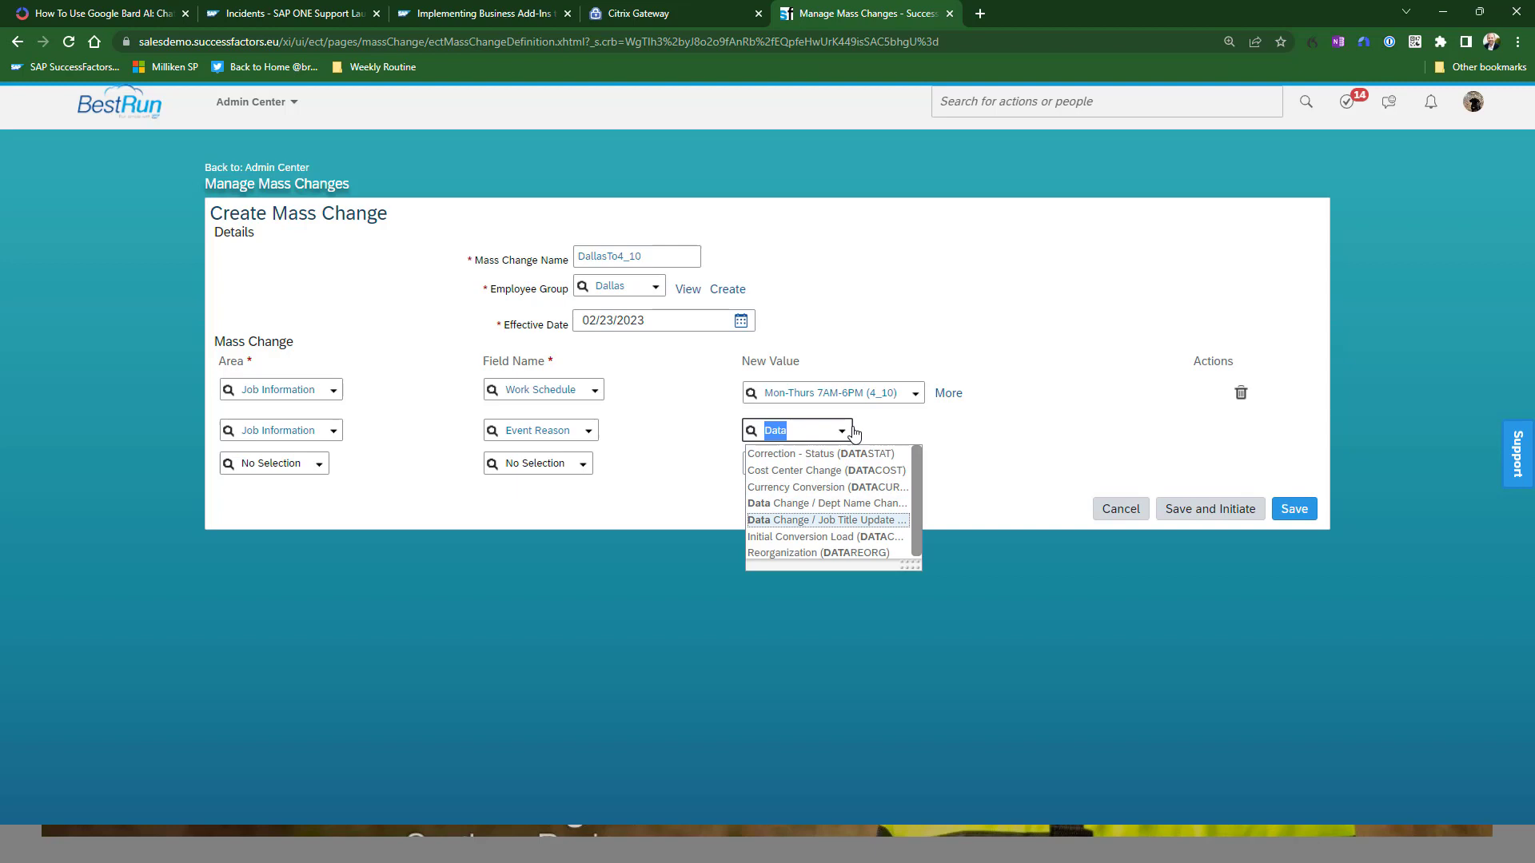
mouse_move(828, 503)
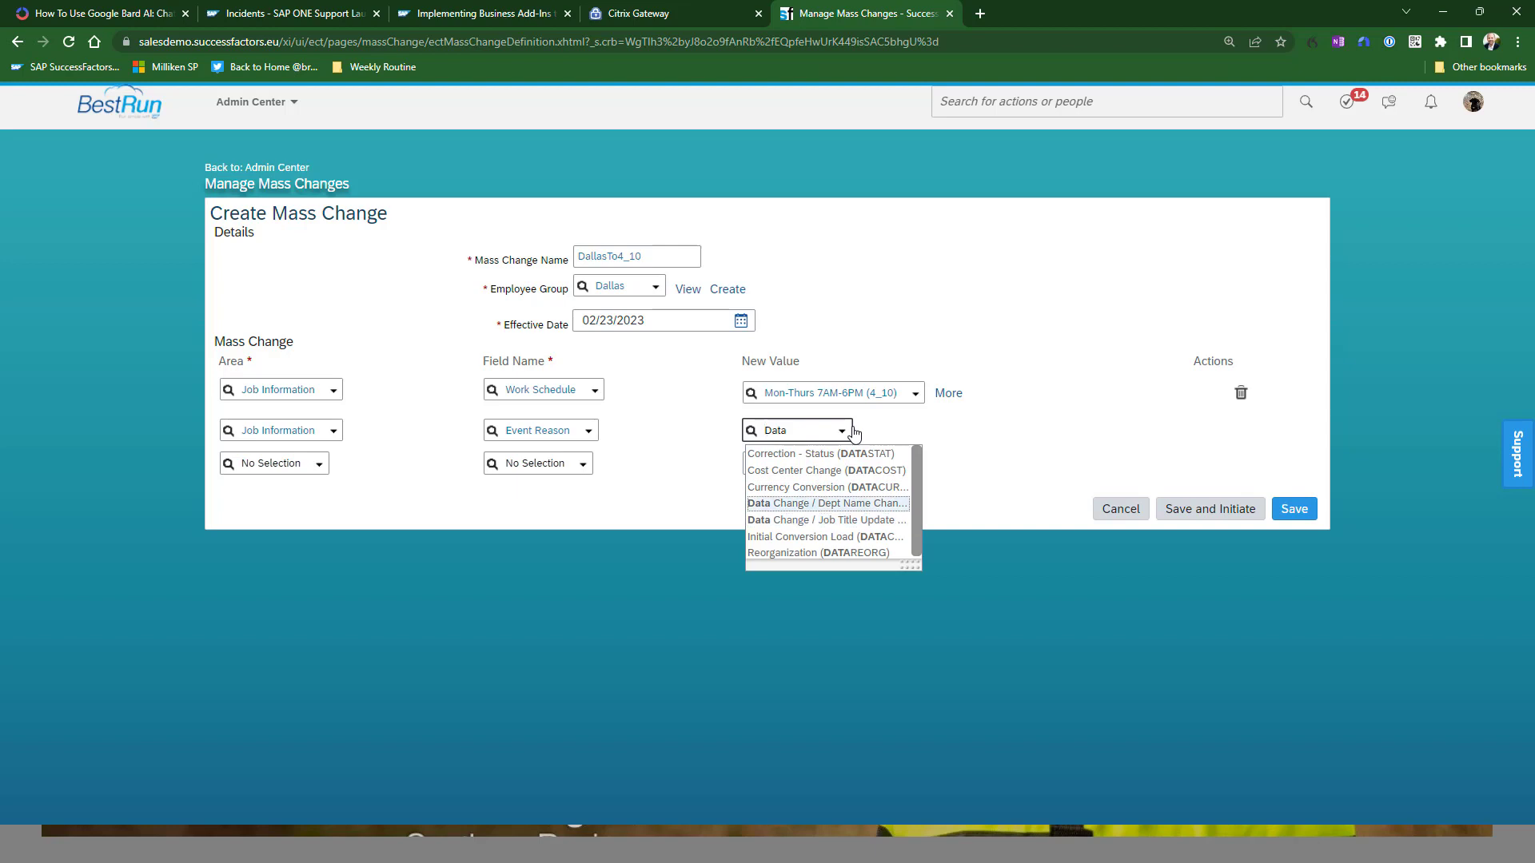
mouse_move(826, 485)
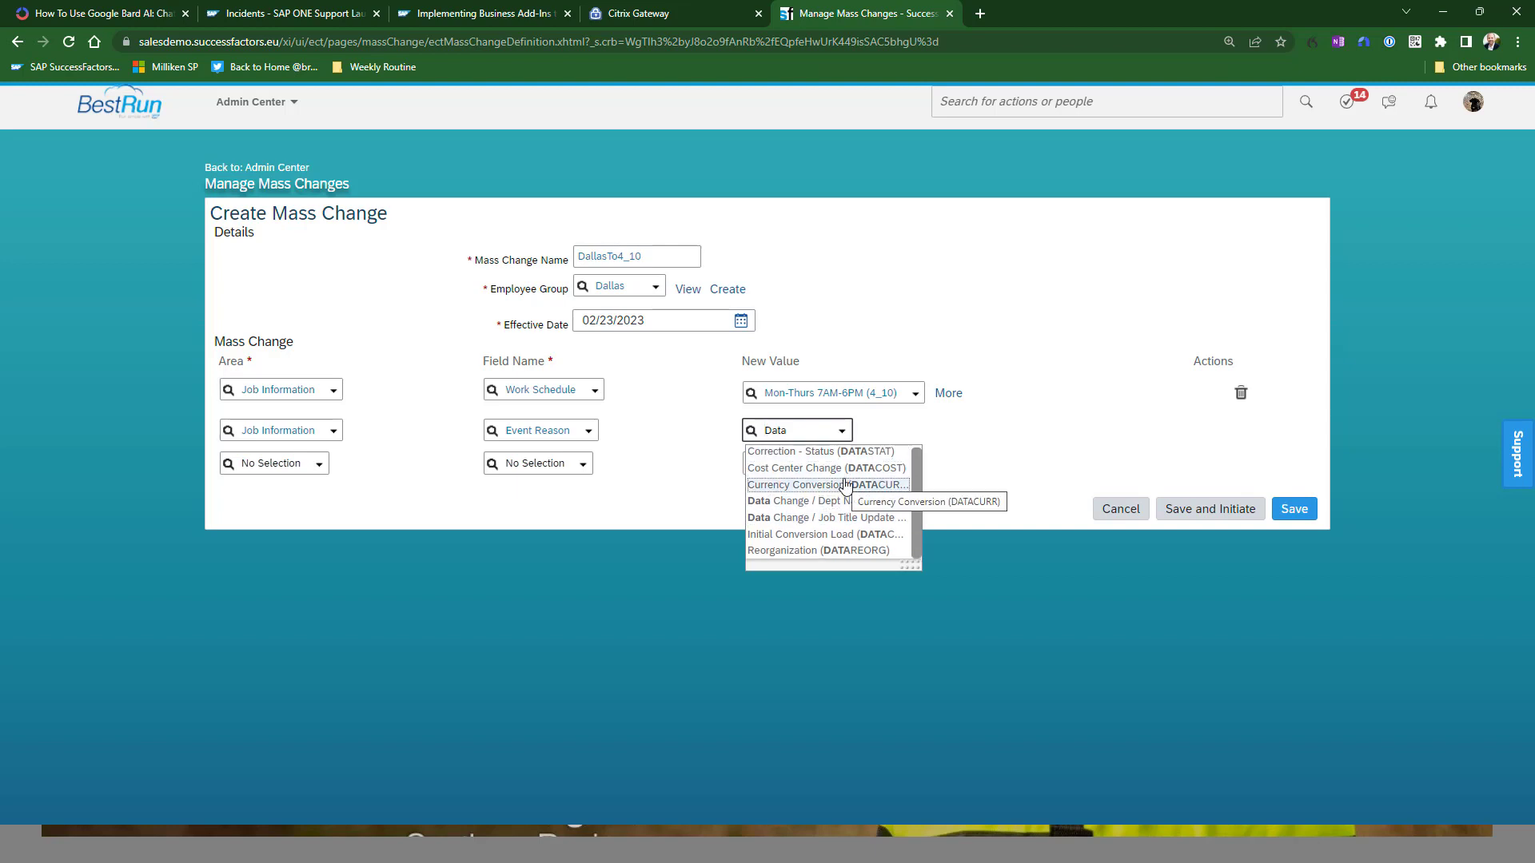
mouse_move(825, 470)
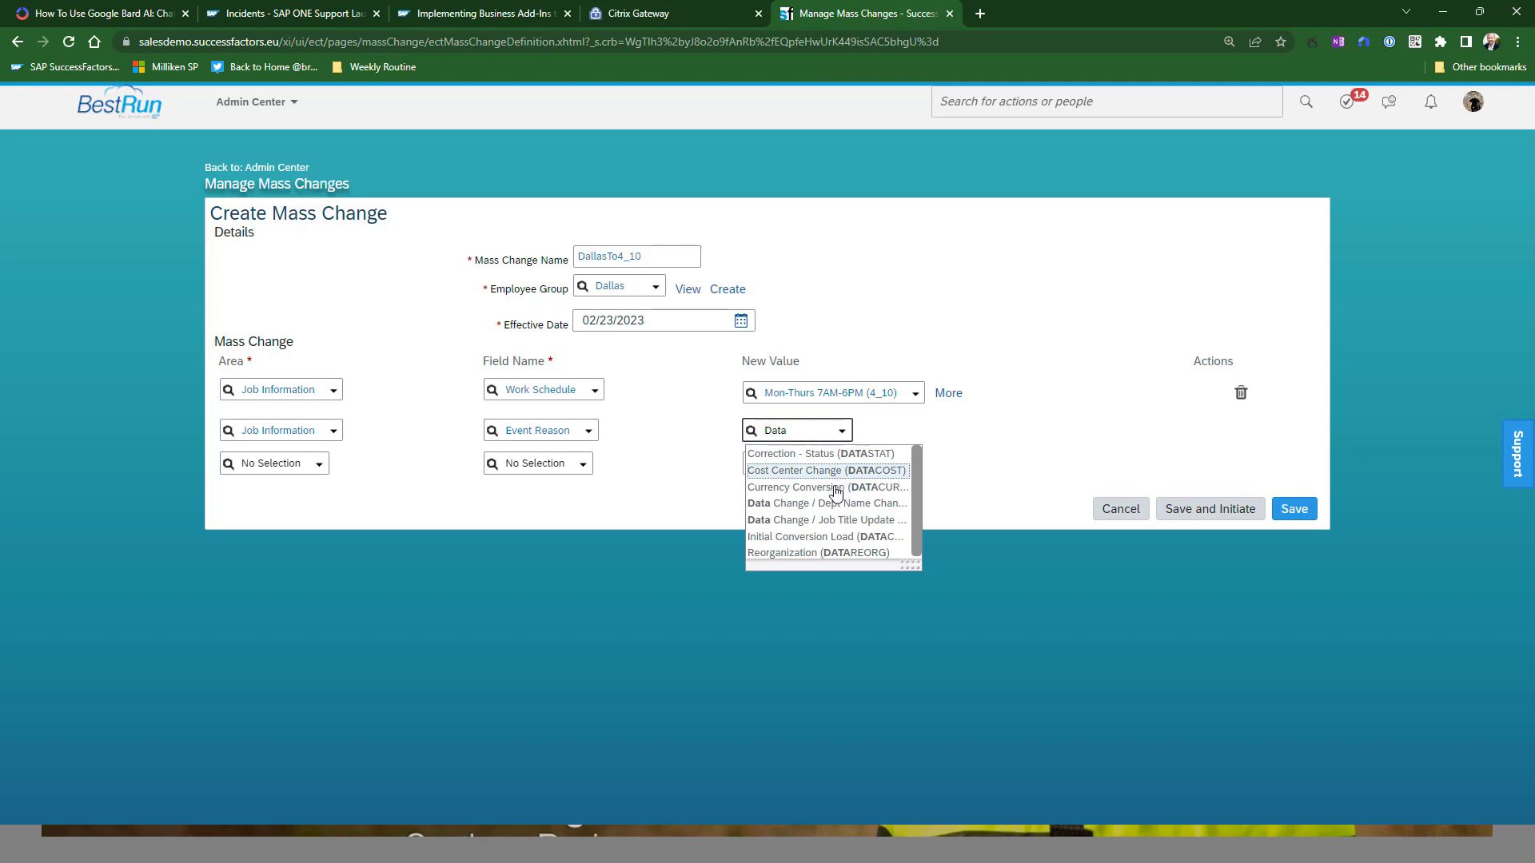
left_click(828, 502)
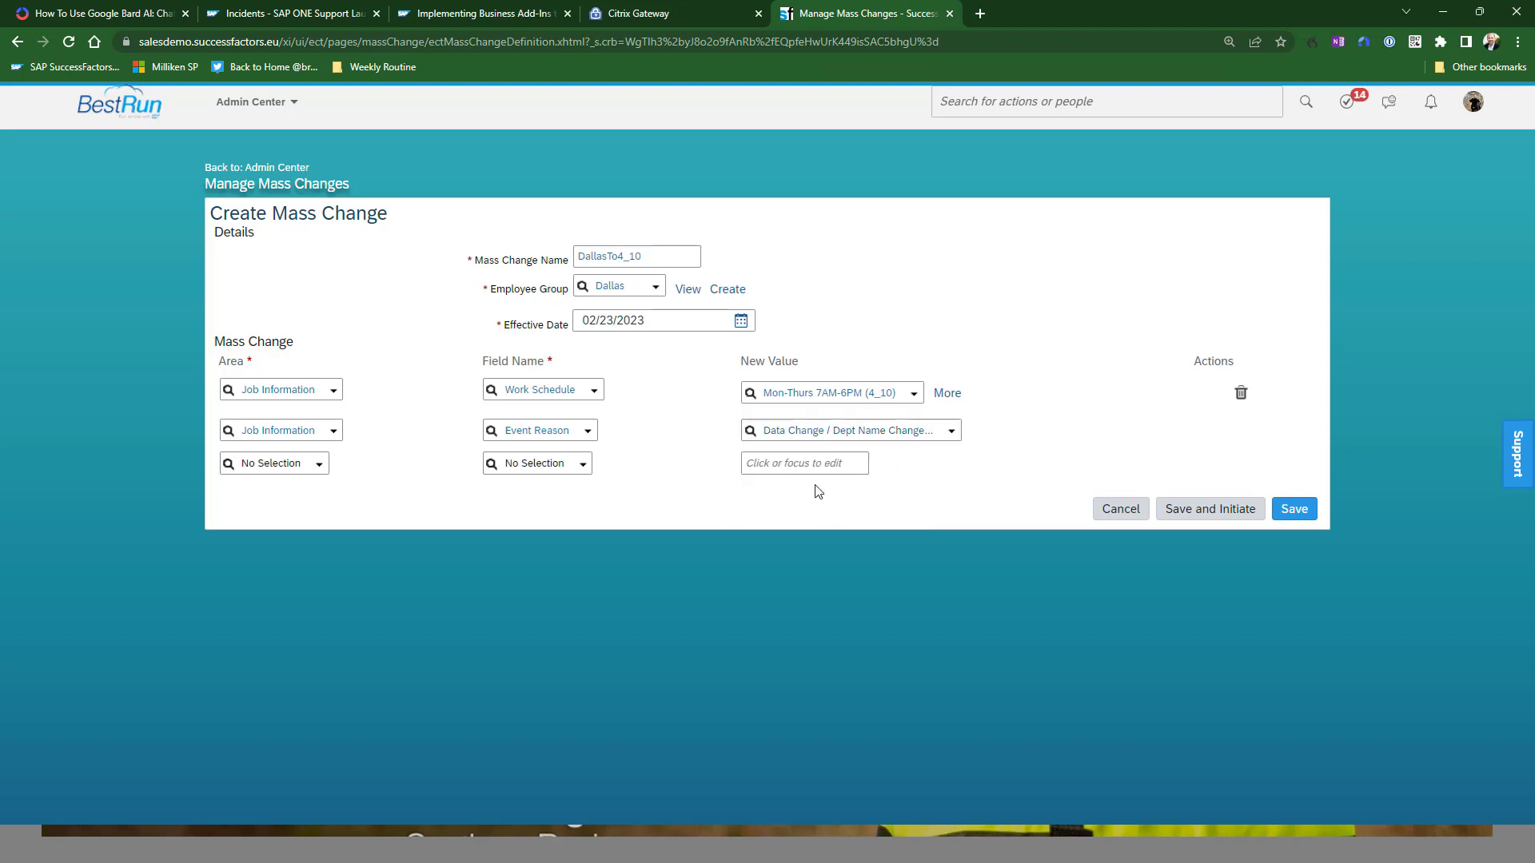
mouse_move(1042, 403)
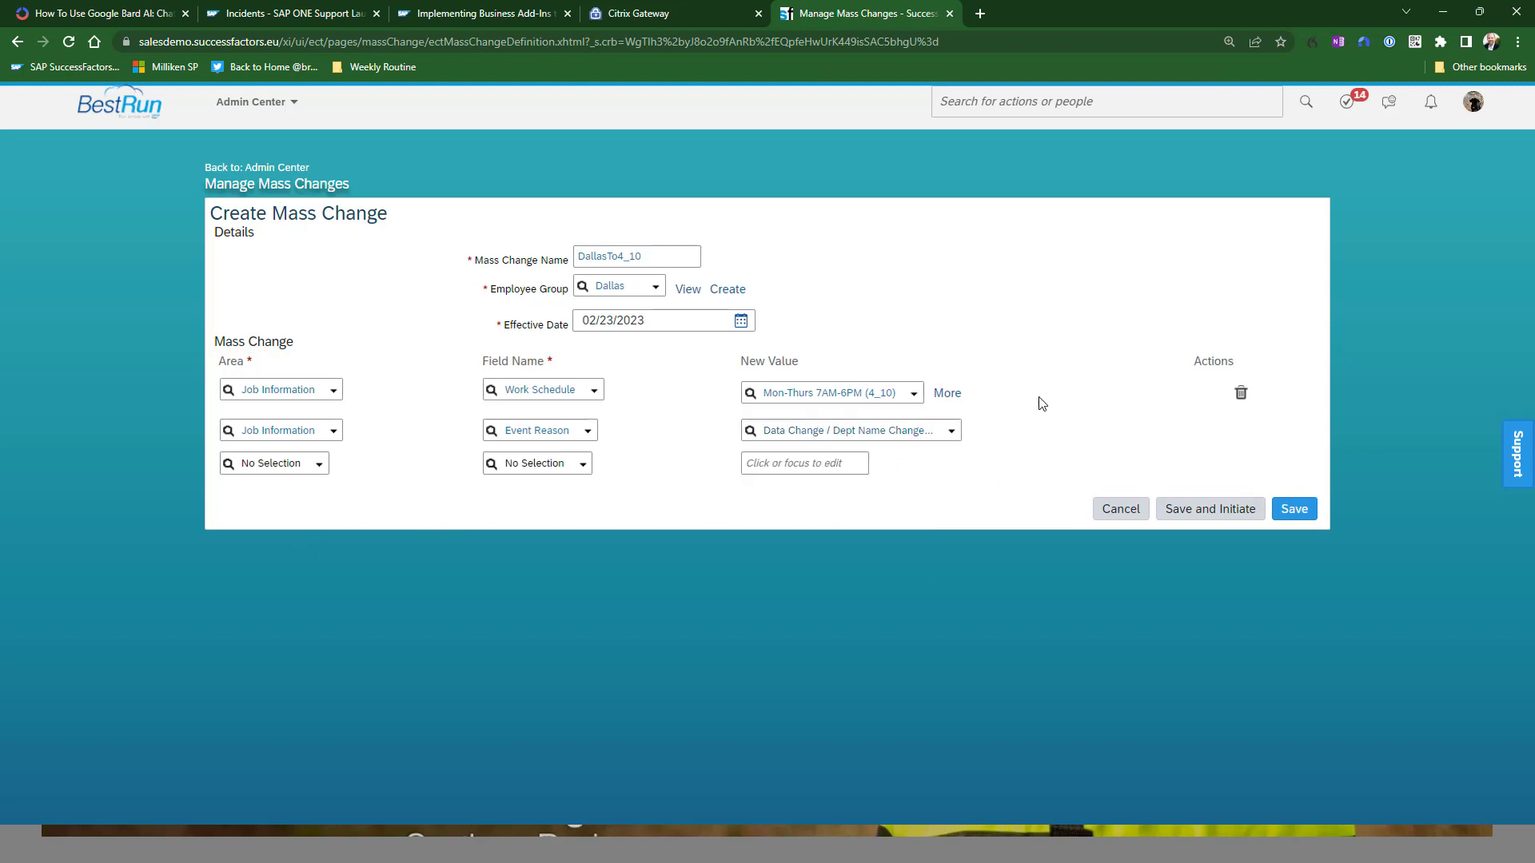
mouse_move(544, 519)
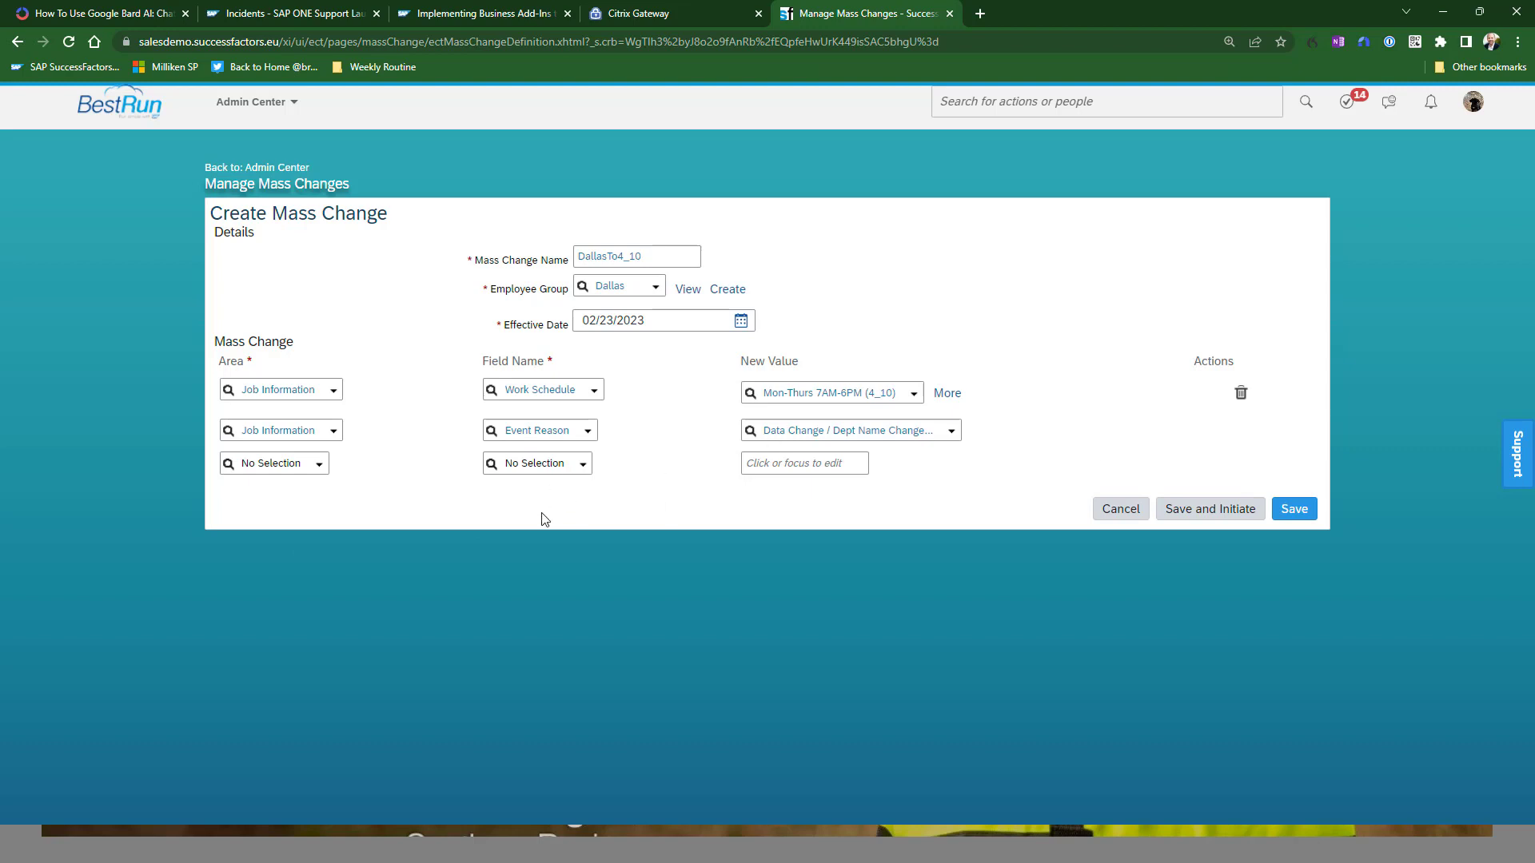
mouse_move(707, 457)
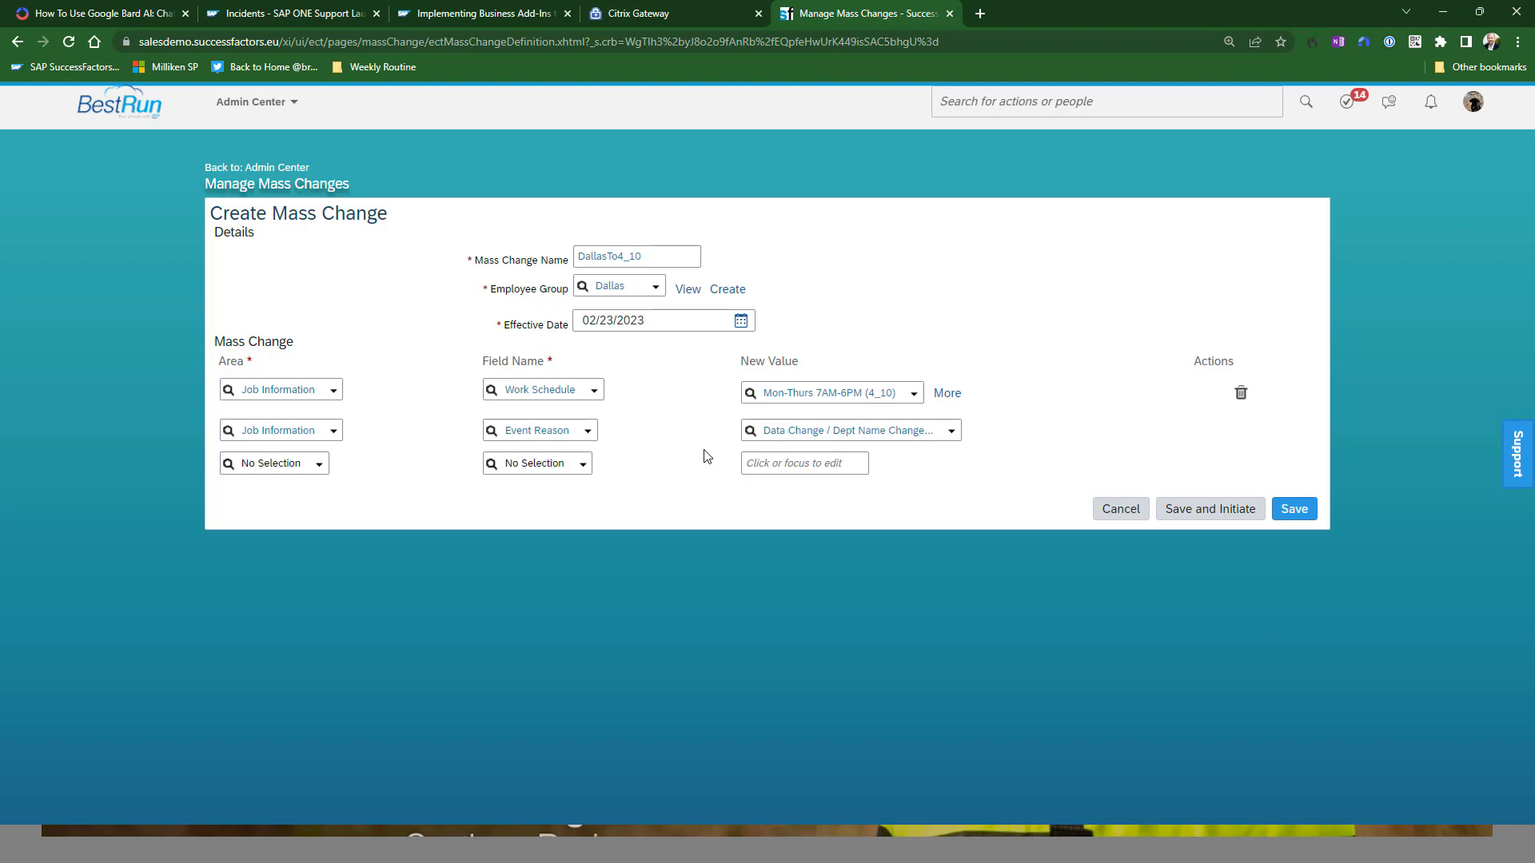
mouse_move(1055, 522)
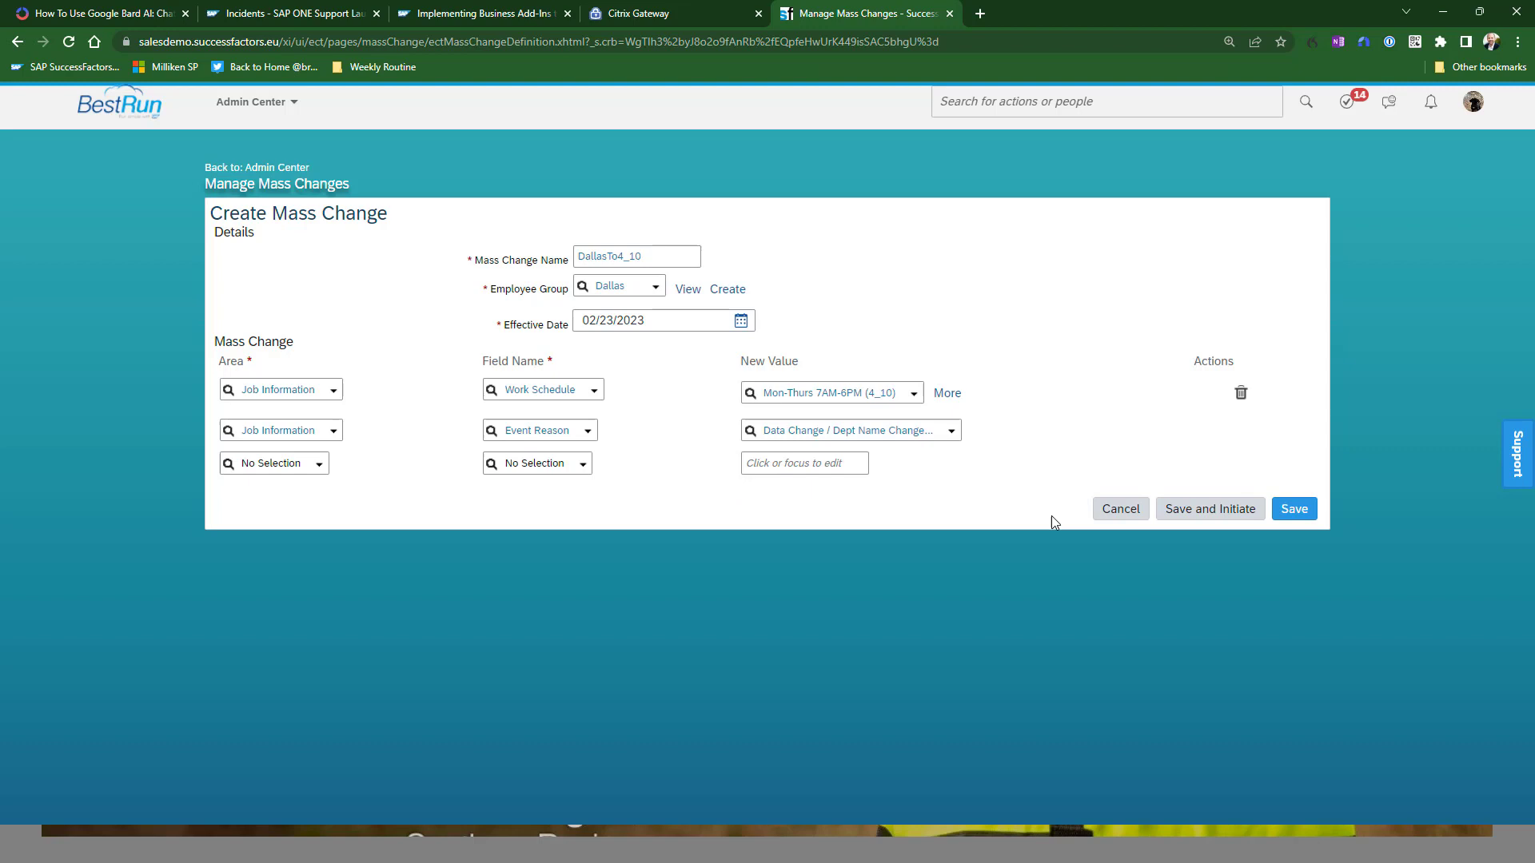
mouse_move(1098, 454)
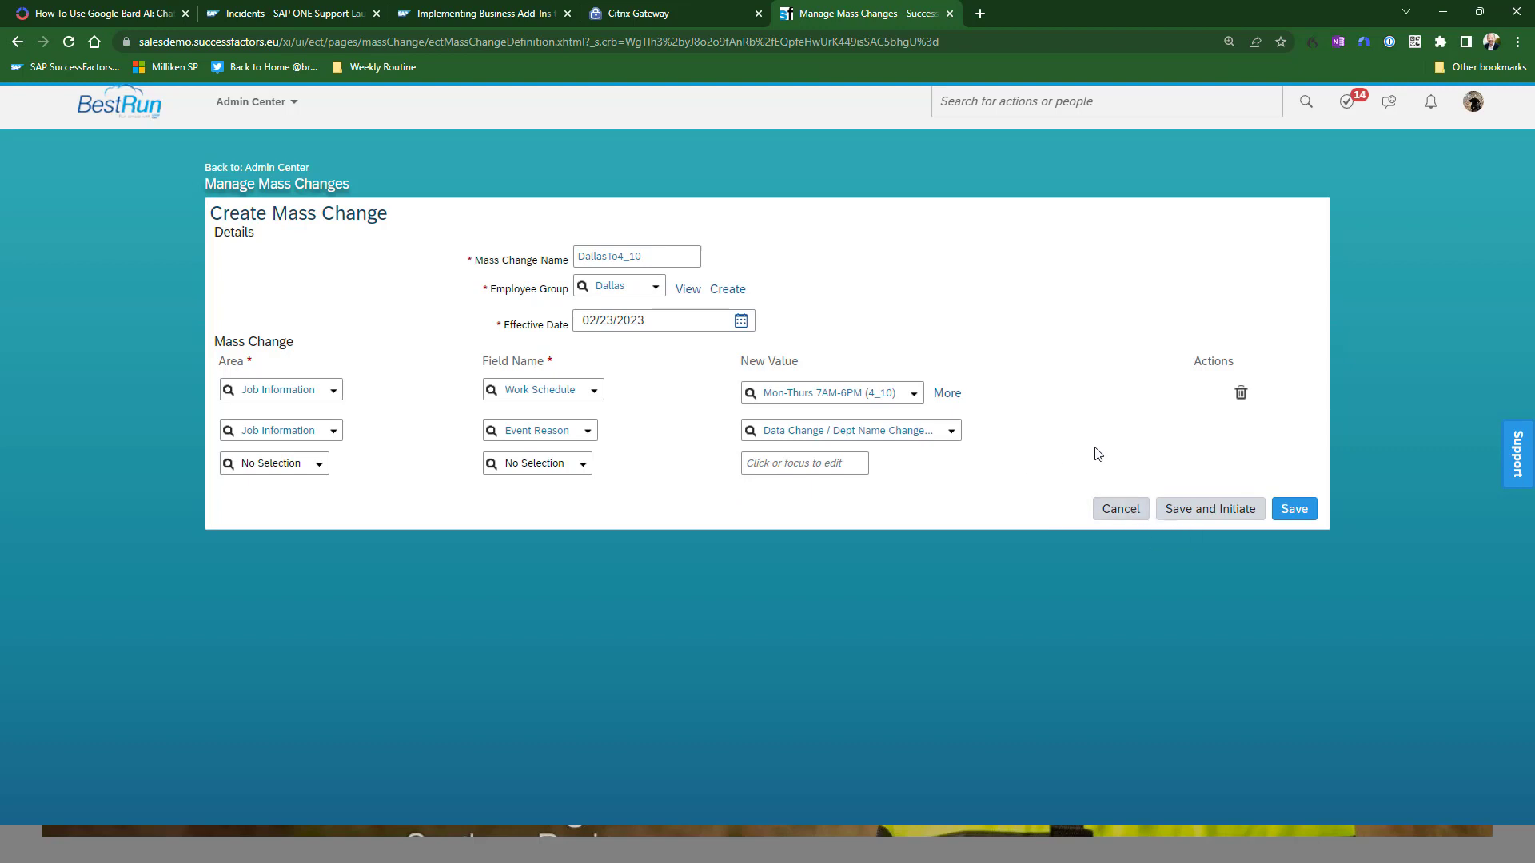
mouse_move(1182, 471)
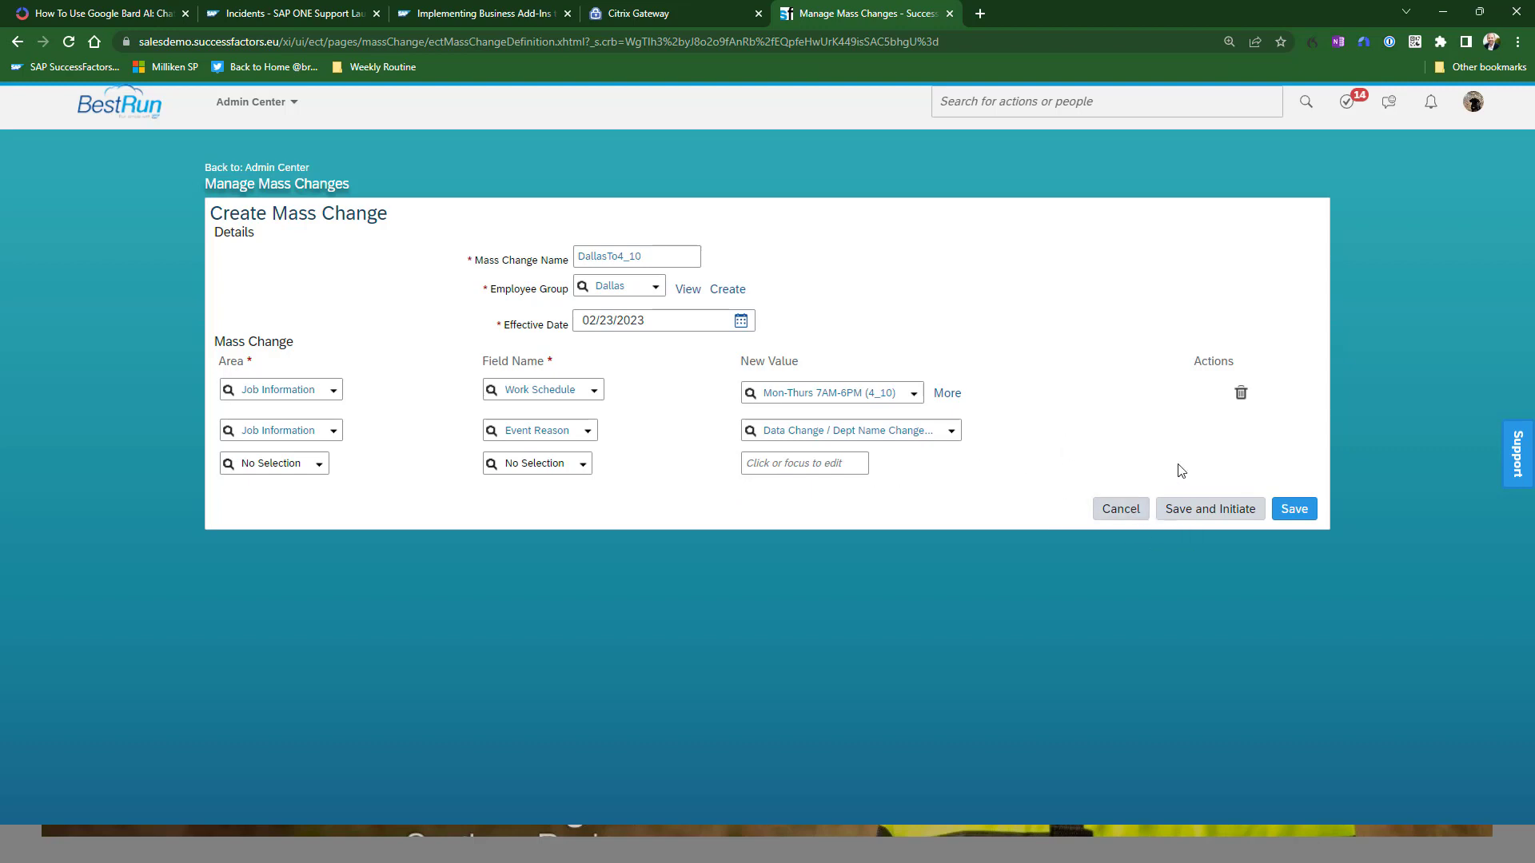
mouse_move(1209, 509)
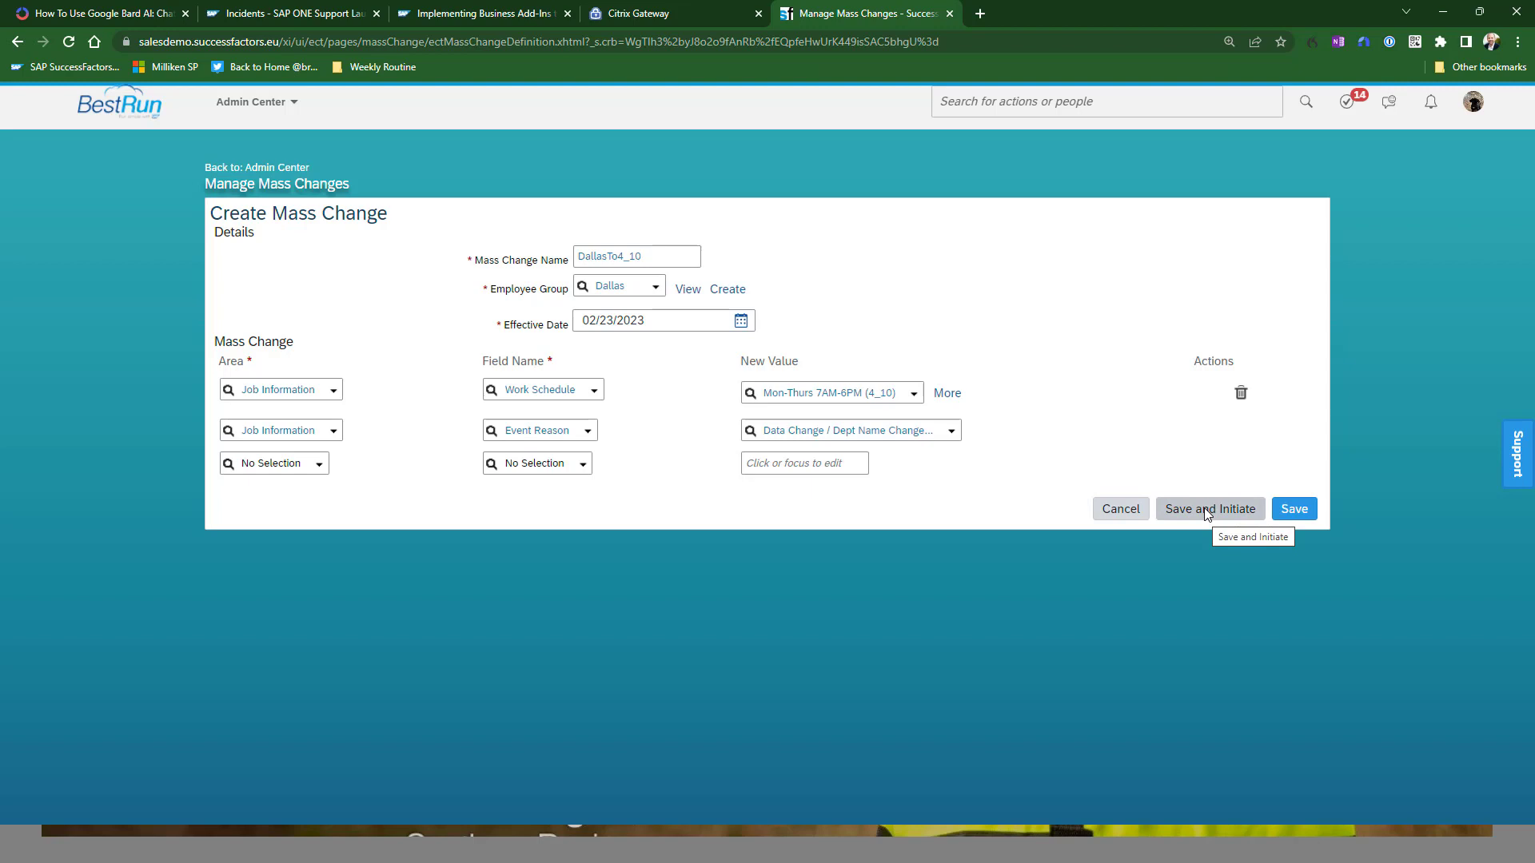
Save and initiate DallasTo4_10, confirming the data change for 16 employees
left_click(1209, 509)
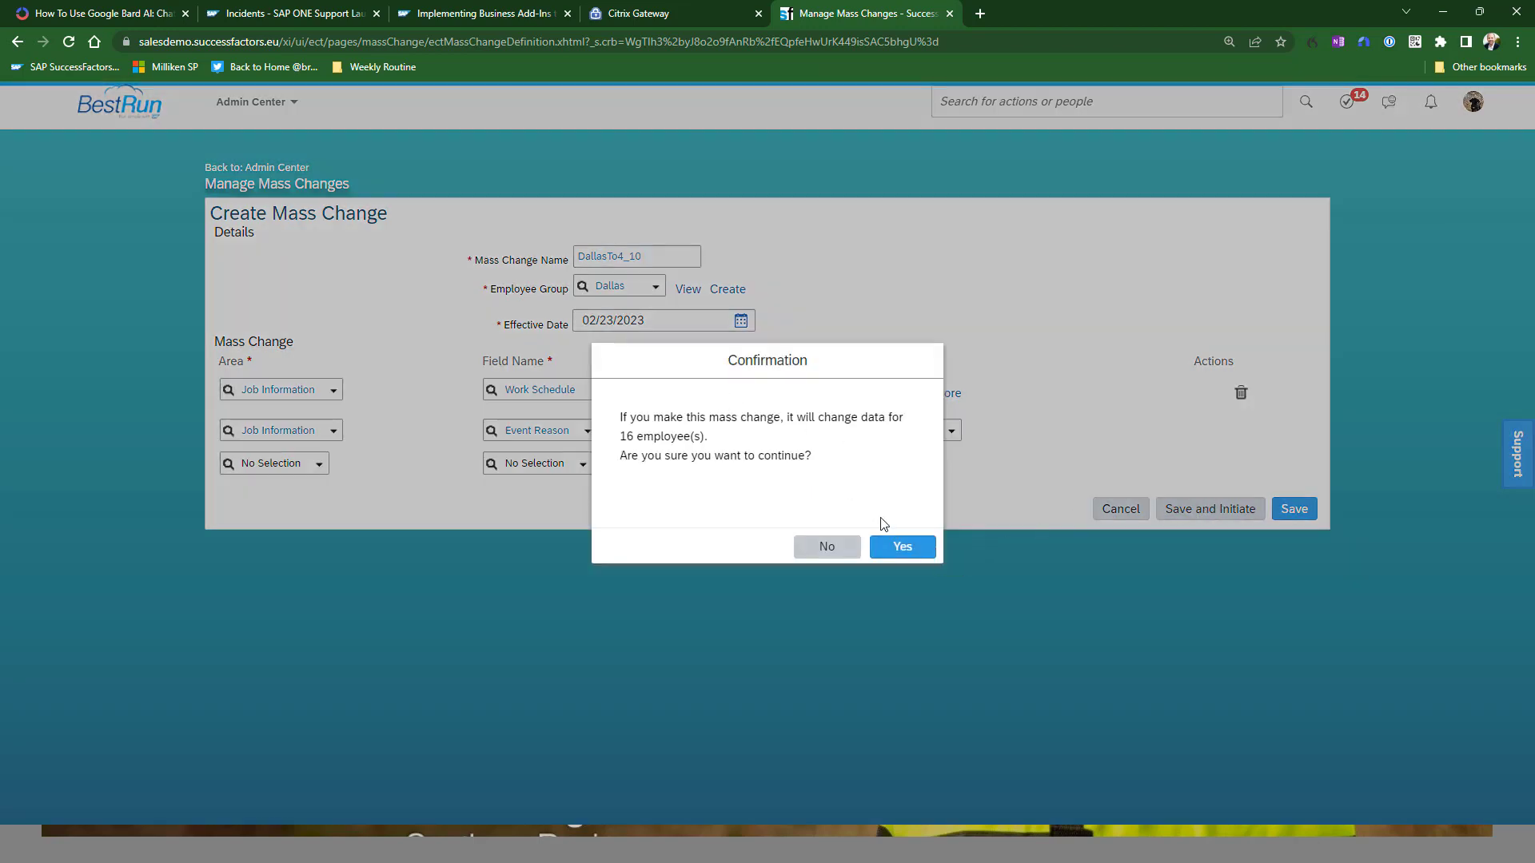
left_click(900, 546)
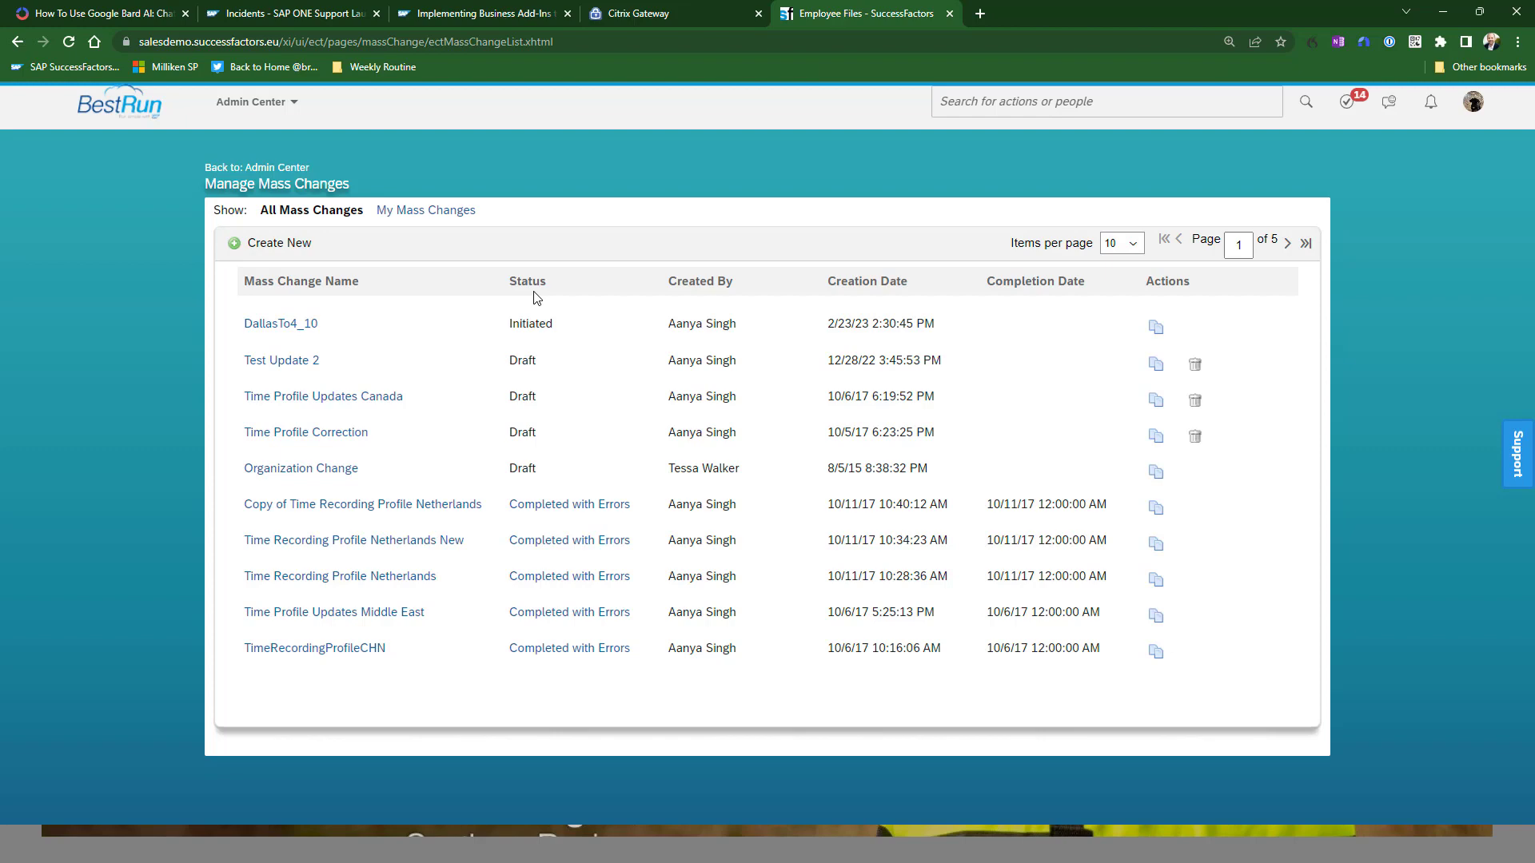
mouse_move(515, 298)
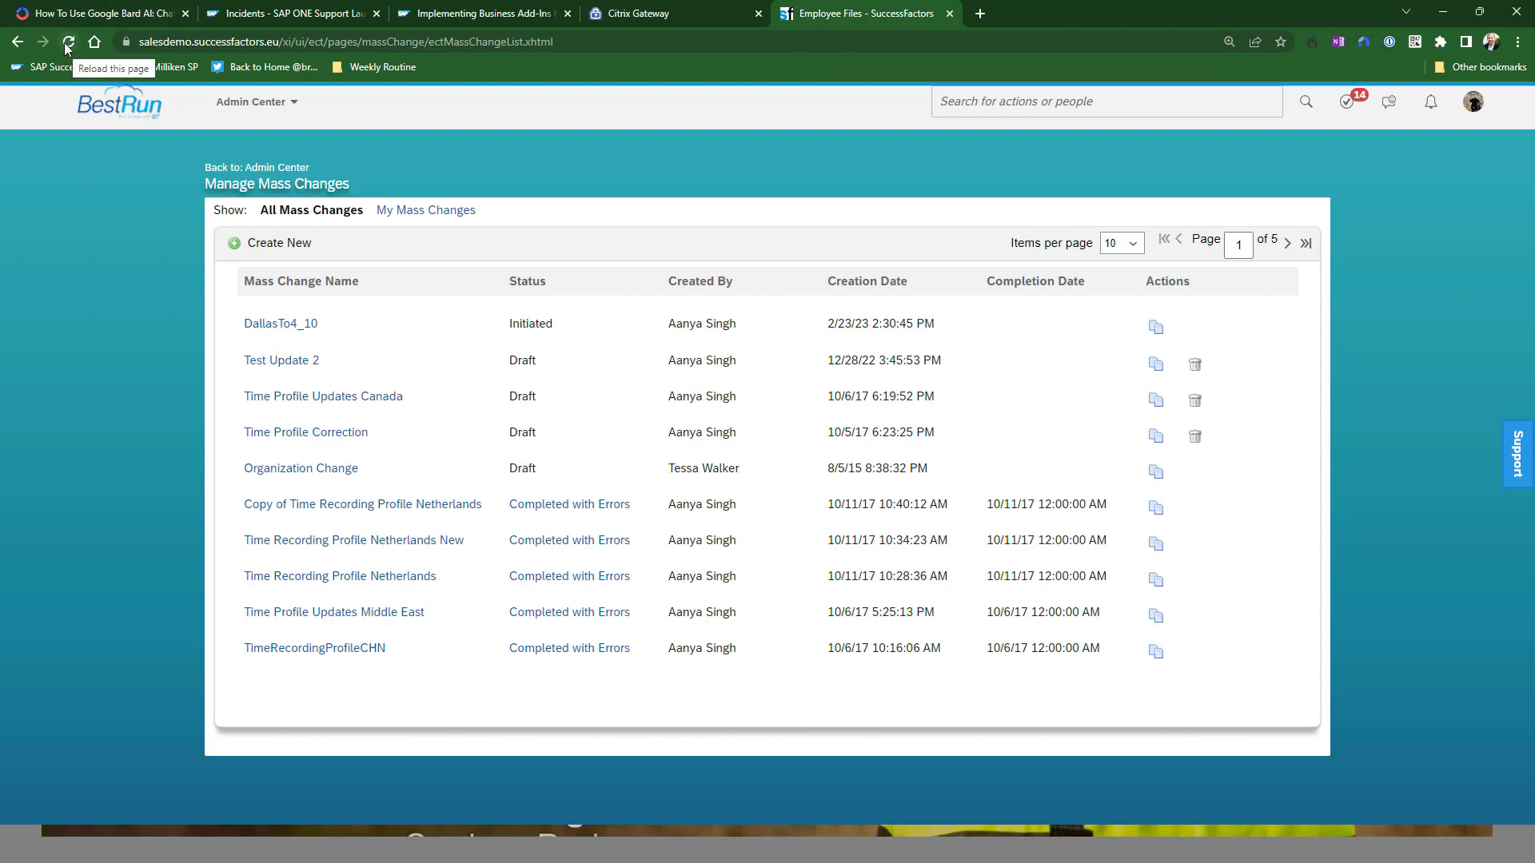
Reload the mass changes list and open the DallasTo4_10 run log
left_click(67, 41)
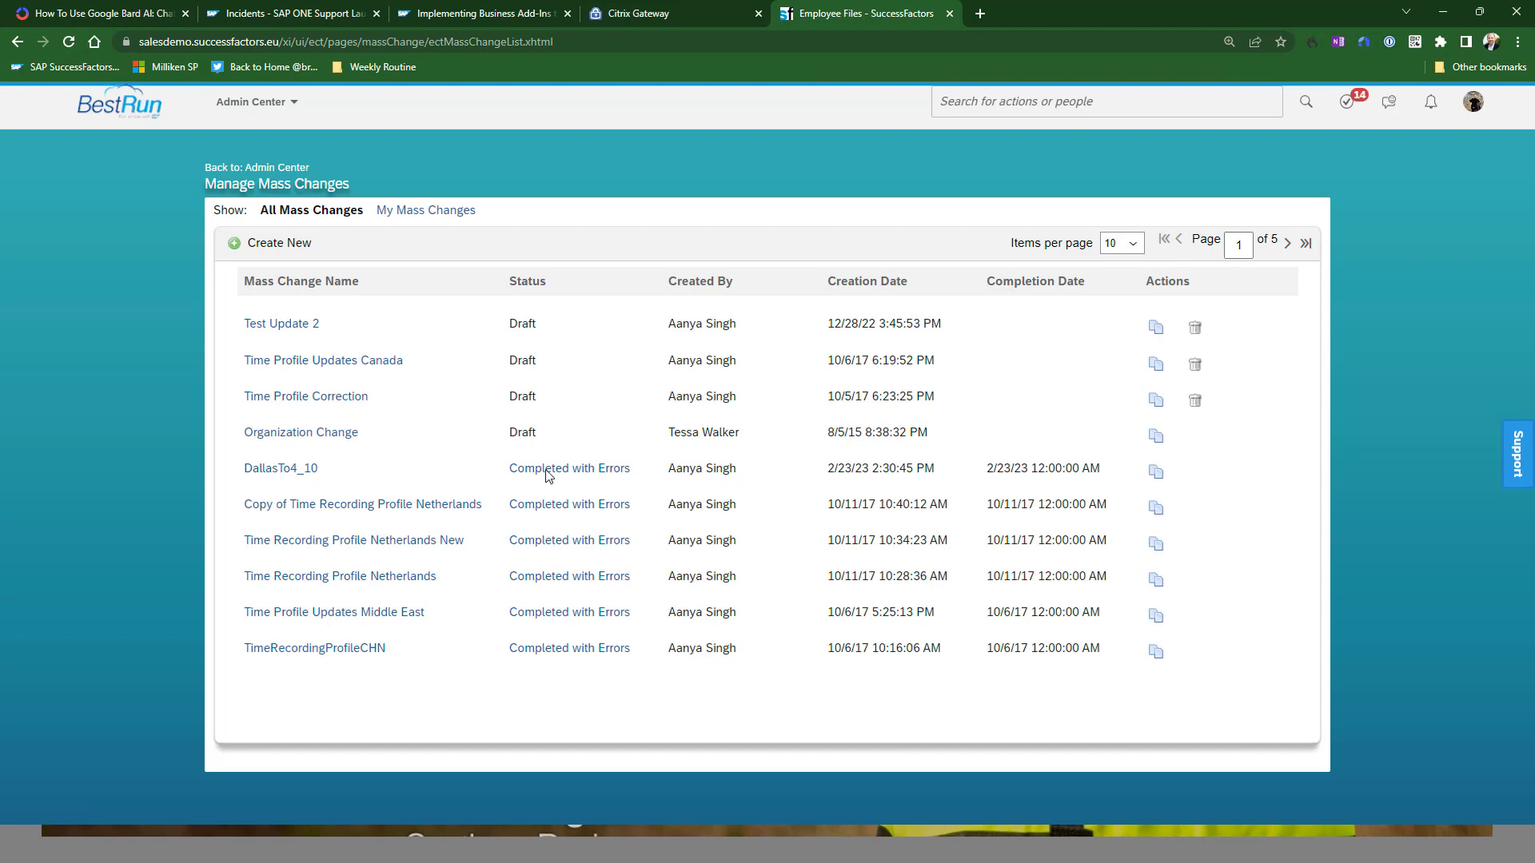
mouse_move(568, 468)
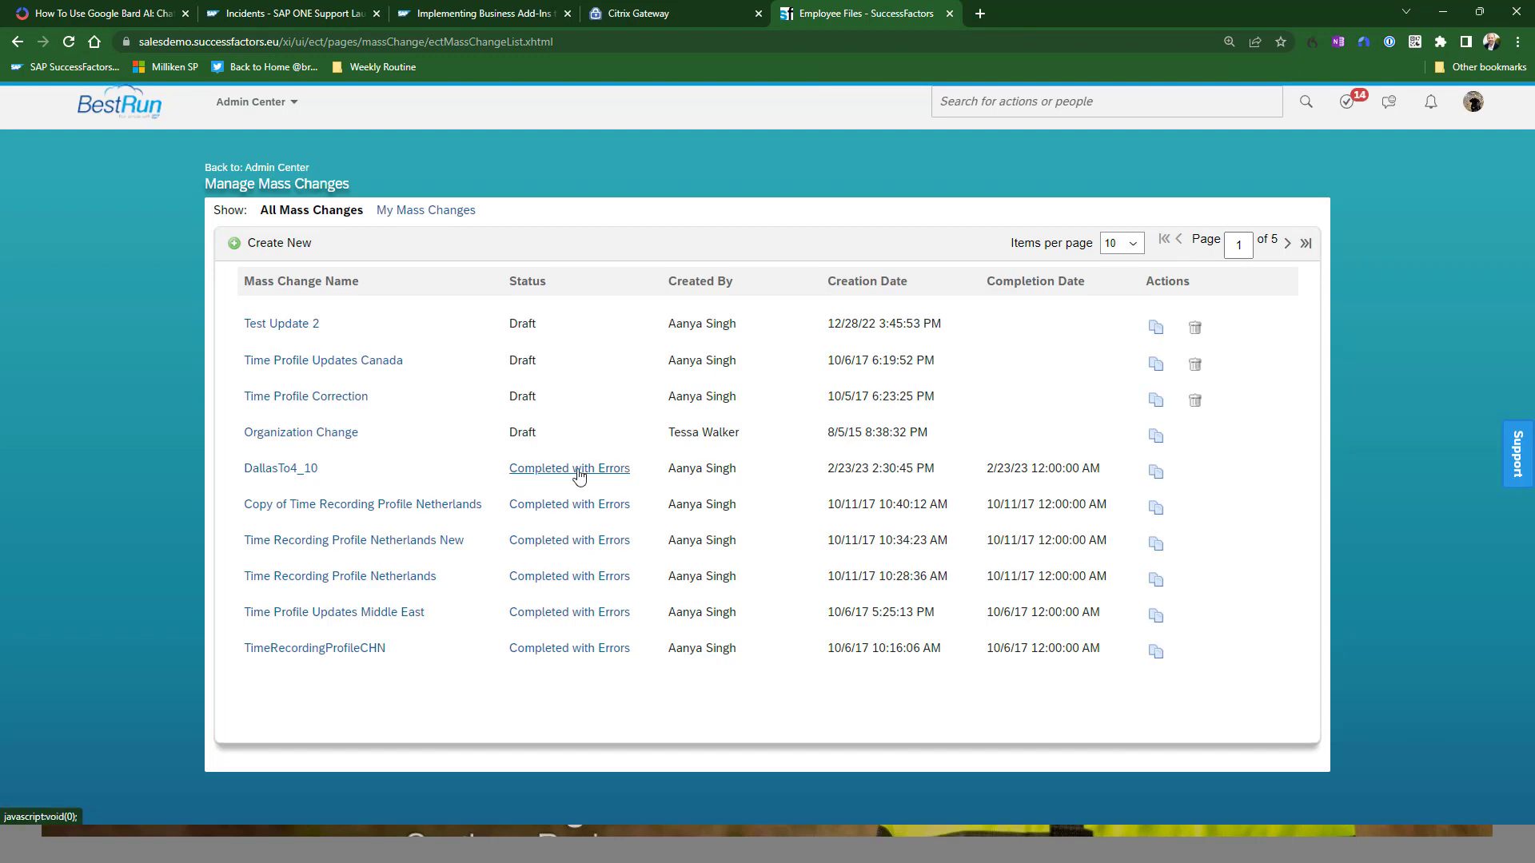
left_click(568, 468)
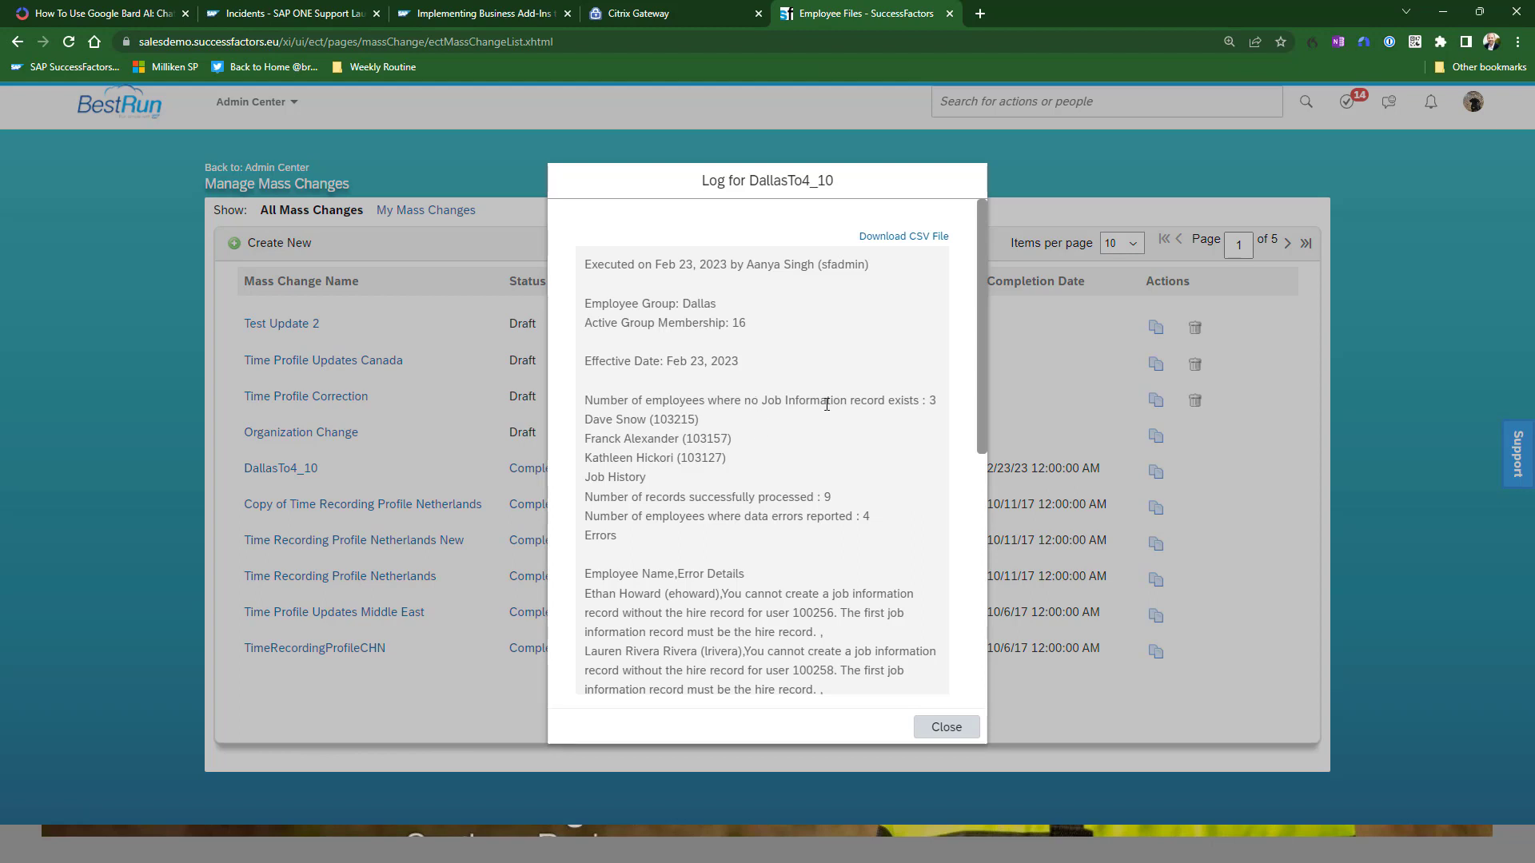
Scroll through the log to review 9 records processed and the 4 missing-hire-record errors
scroll("down", 3)
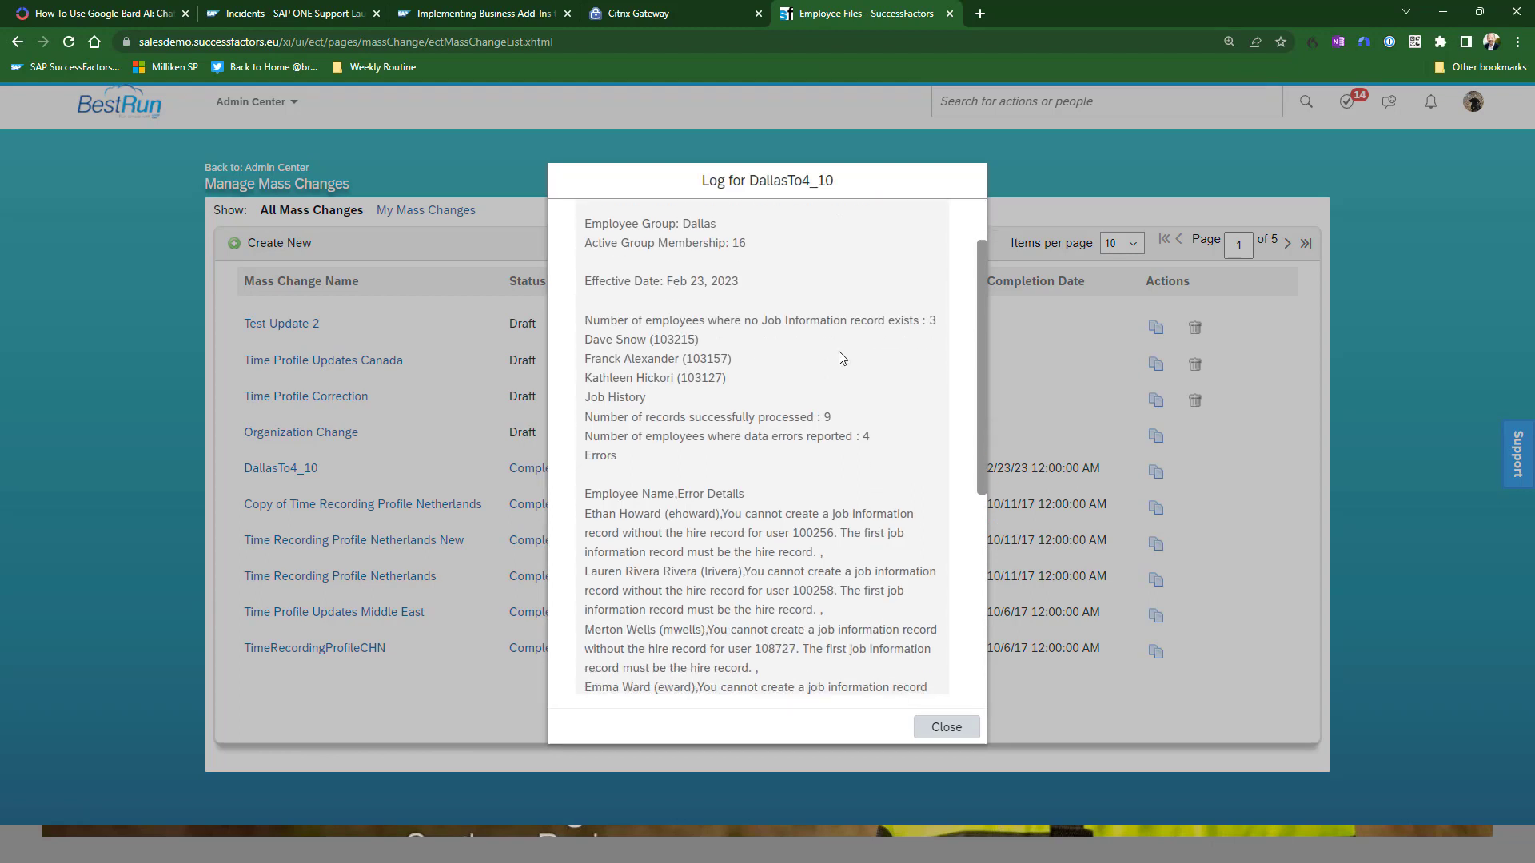
mouse_move(807, 392)
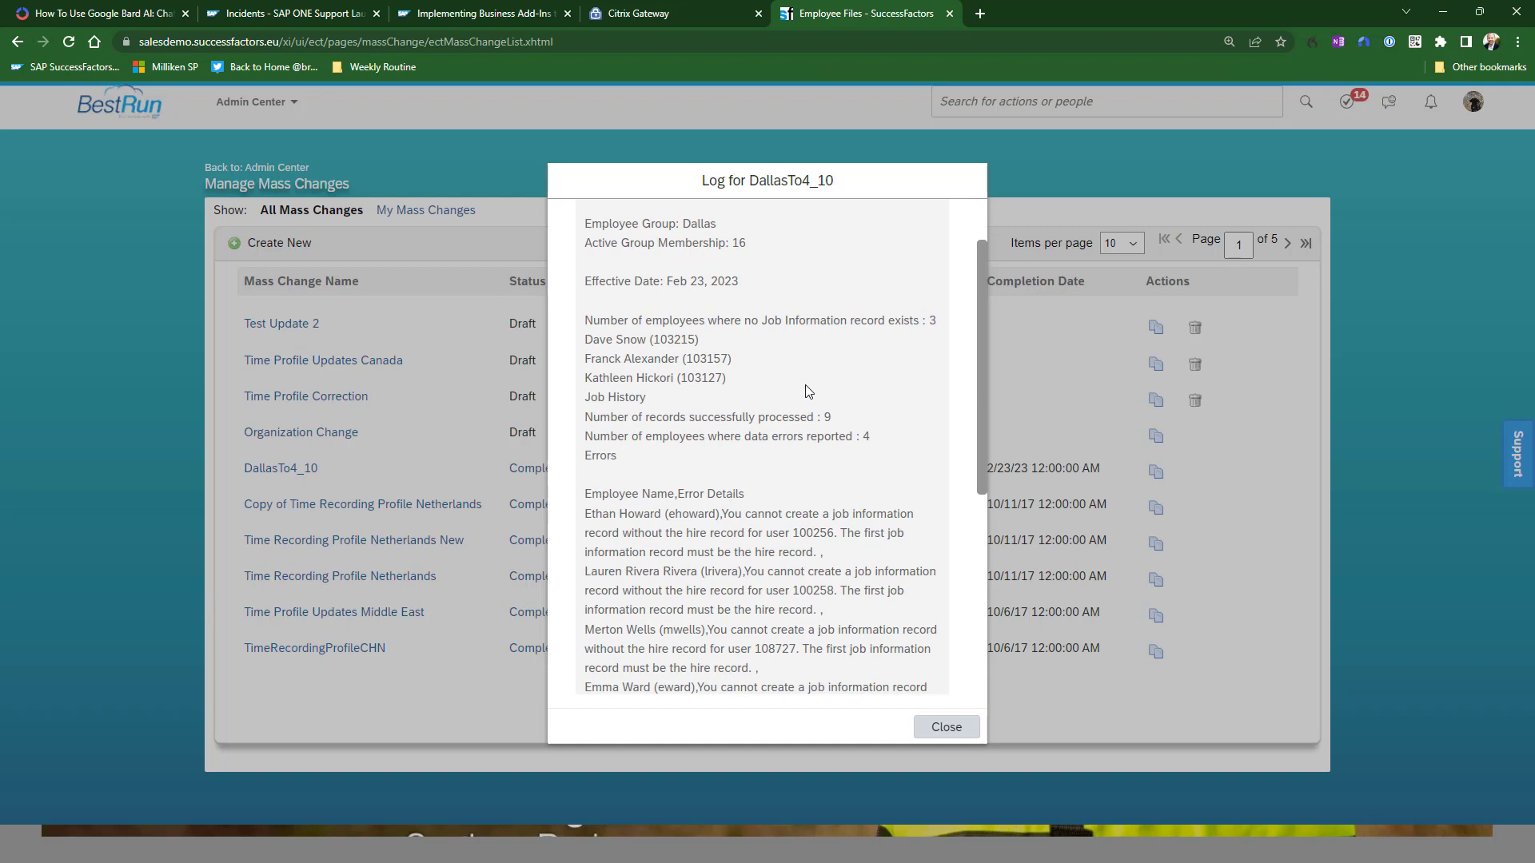
mouse_move(845, 567)
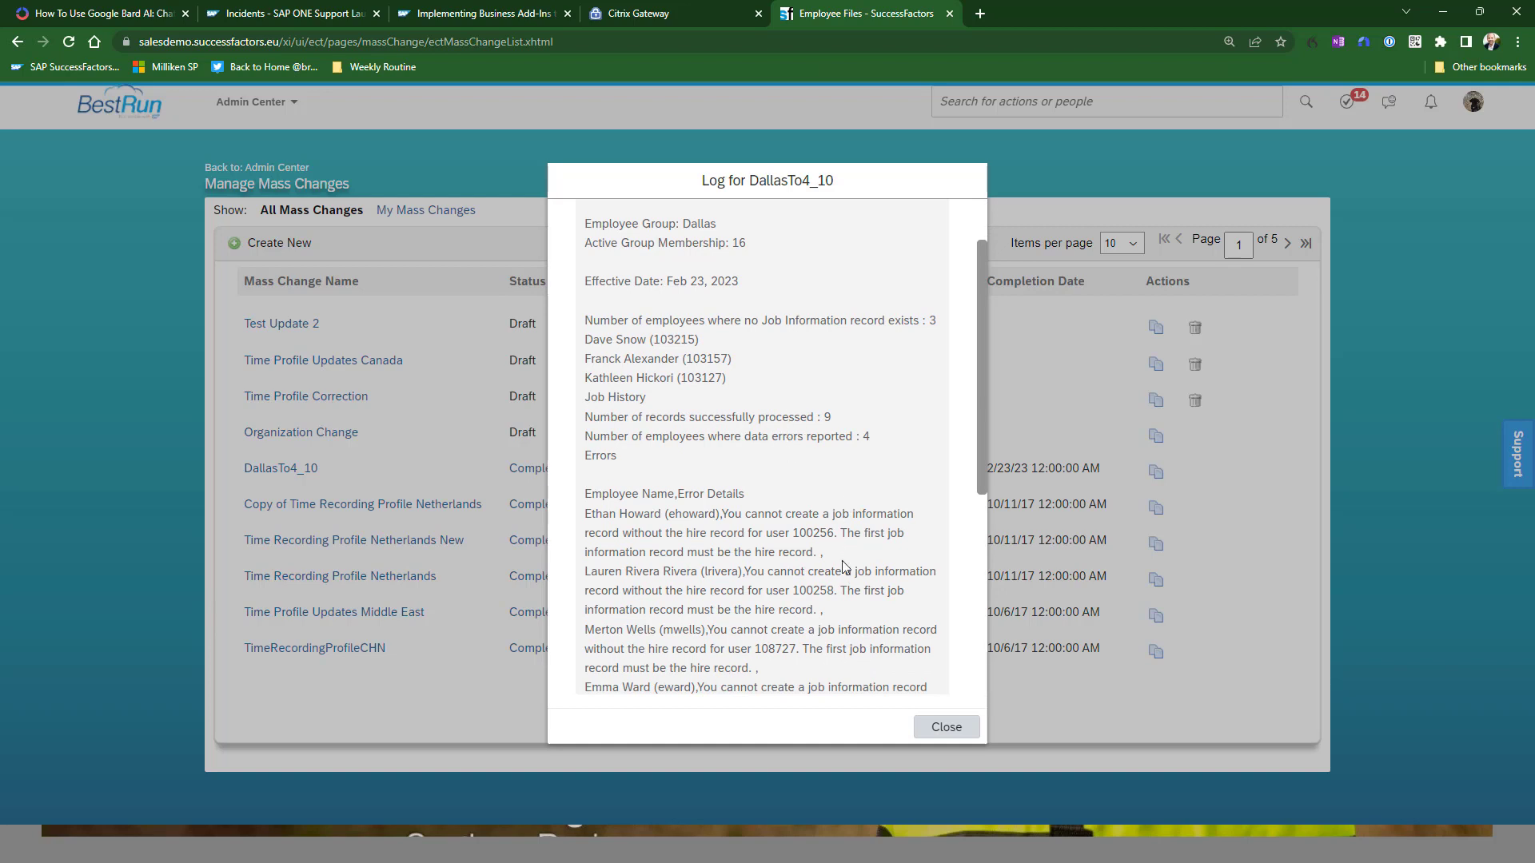
mouse_move(729, 471)
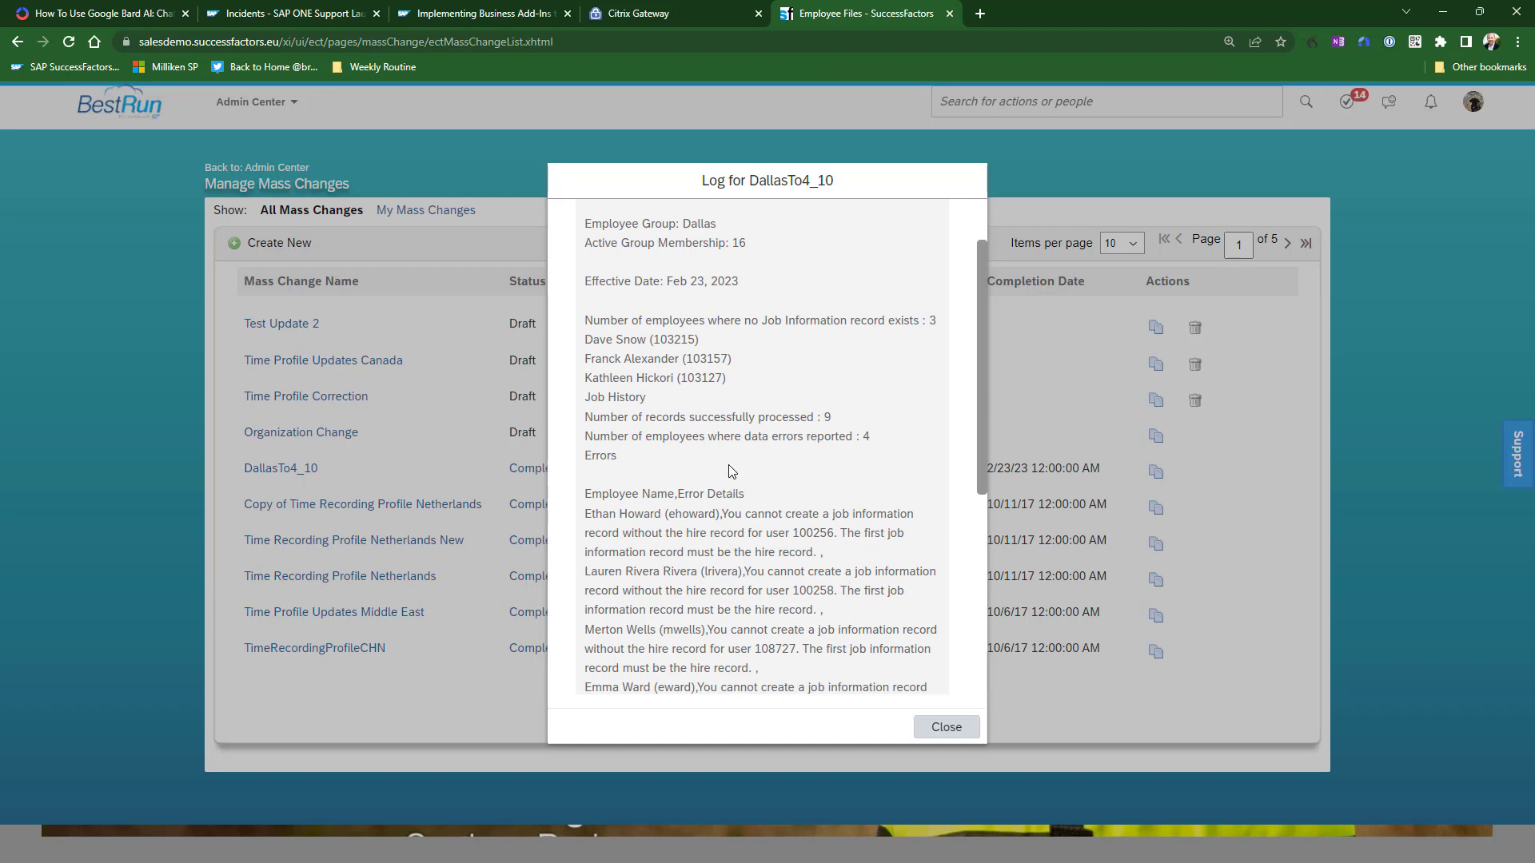
scroll("down", 3)
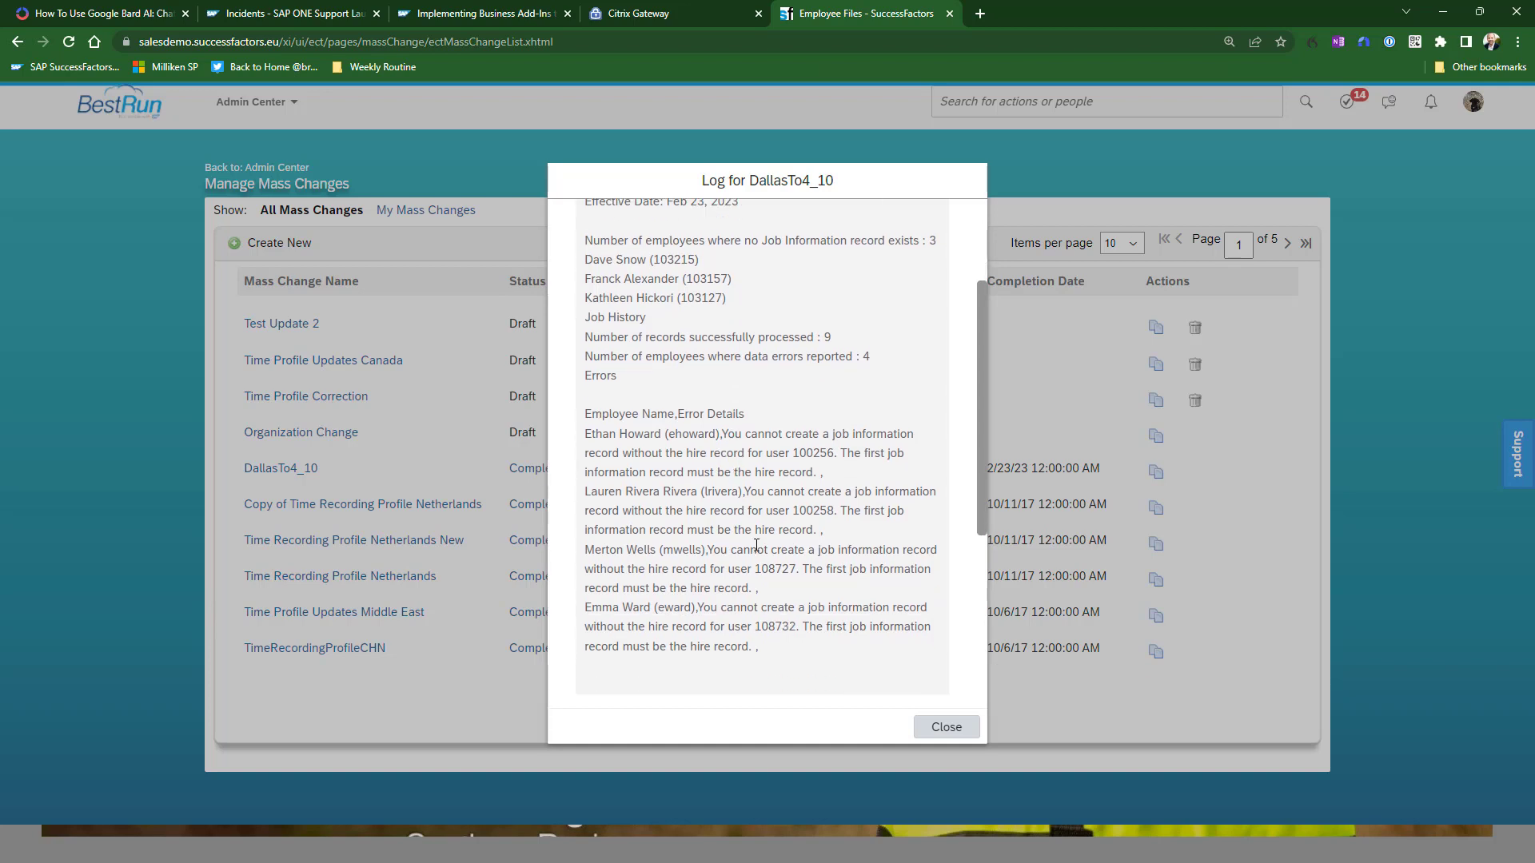
mouse_move(810, 755)
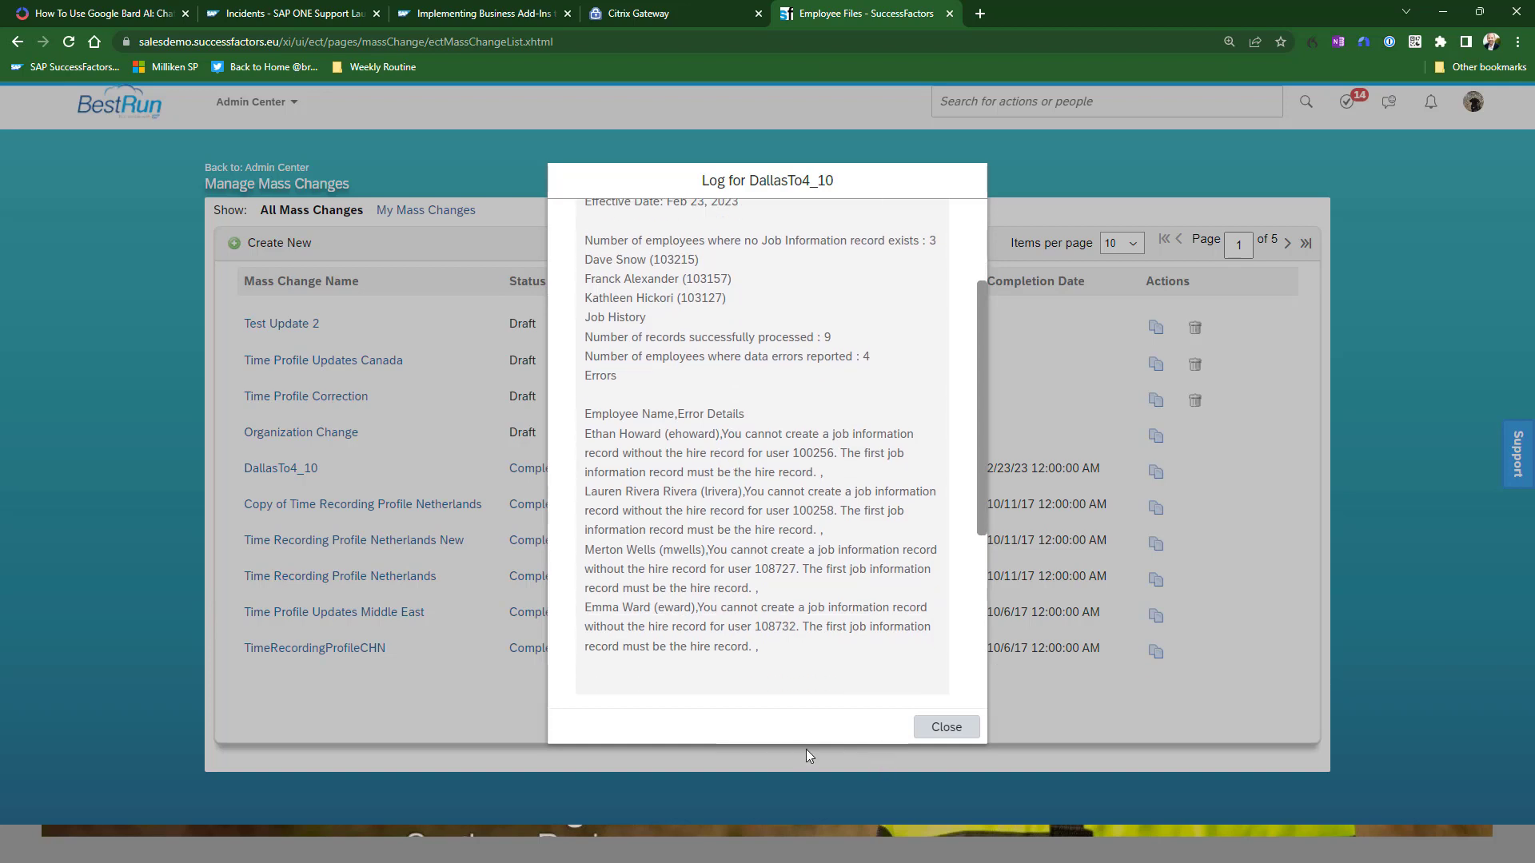
mouse_move(891, 646)
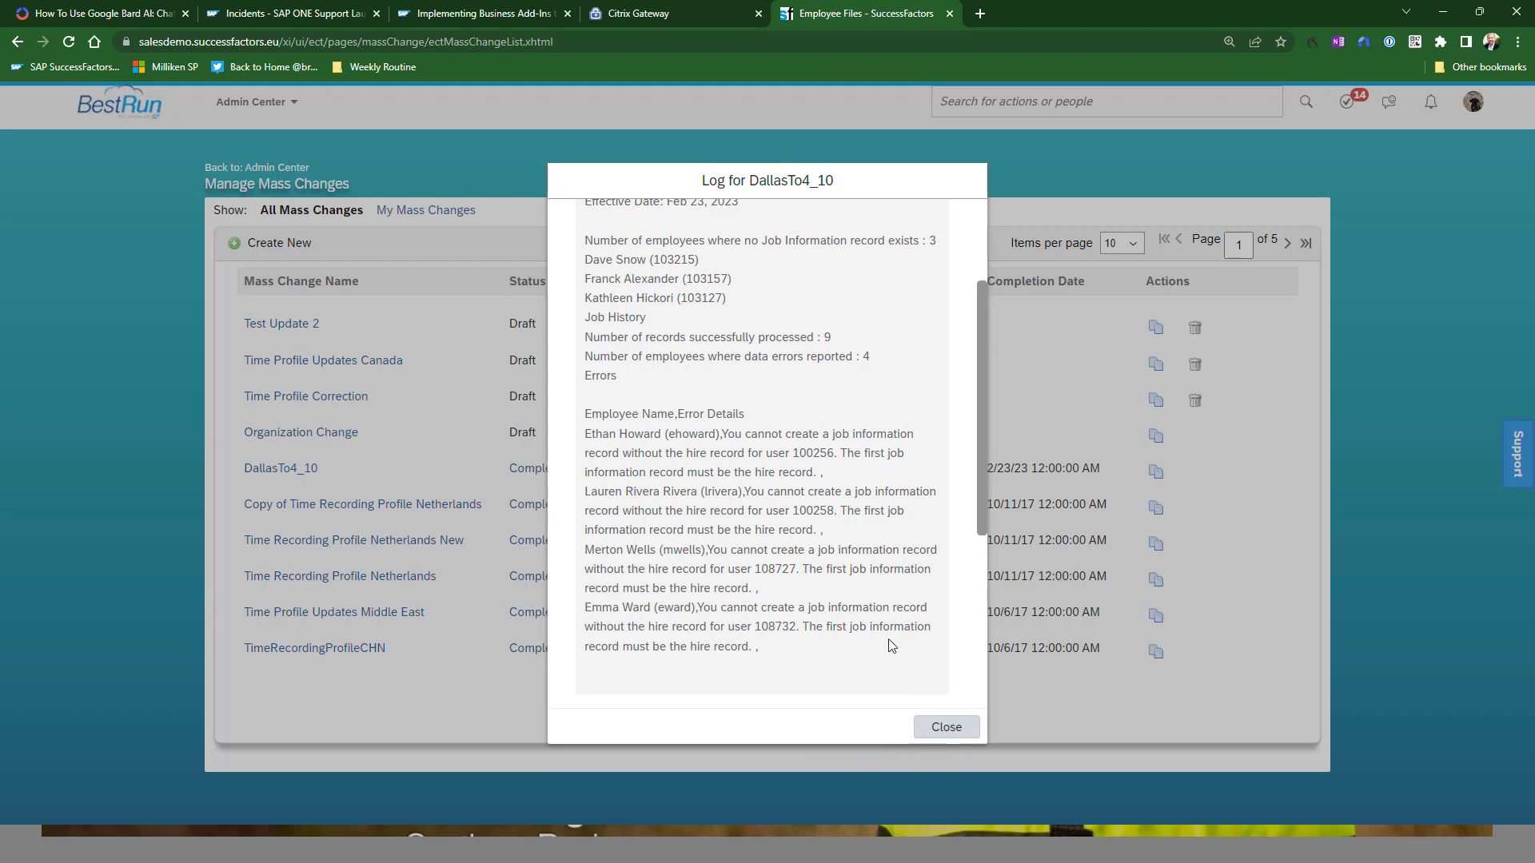
scroll("up", 3)
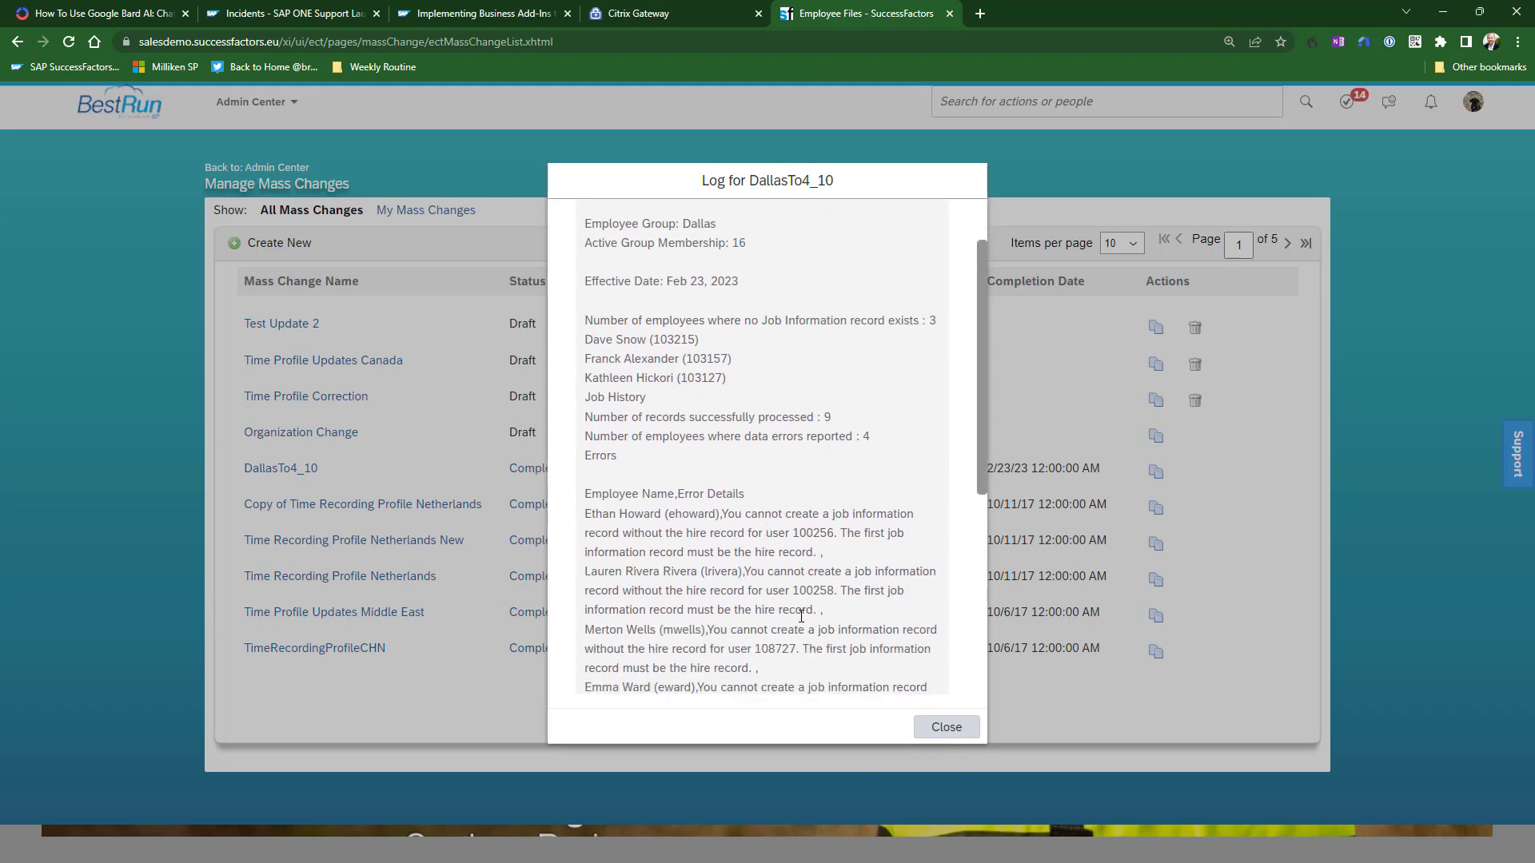
mouse_move(805, 553)
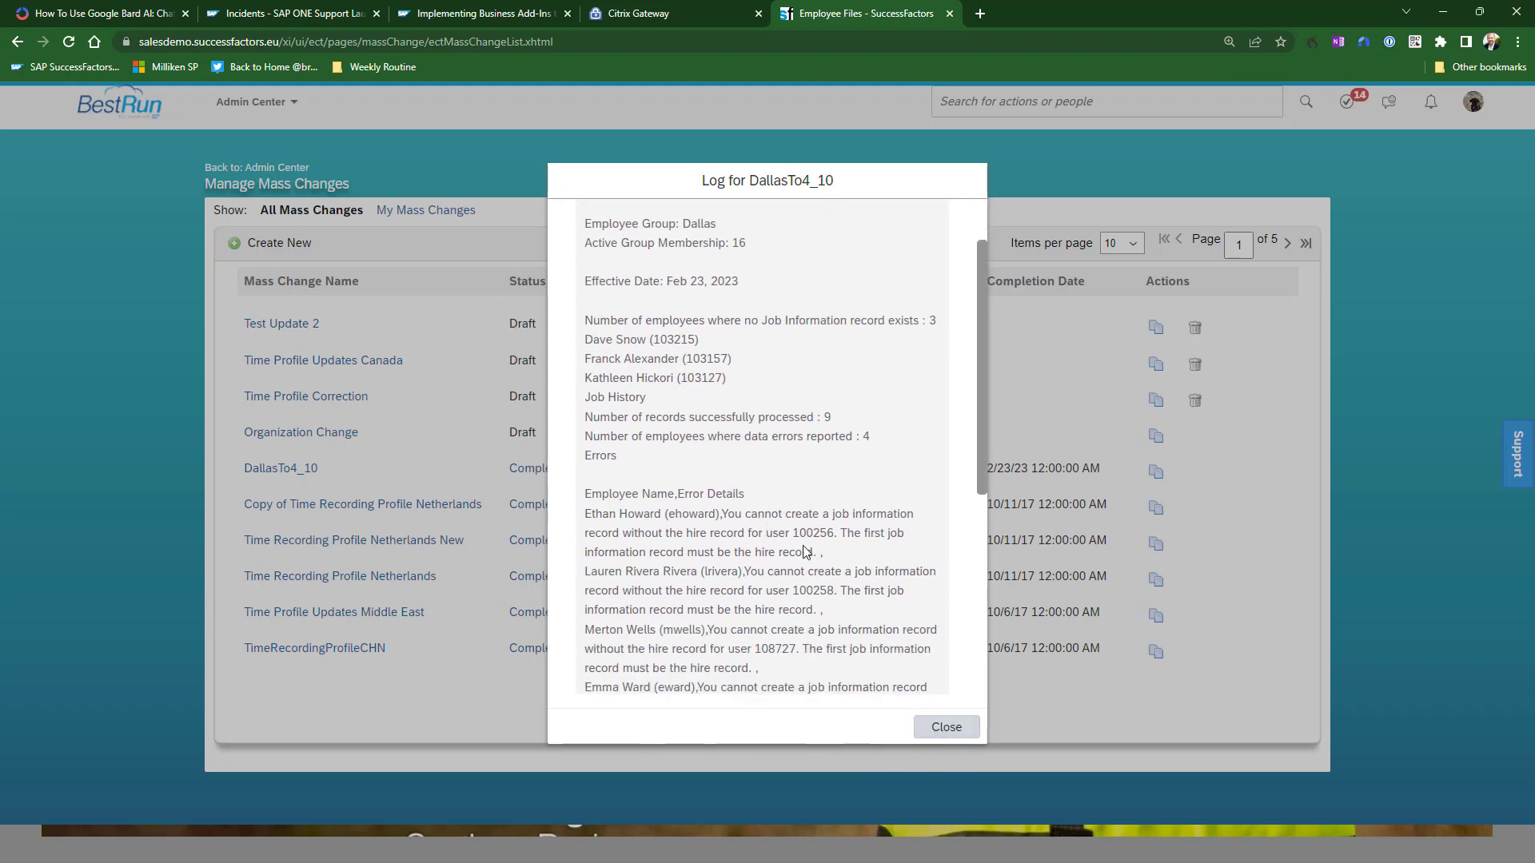
mouse_move(796, 480)
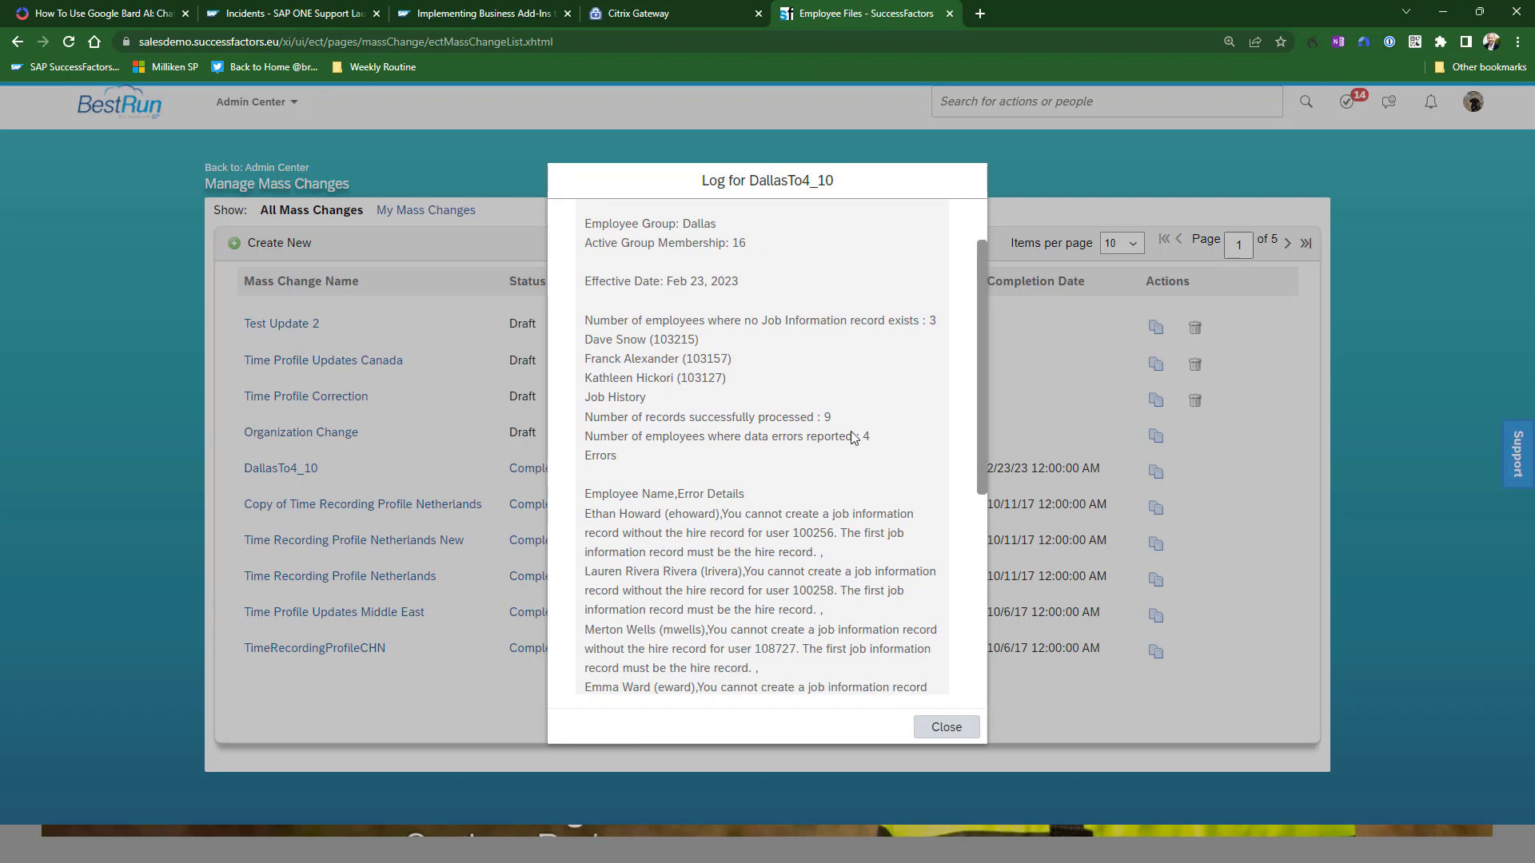
mouse_move(737, 460)
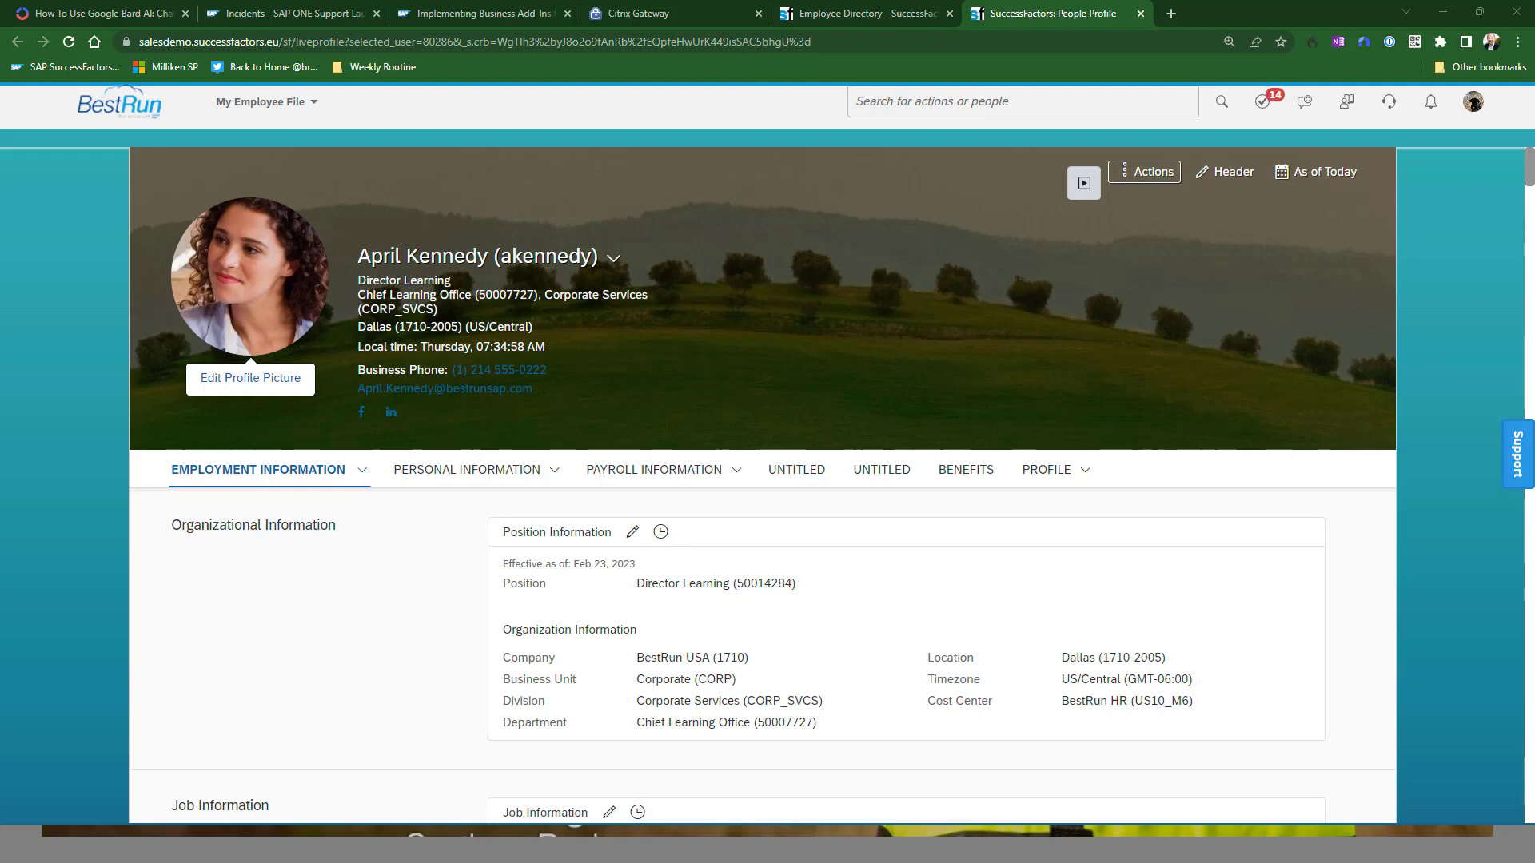
mouse_move(227, 720)
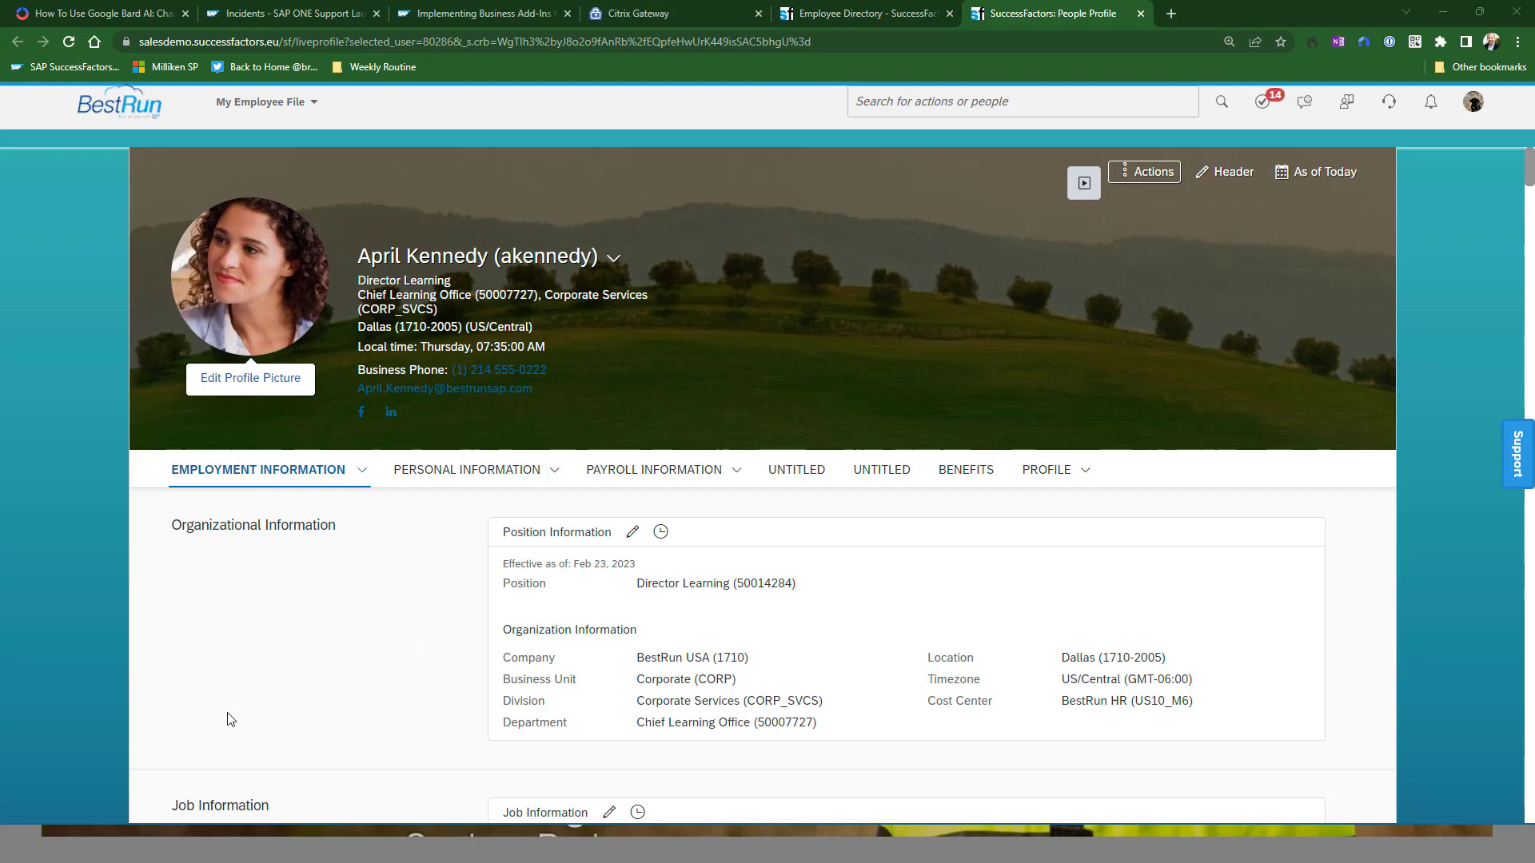
mouse_move(660, 532)
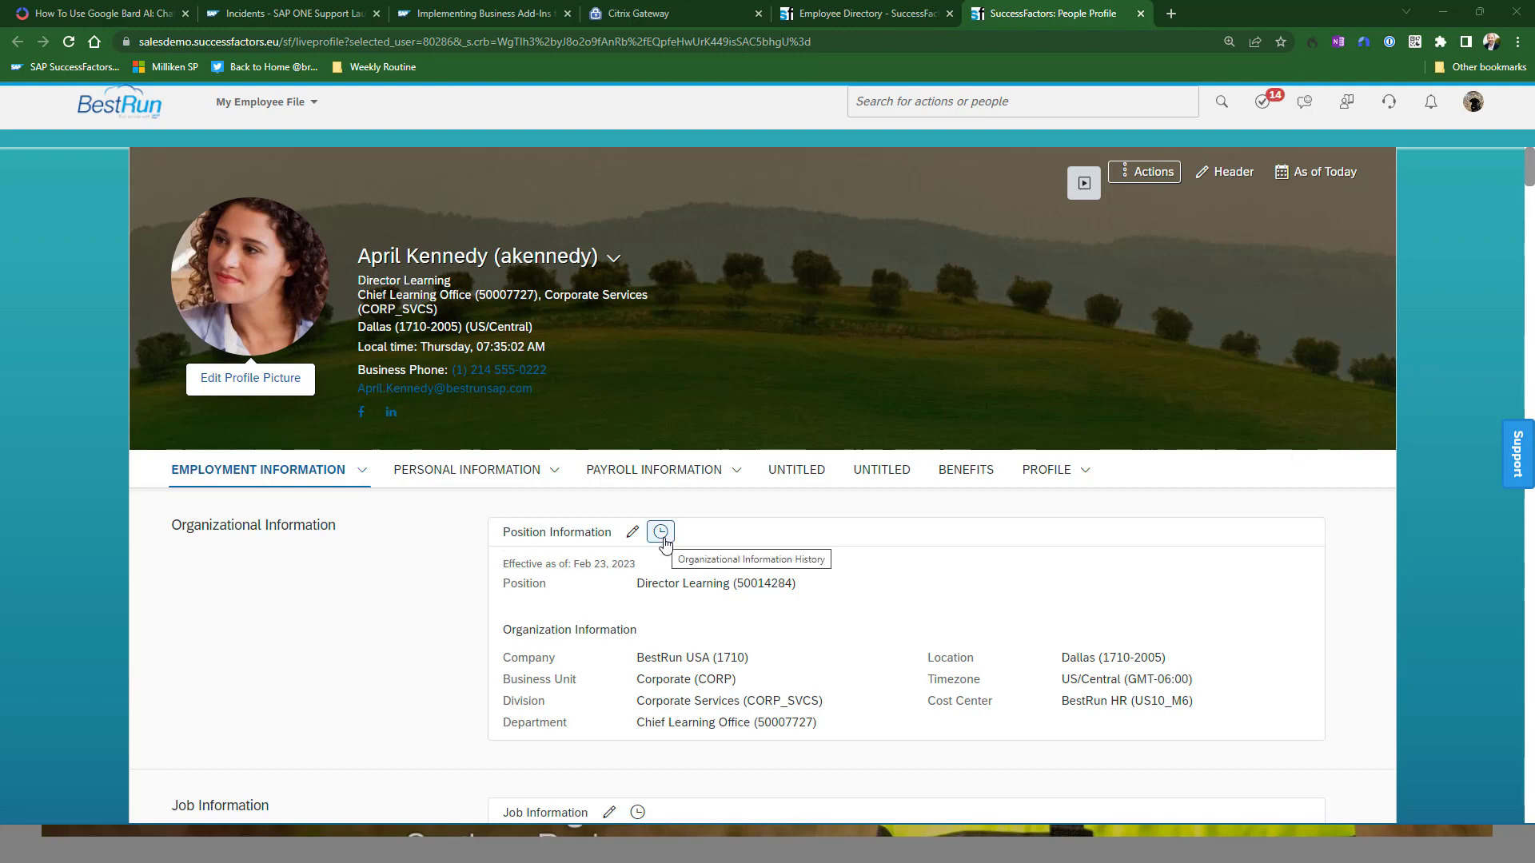
left_click(661, 531)
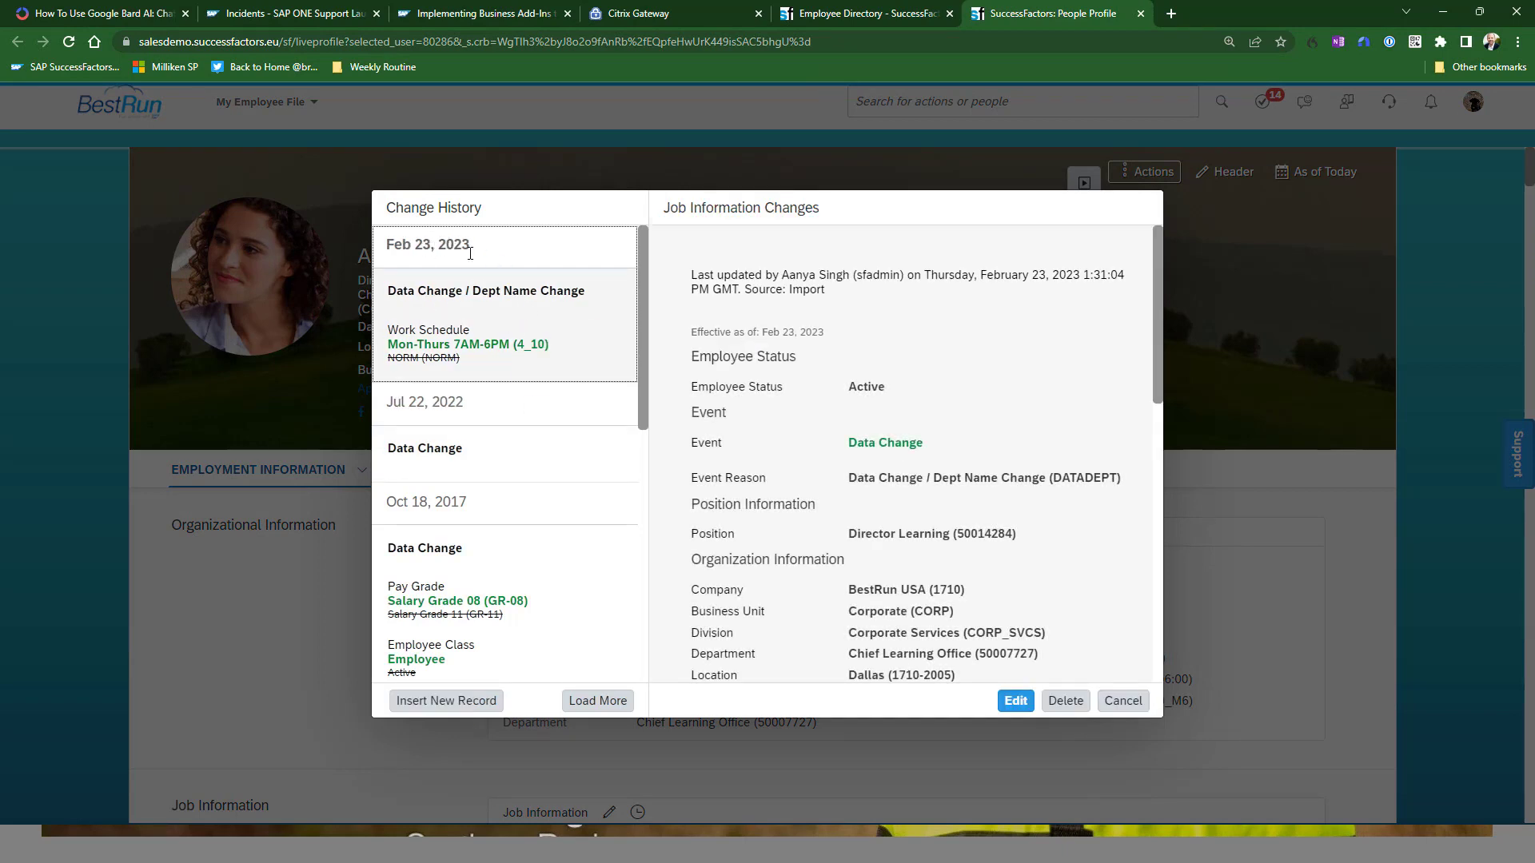
mouse_move(487, 289)
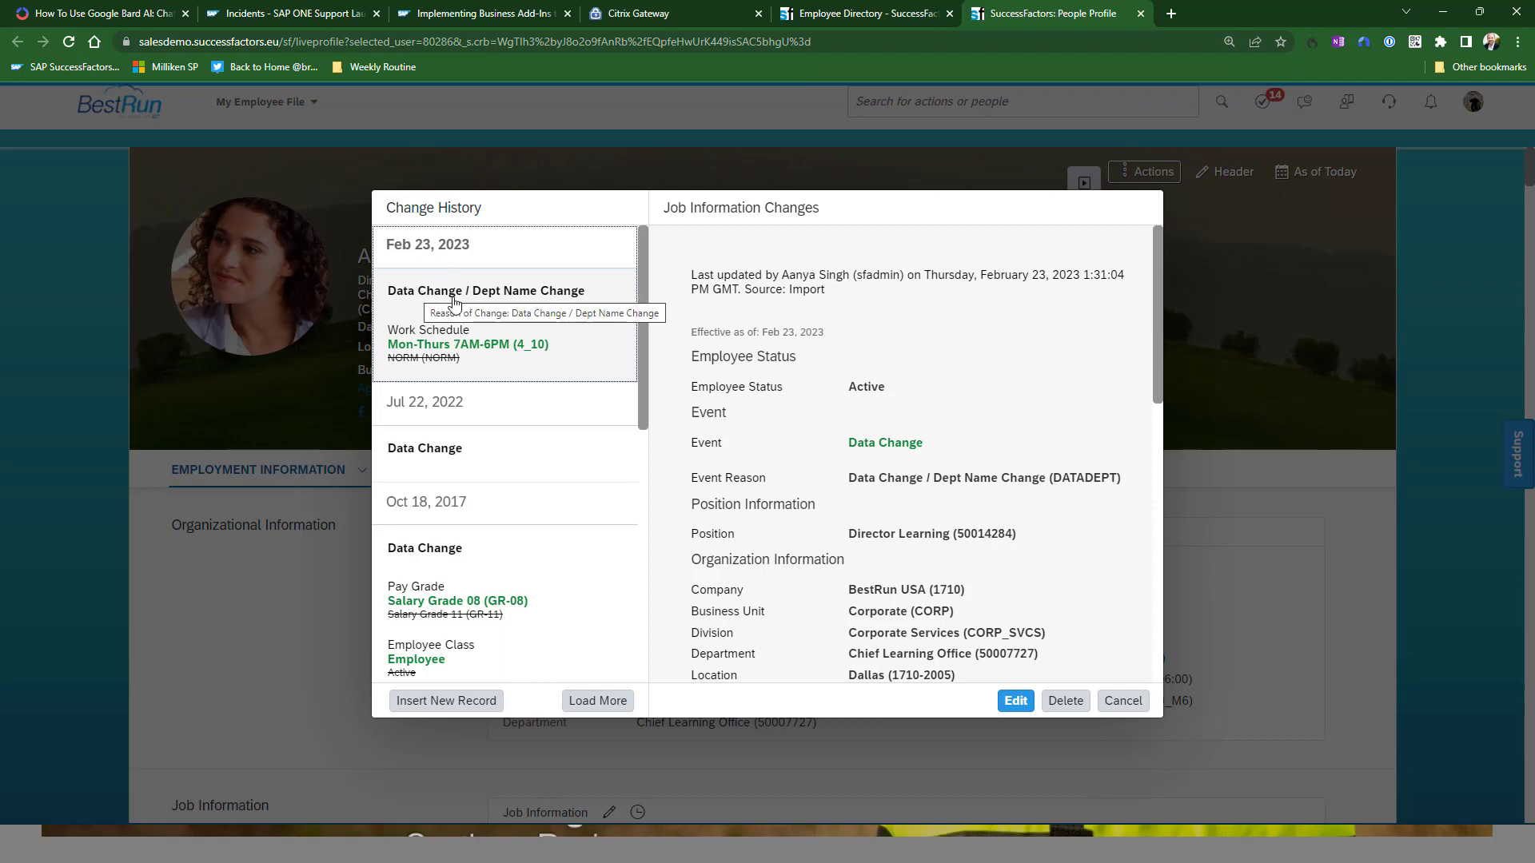
mouse_move(483, 311)
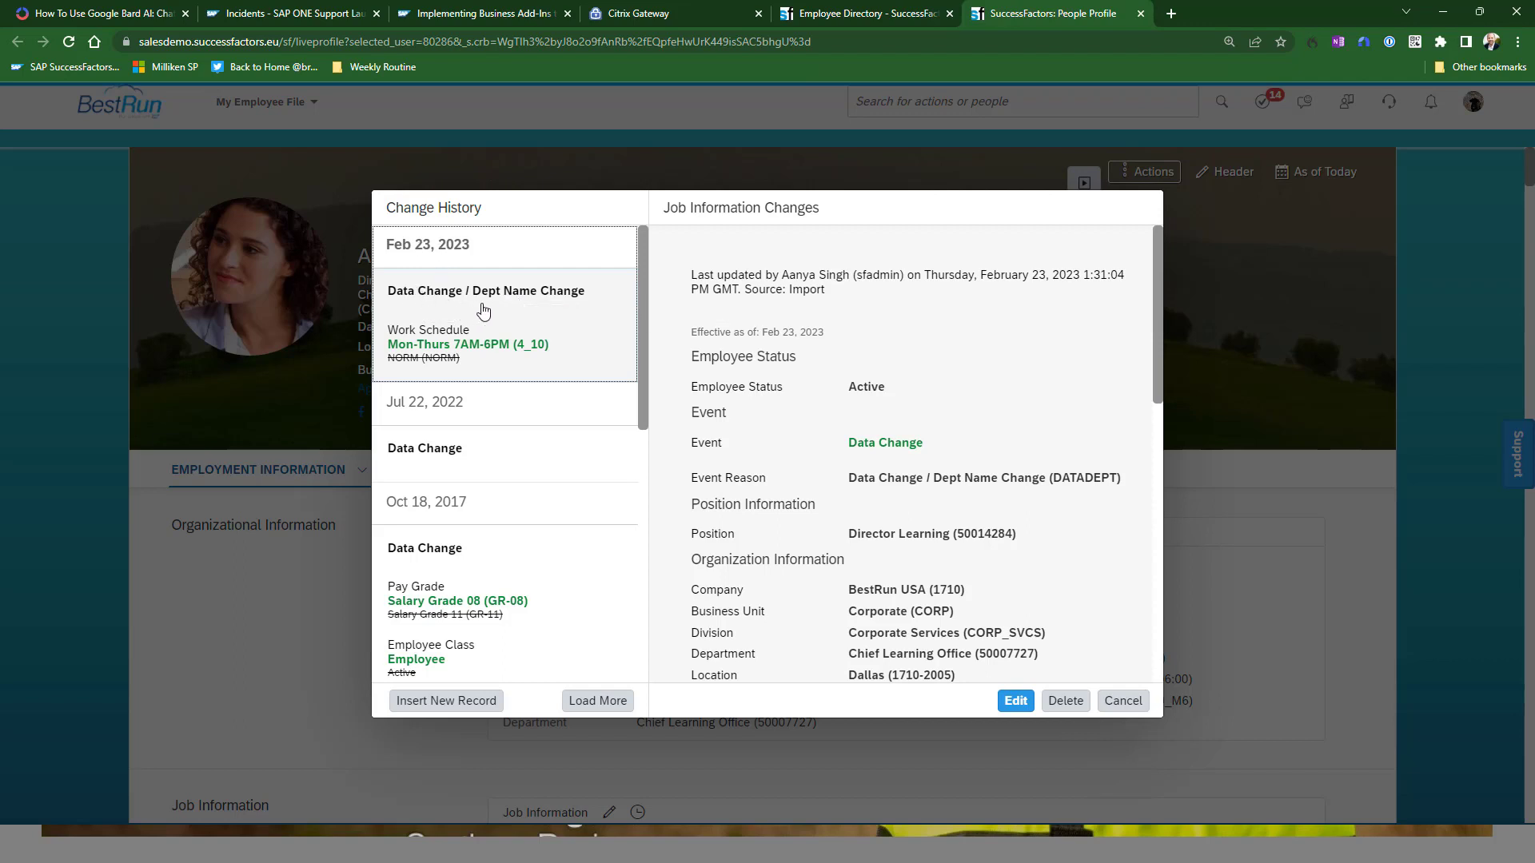
mouse_move(610, 373)
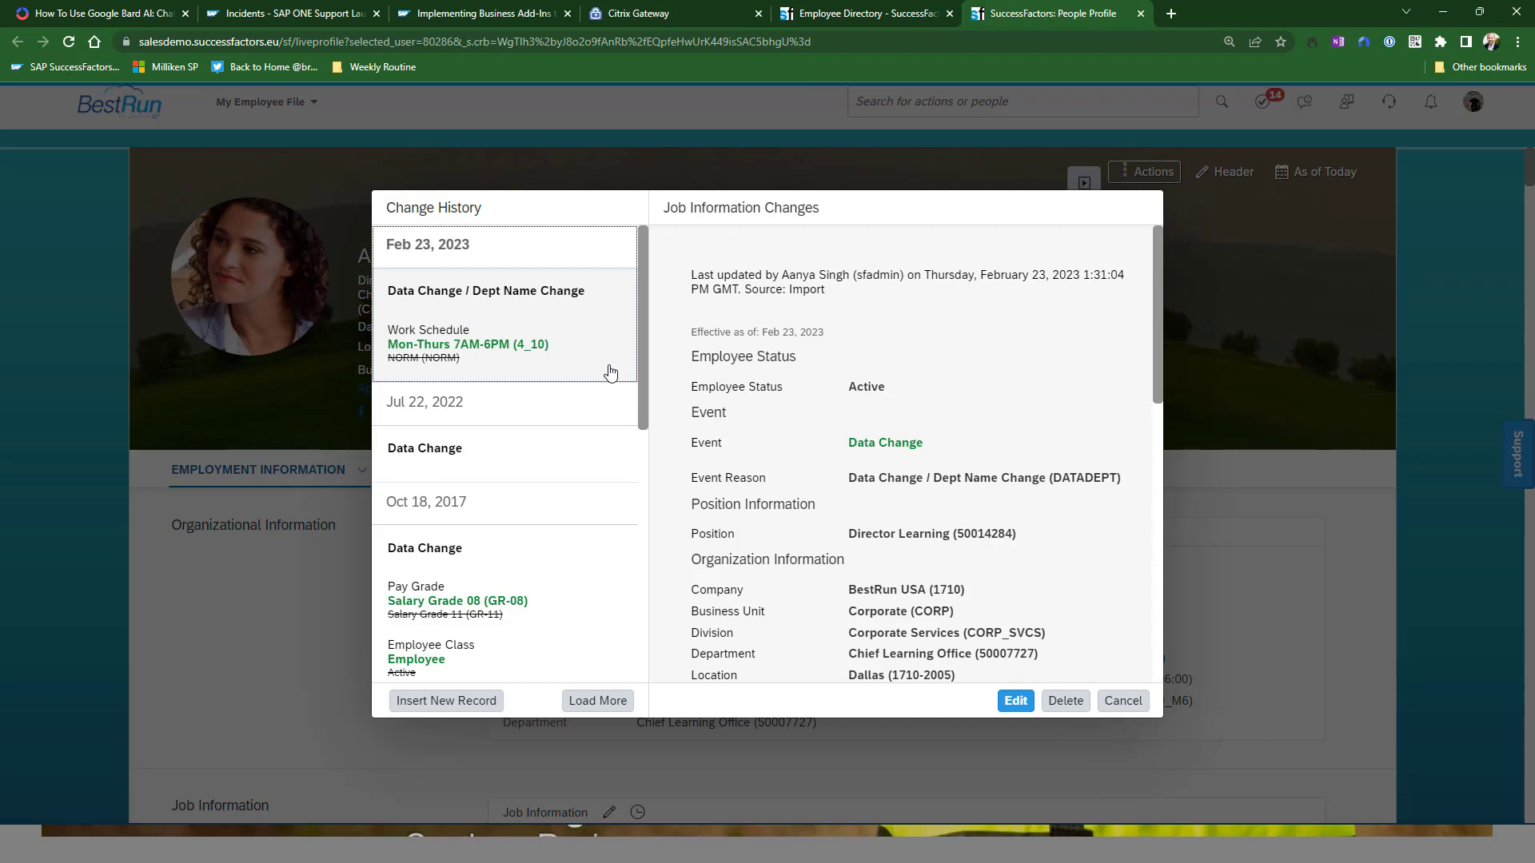